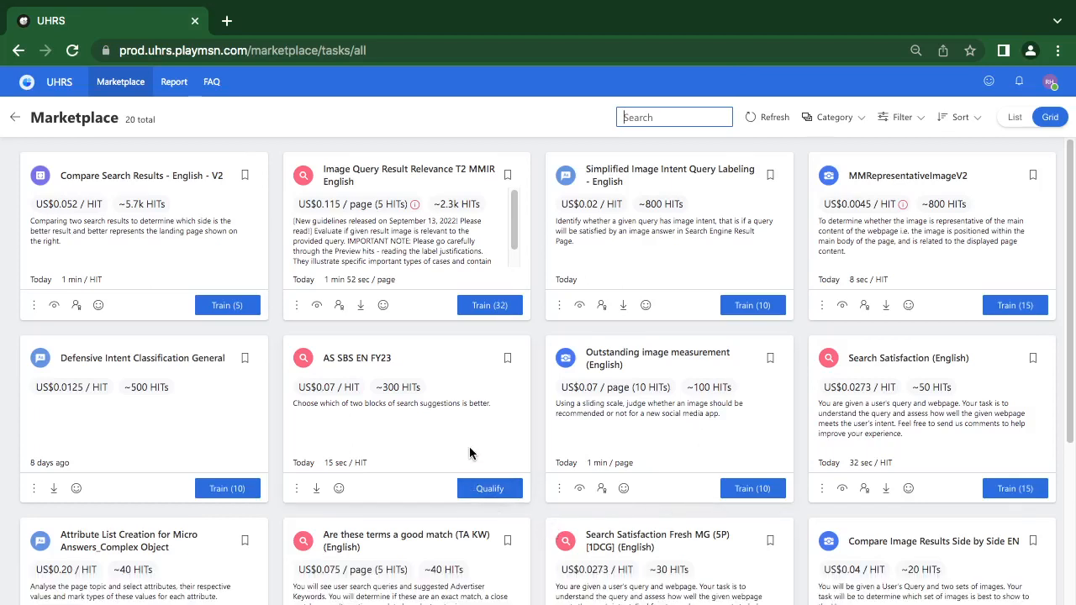
pyautogui.moveTo(489, 487)
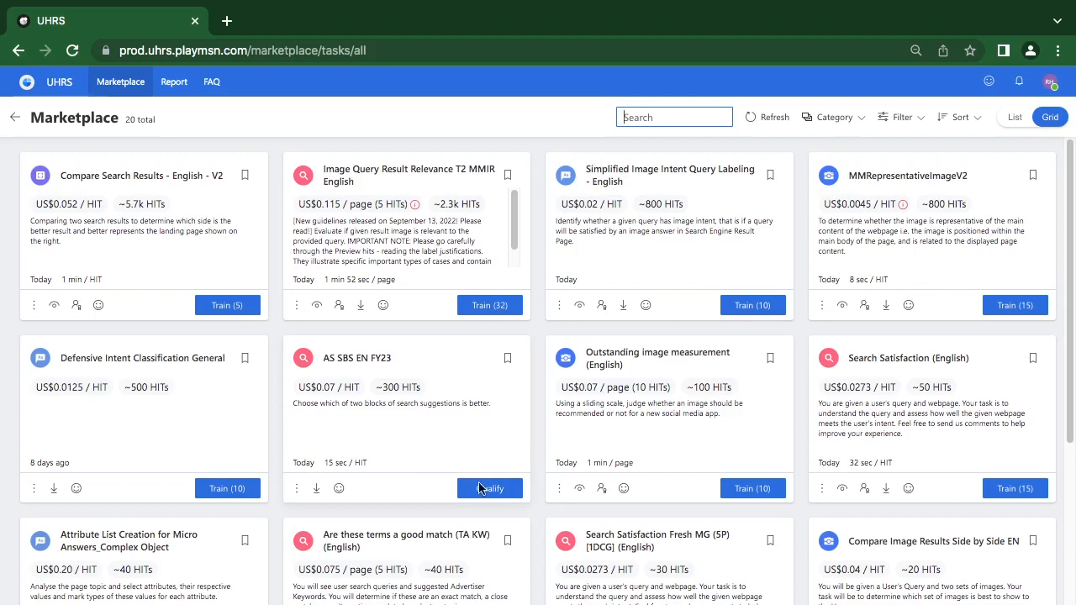
pyautogui.moveTo(475, 505)
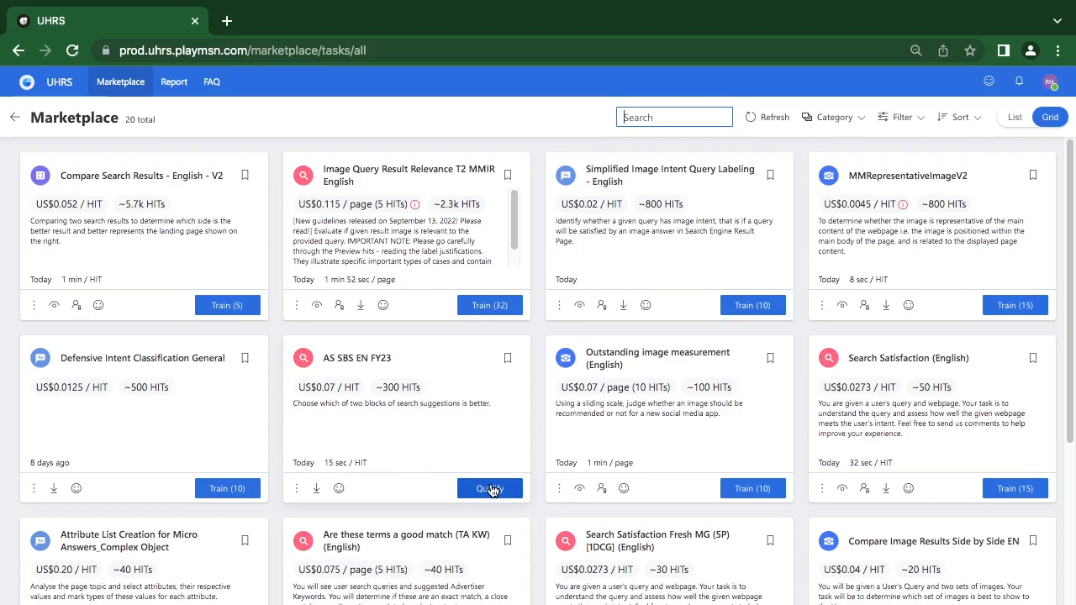
pyautogui.moveTo(490, 487)
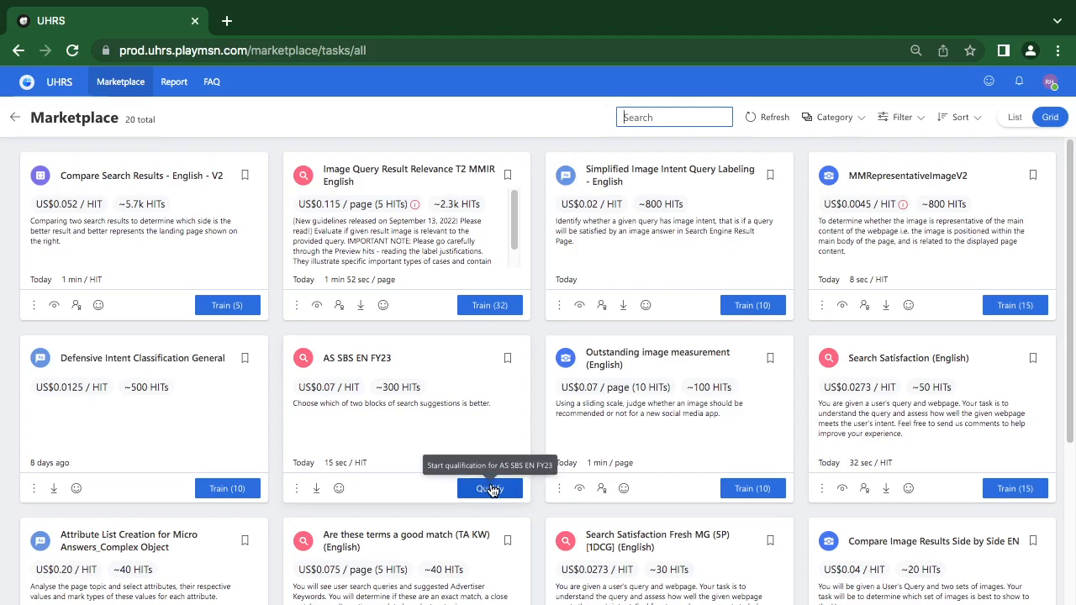
# - Begin the AS SBS EN FY23 qualification test from its Qualify card
pyautogui.click(489, 488)
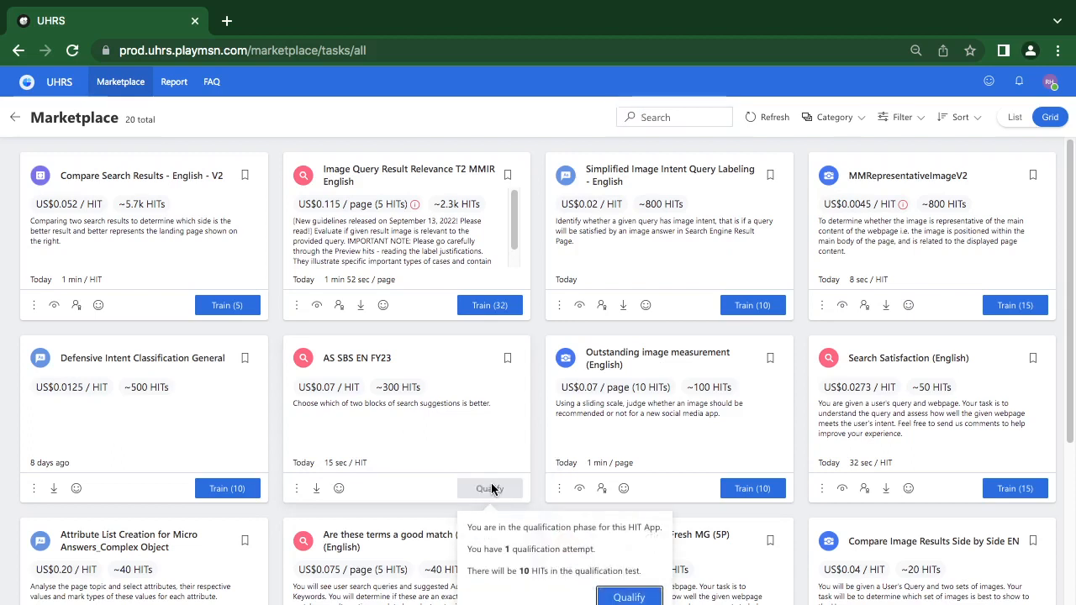
pyautogui.moveTo(577, 597)
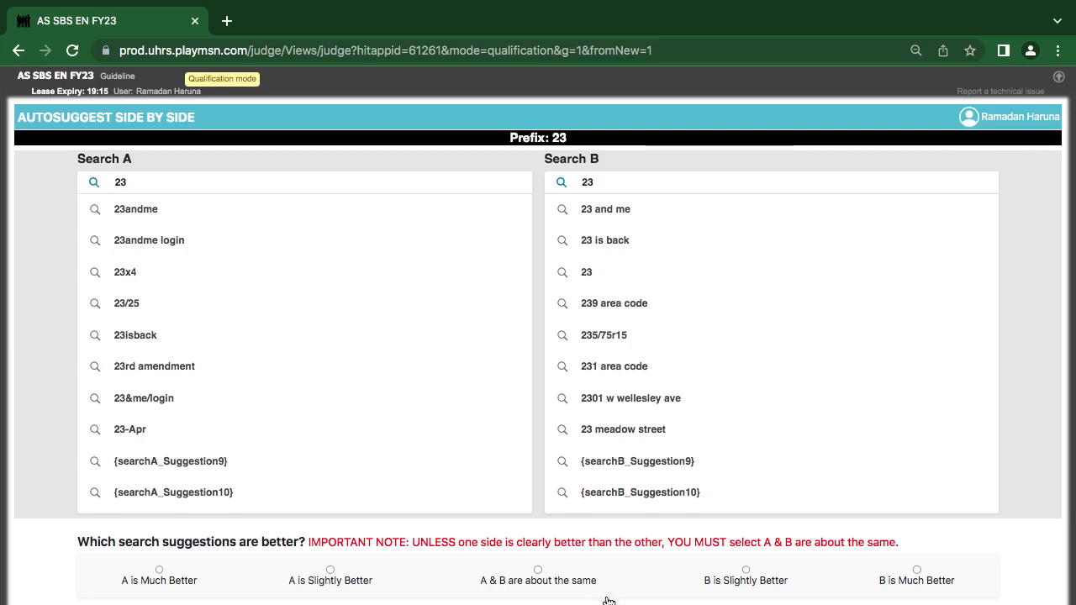
pyautogui.moveTo(376, 366)
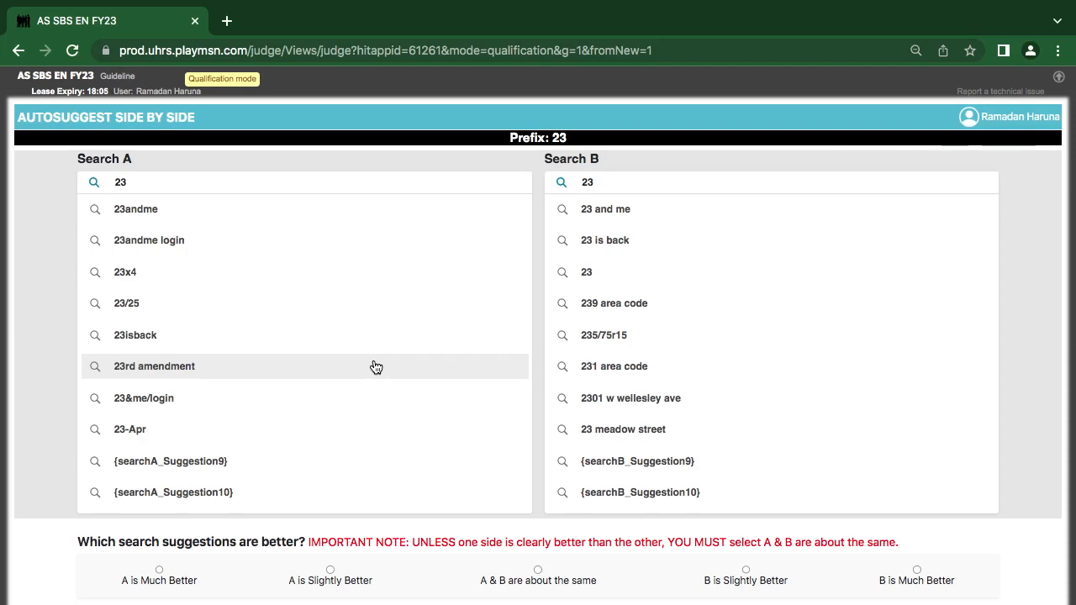
pyautogui.moveTo(114, 165)
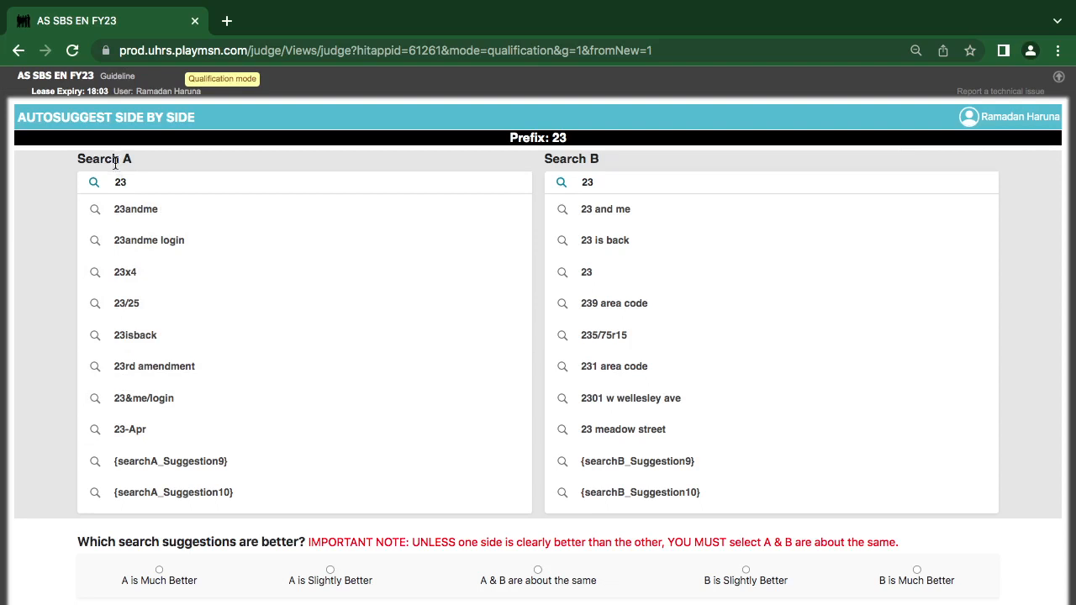
pyautogui.moveTo(553, 156)
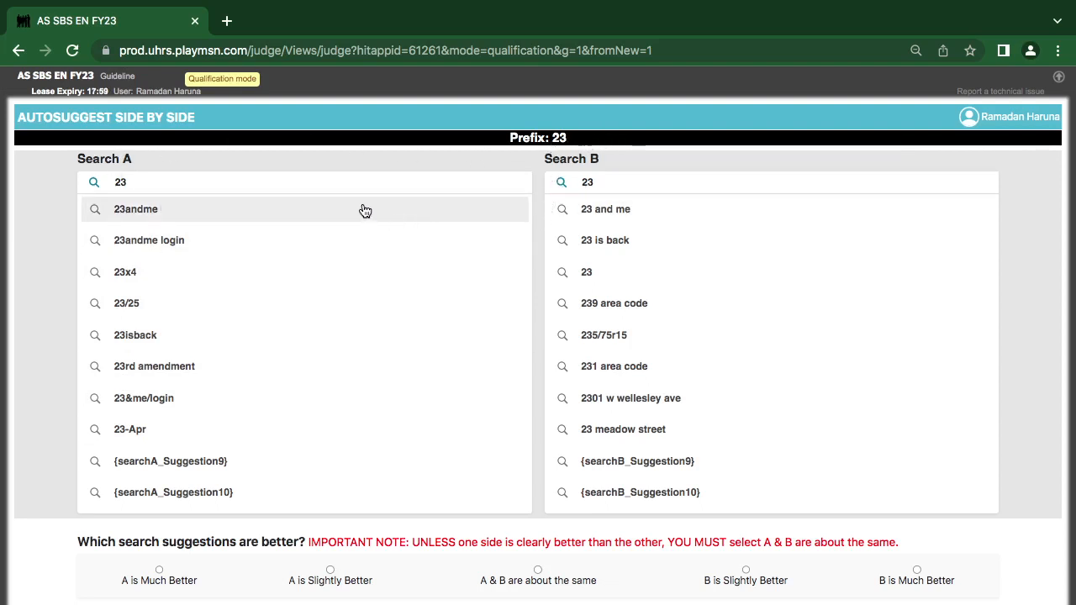
pyautogui.moveTo(210, 430)
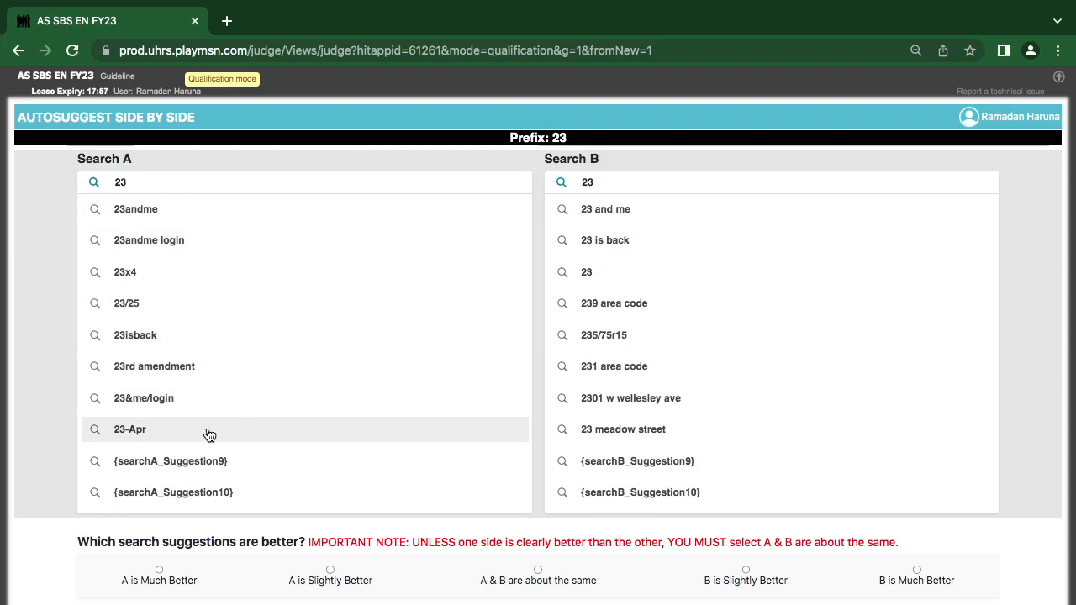
pyautogui.moveTo(131, 348)
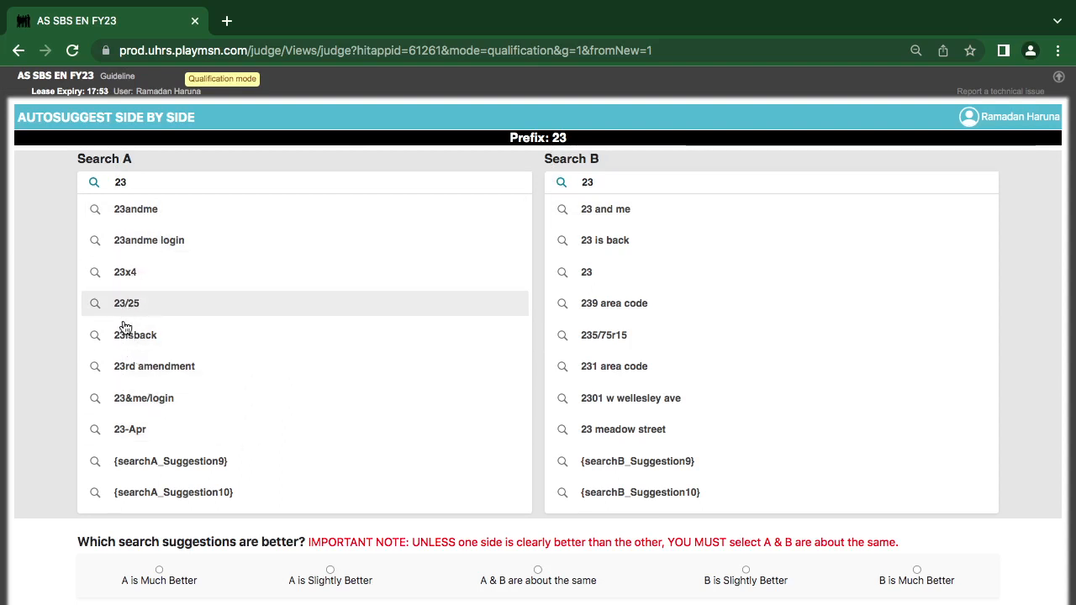
pyautogui.moveTo(125, 335)
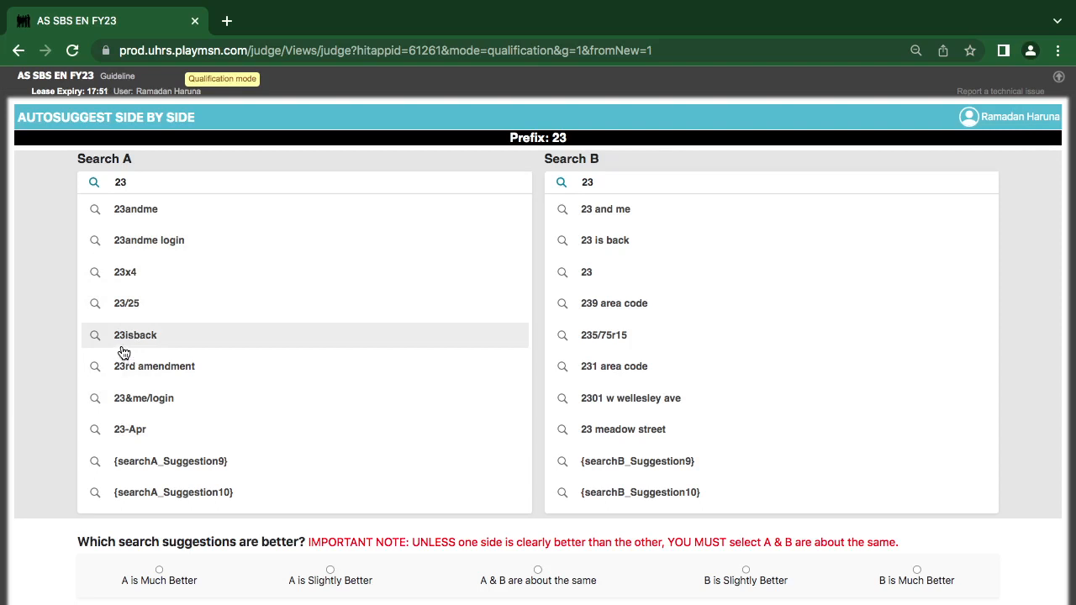
pyautogui.moveTo(198, 434)
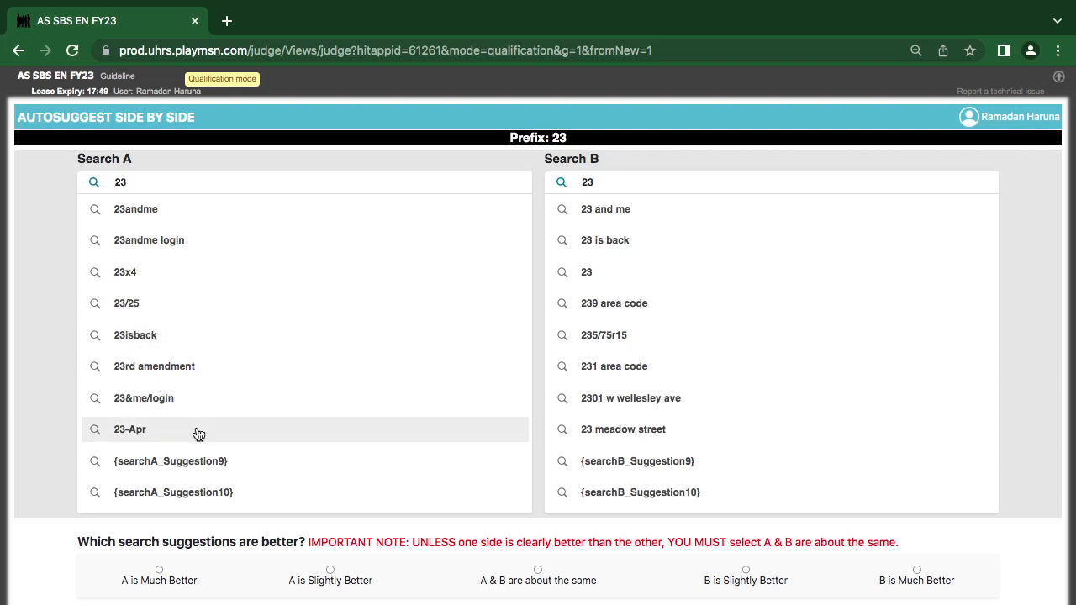
pyautogui.moveTo(543, 309)
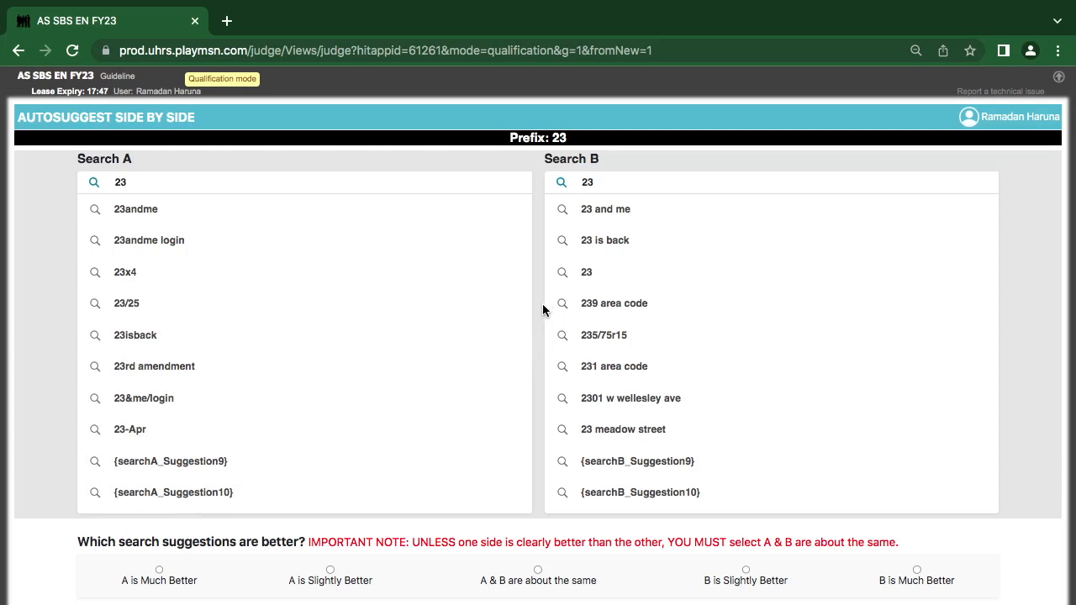
pyautogui.moveTo(575, 239)
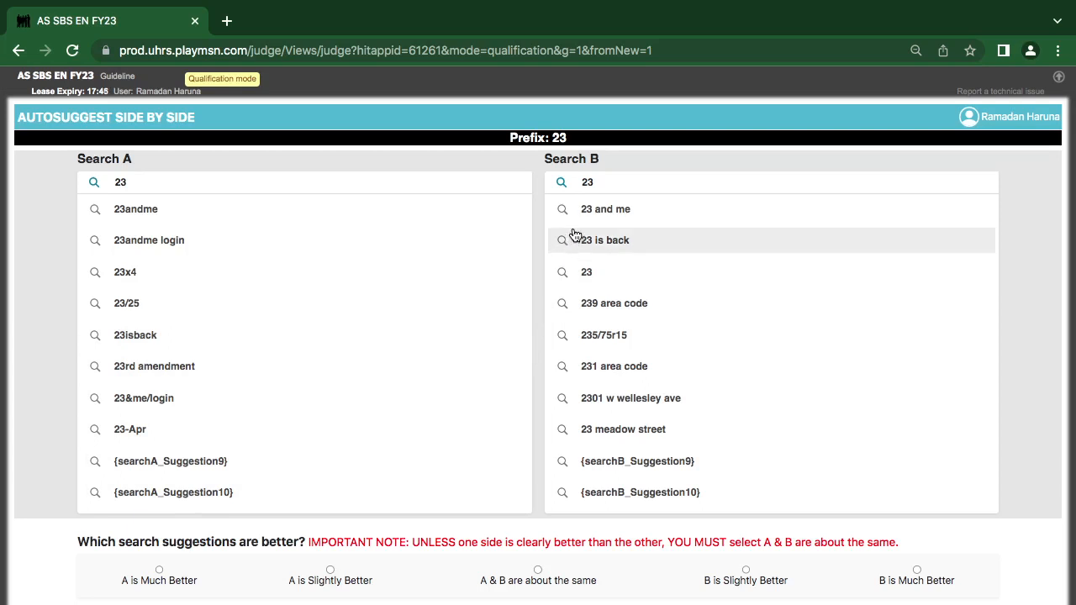
pyautogui.moveTo(392, 232)
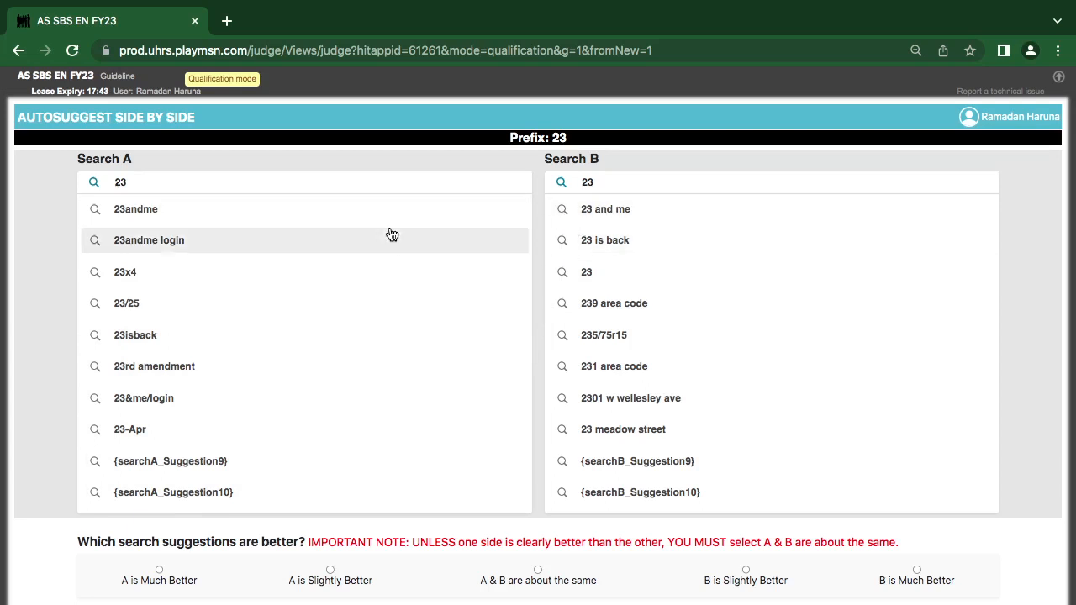
pyautogui.moveTo(470, 439)
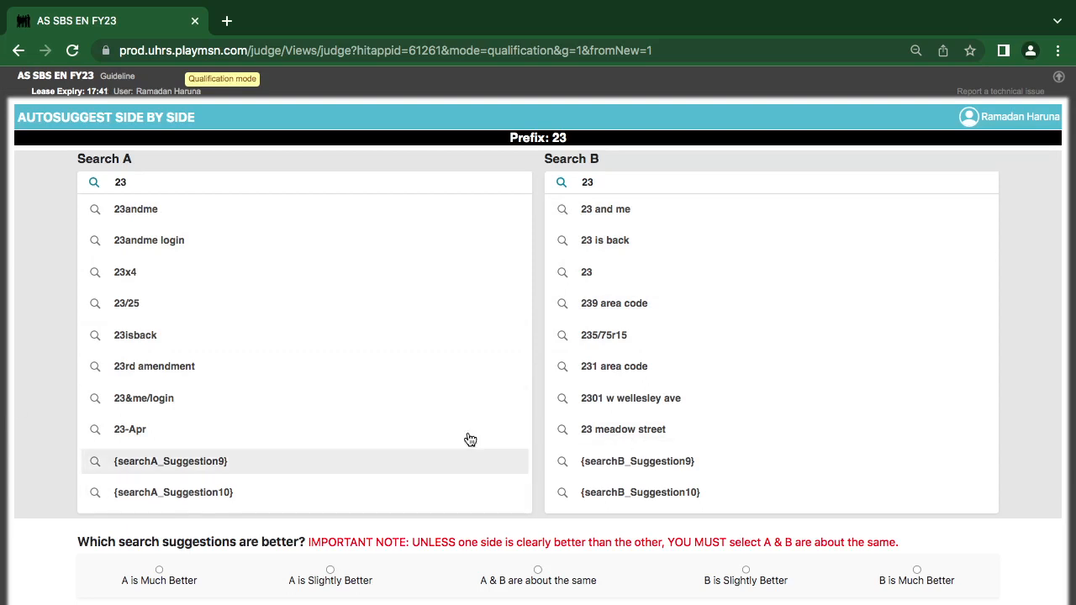
pyautogui.moveTo(642, 491)
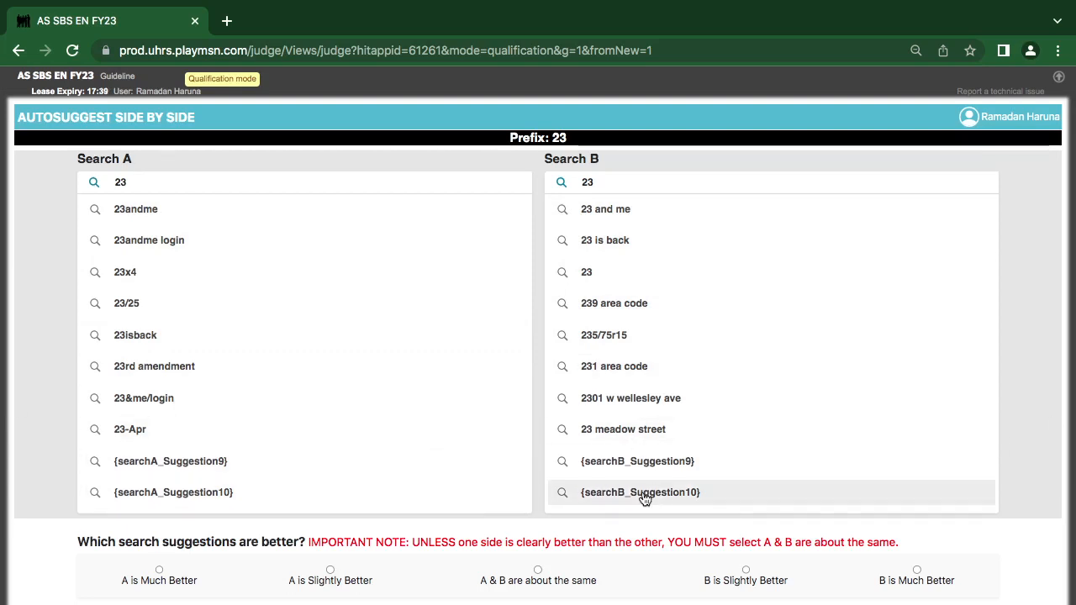
pyautogui.moveTo(598, 420)
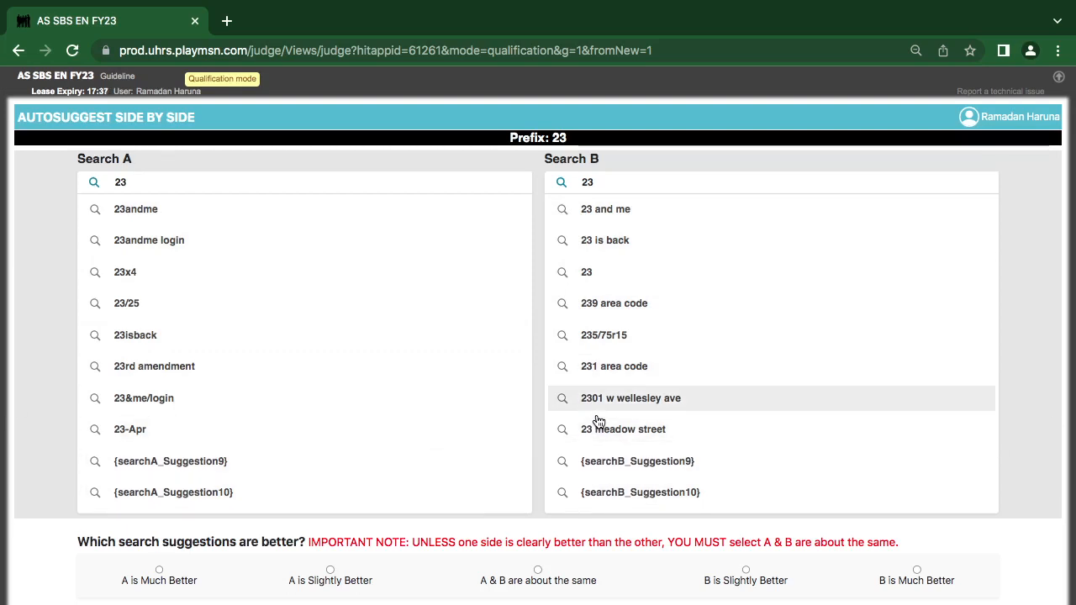
pyautogui.moveTo(598, 393)
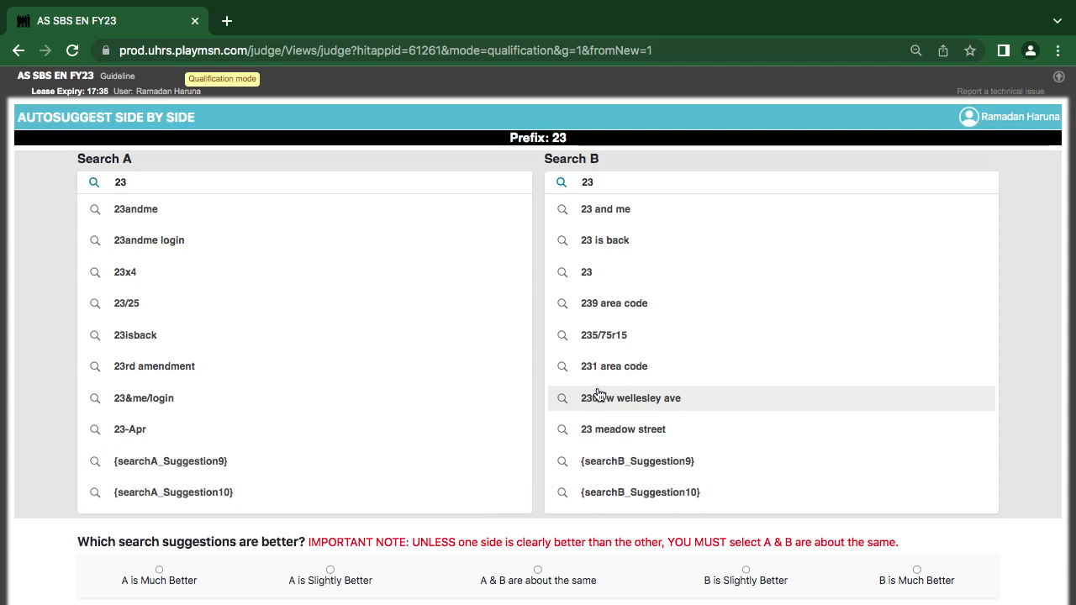
pyautogui.moveTo(600, 309)
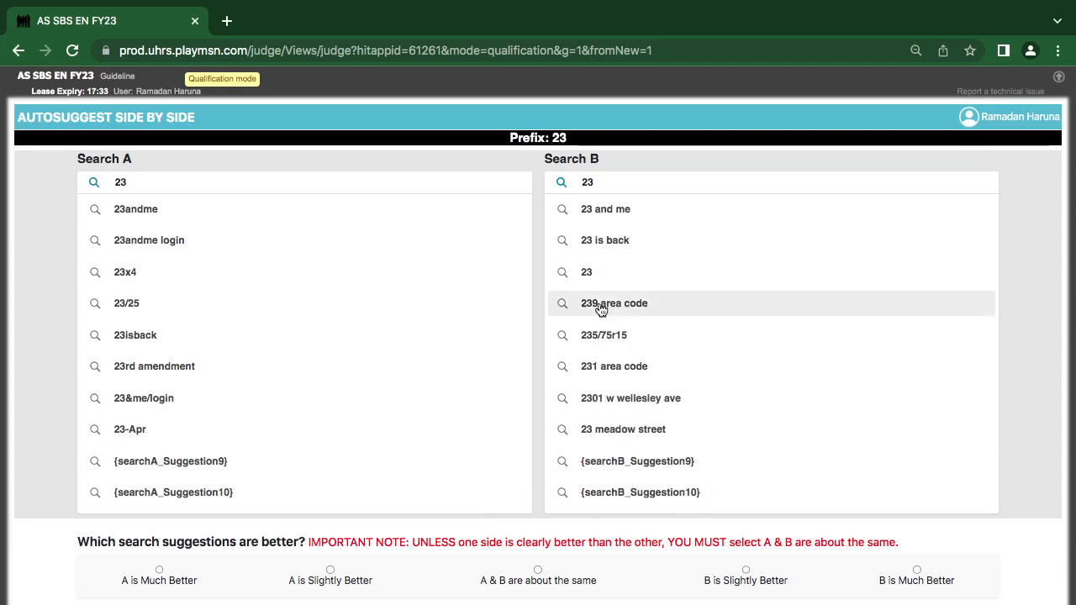
pyautogui.moveTo(621, 399)
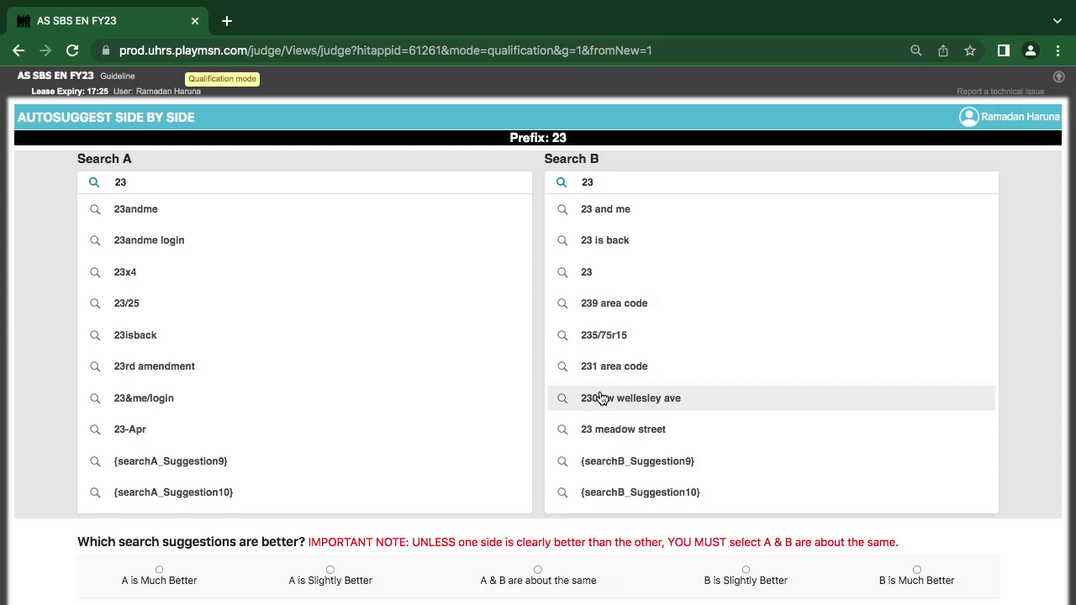
pyautogui.moveTo(575, 366)
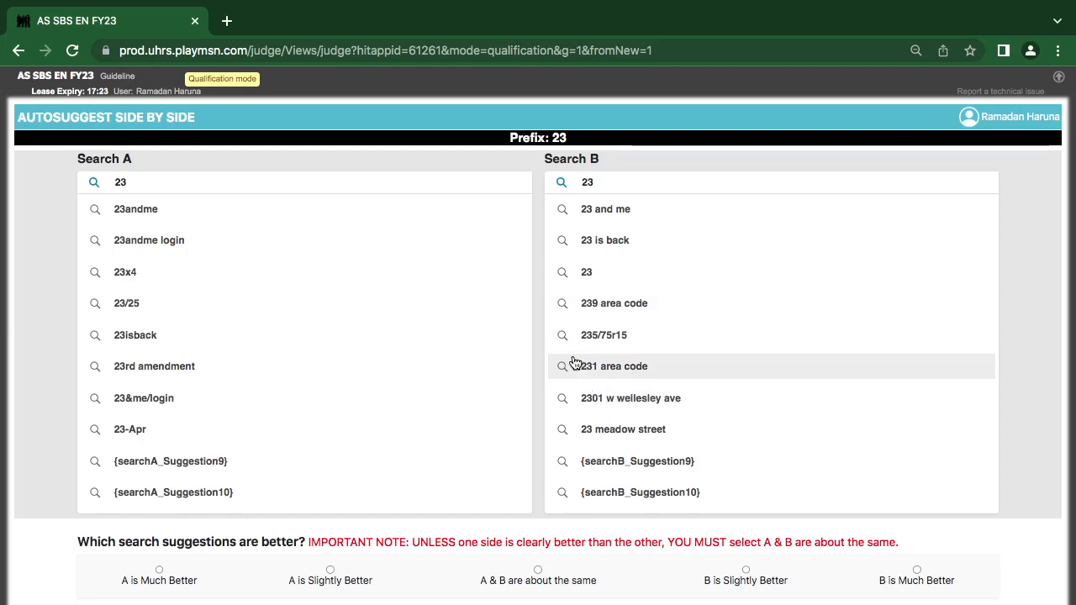
pyautogui.moveTo(608, 208)
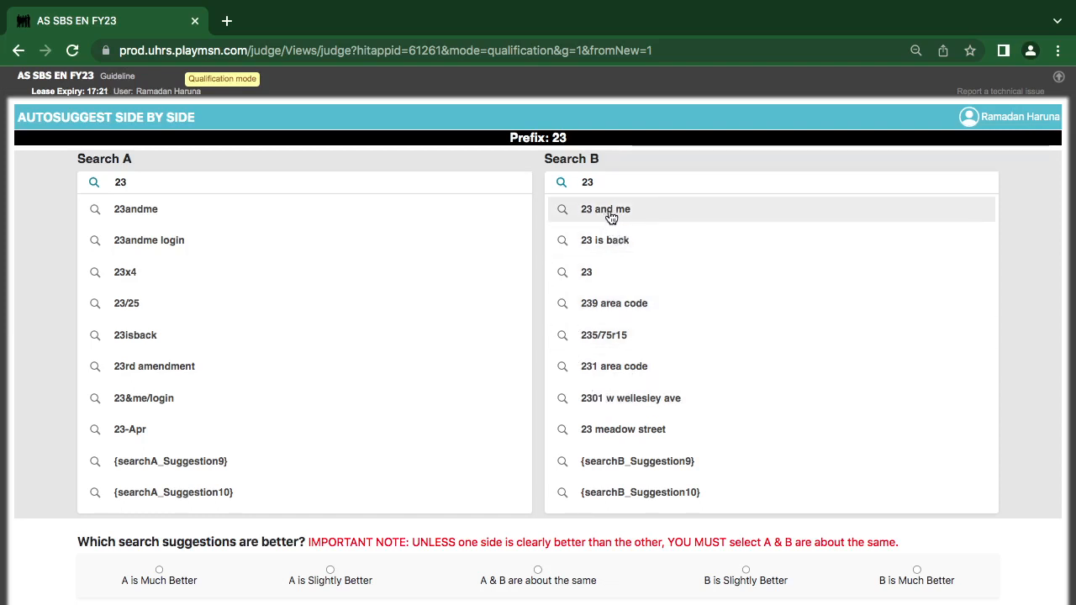
pyautogui.moveTo(593, 390)
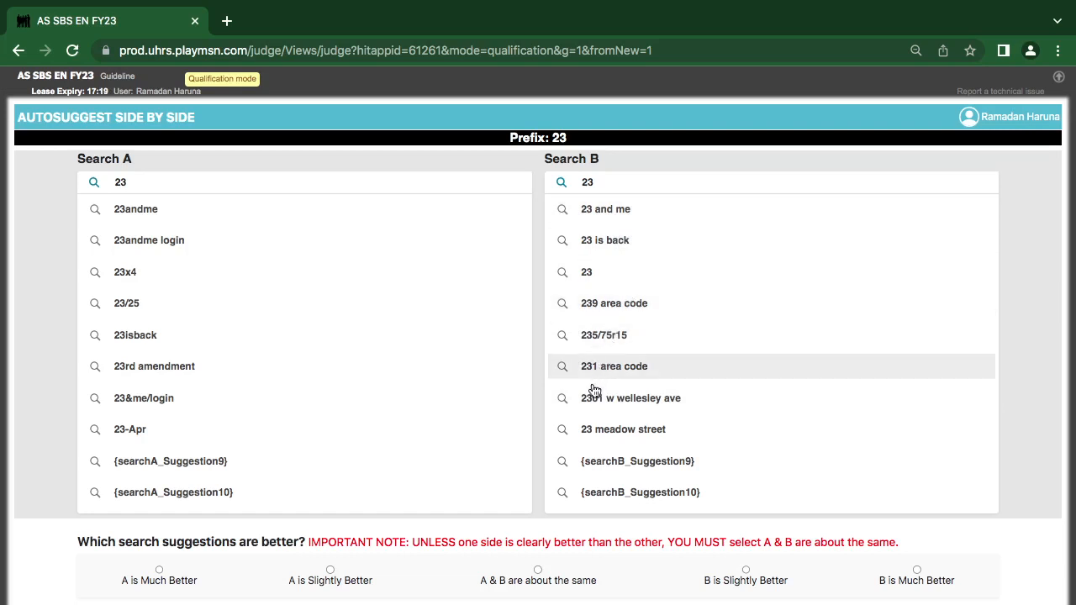
pyautogui.moveTo(702, 427)
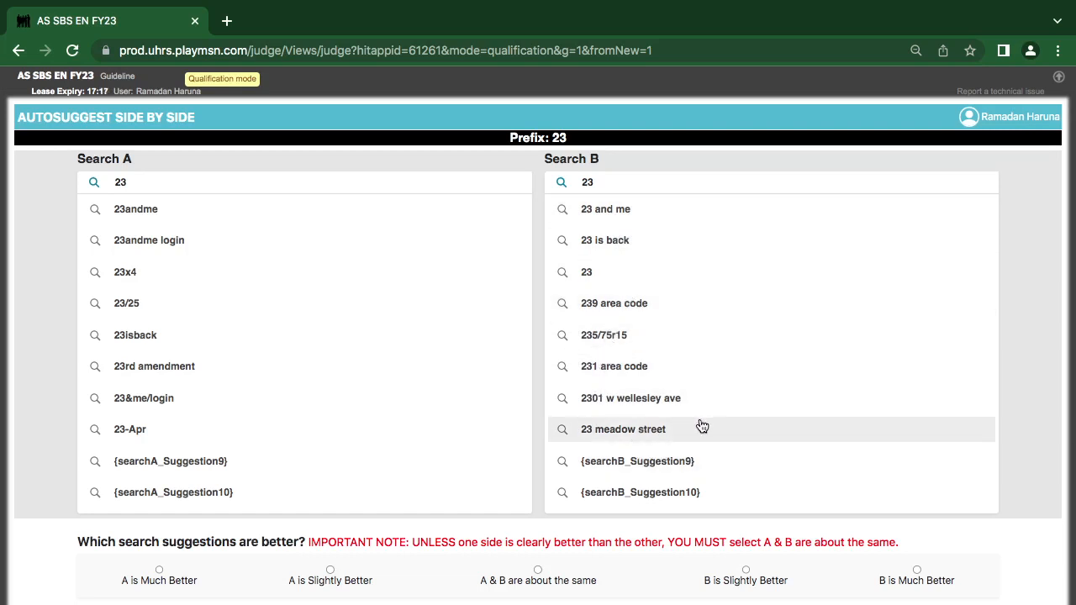
pyautogui.moveTo(625, 412)
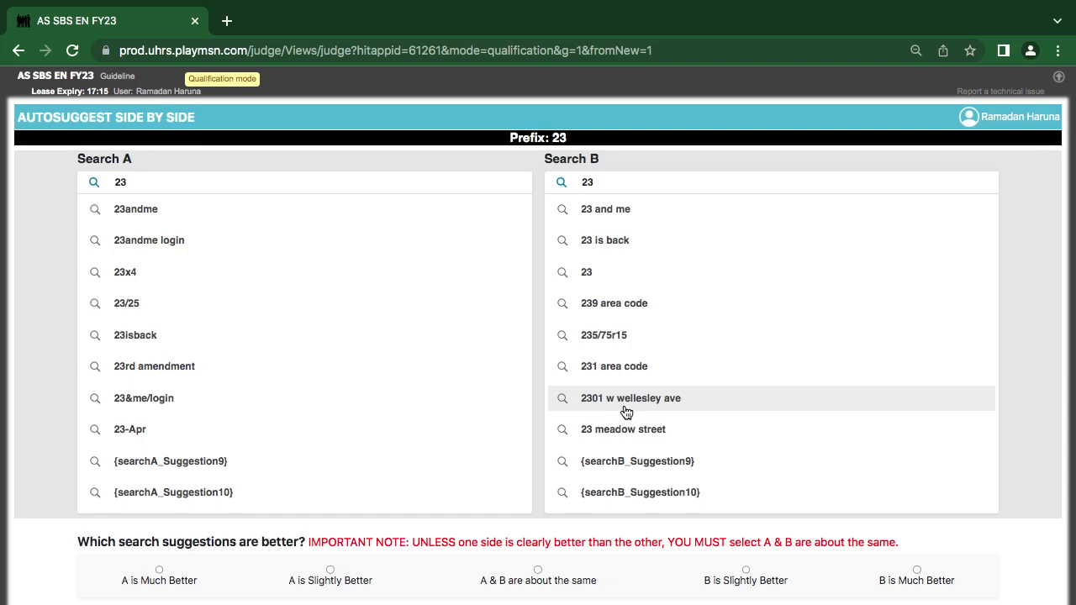
pyautogui.moveTo(712, 460)
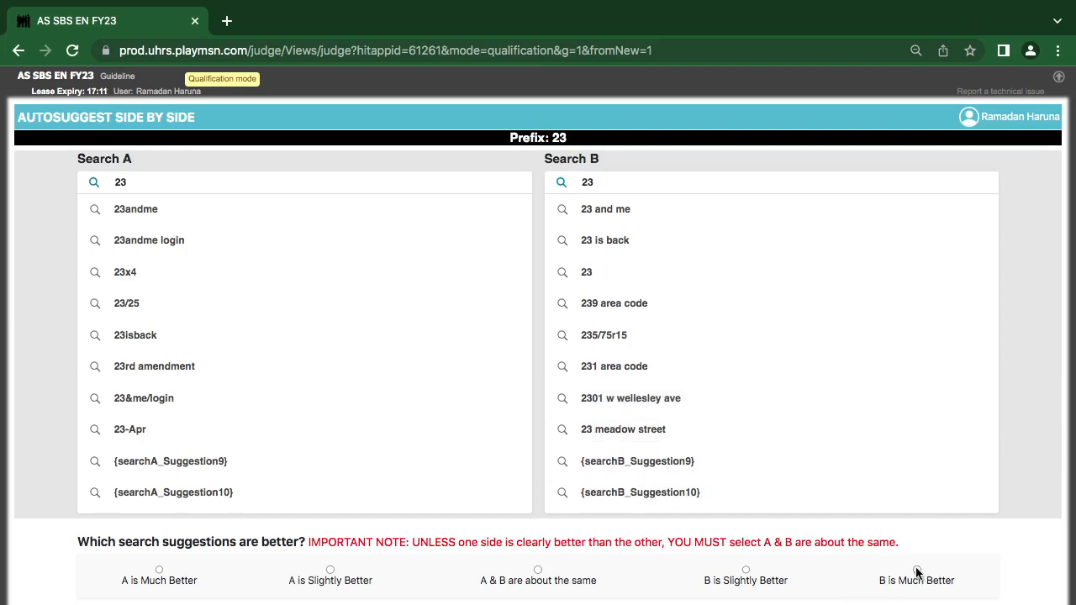
# - Rate the prefix 23 comparison as B is Much Better
pyautogui.click(905, 572)
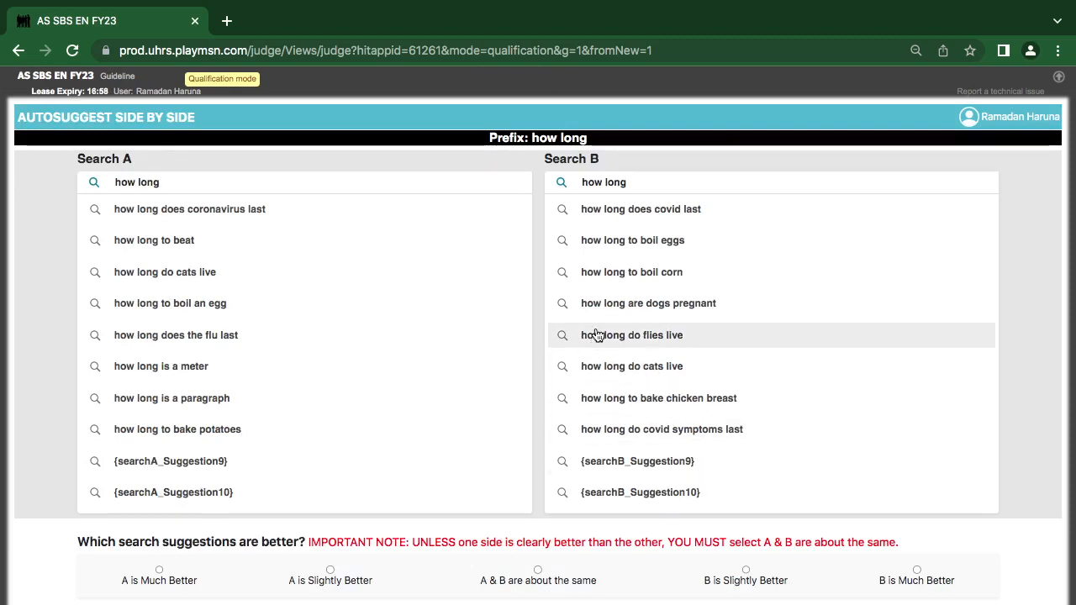
pyautogui.moveTo(585, 315)
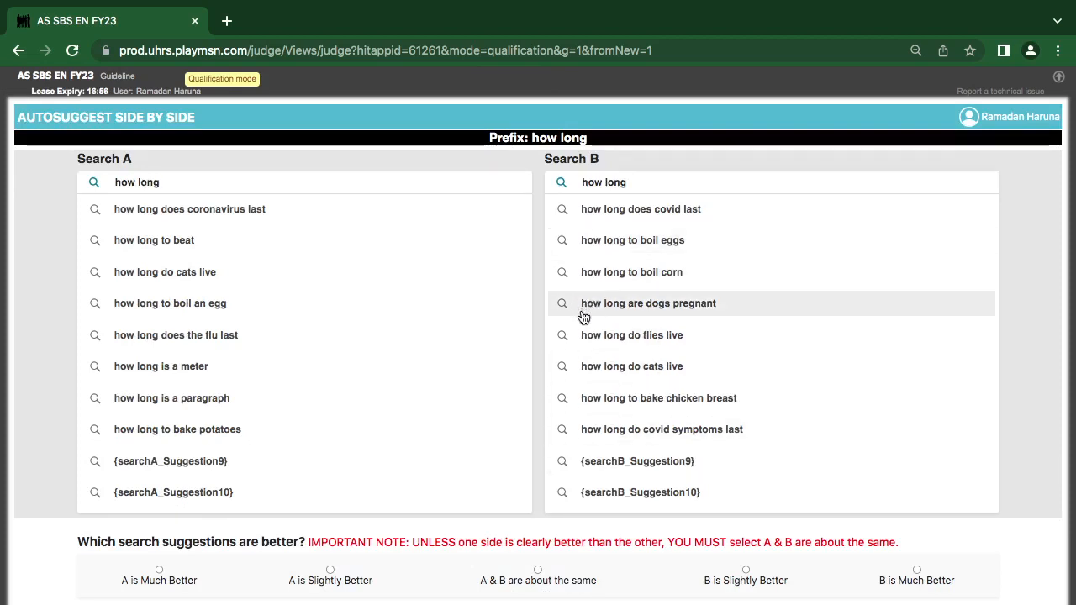
pyautogui.moveTo(578, 431)
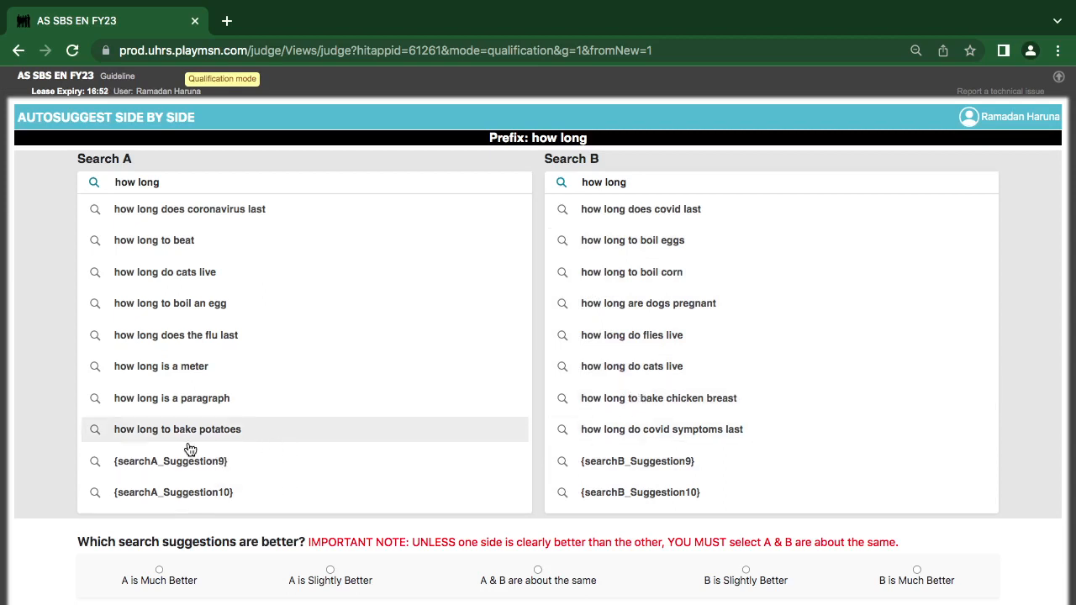
pyautogui.moveTo(181, 335)
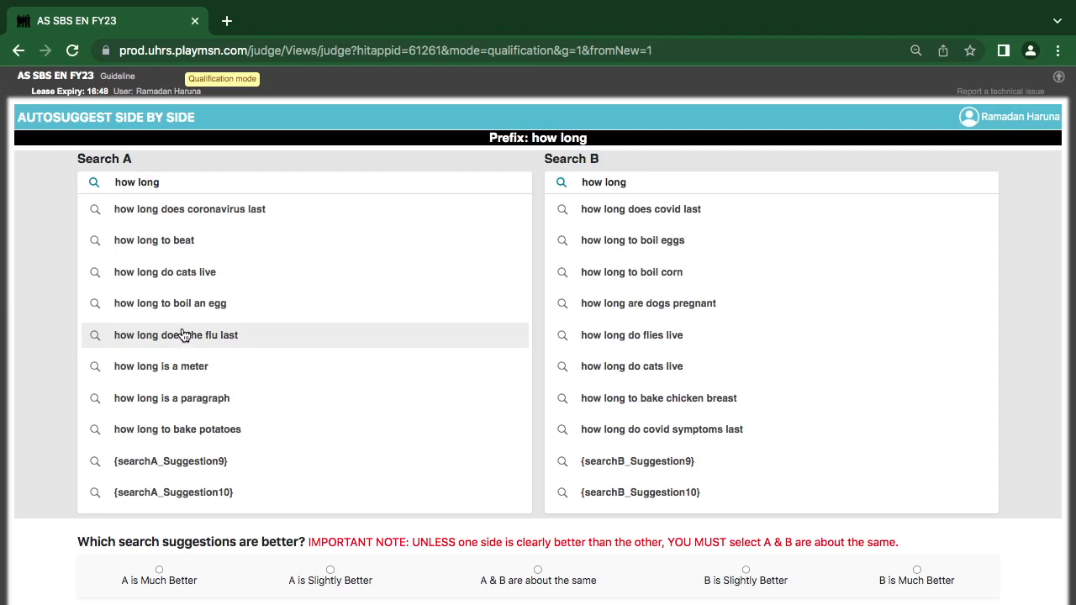
pyautogui.moveTo(185, 311)
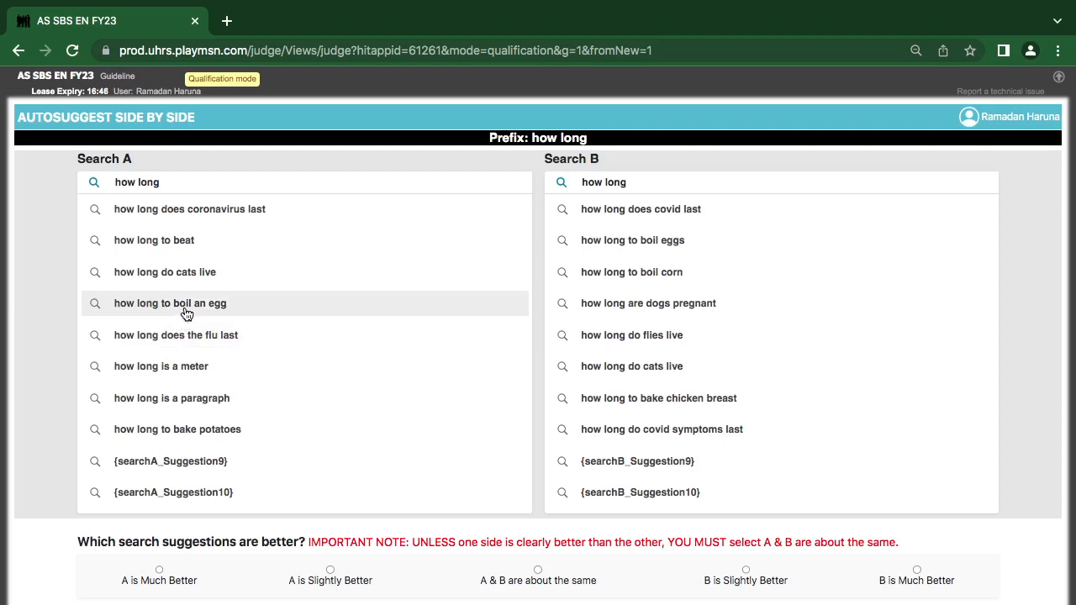
pyautogui.moveTo(197, 289)
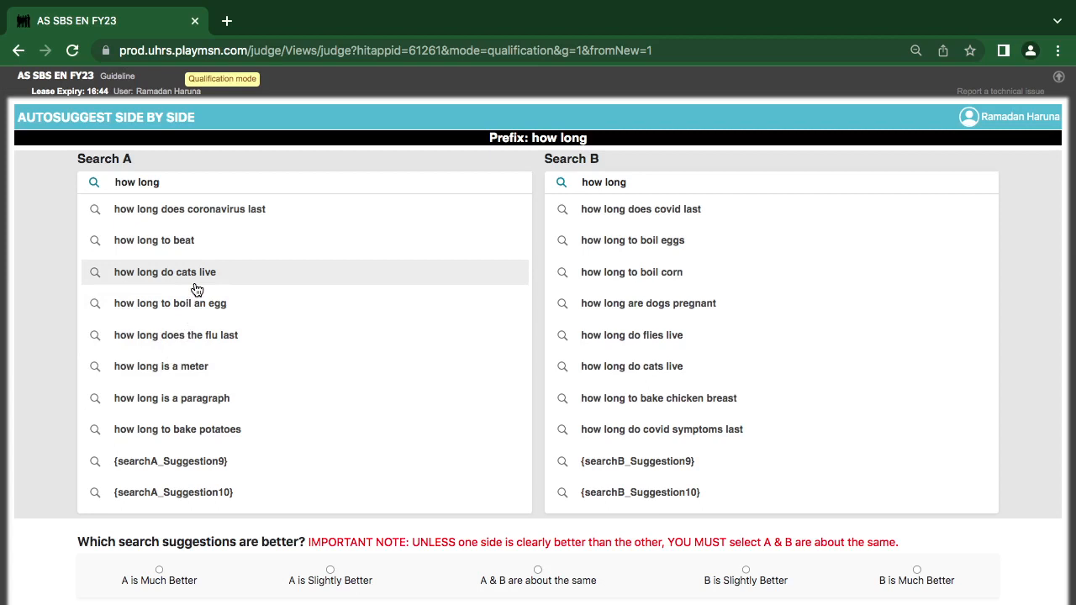
pyautogui.moveTo(185, 257)
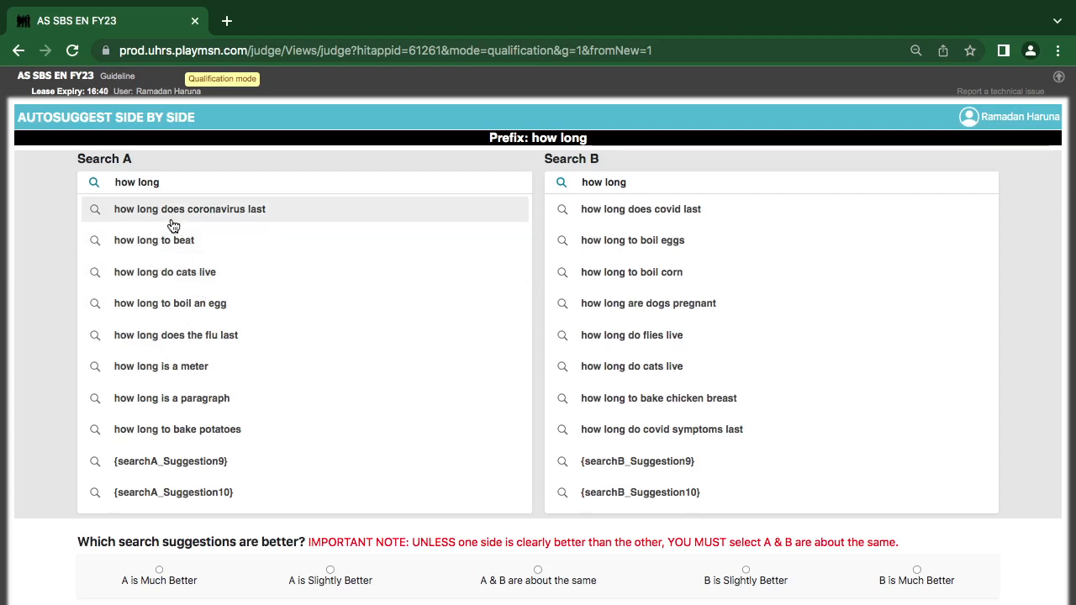
pyautogui.moveTo(228, 222)
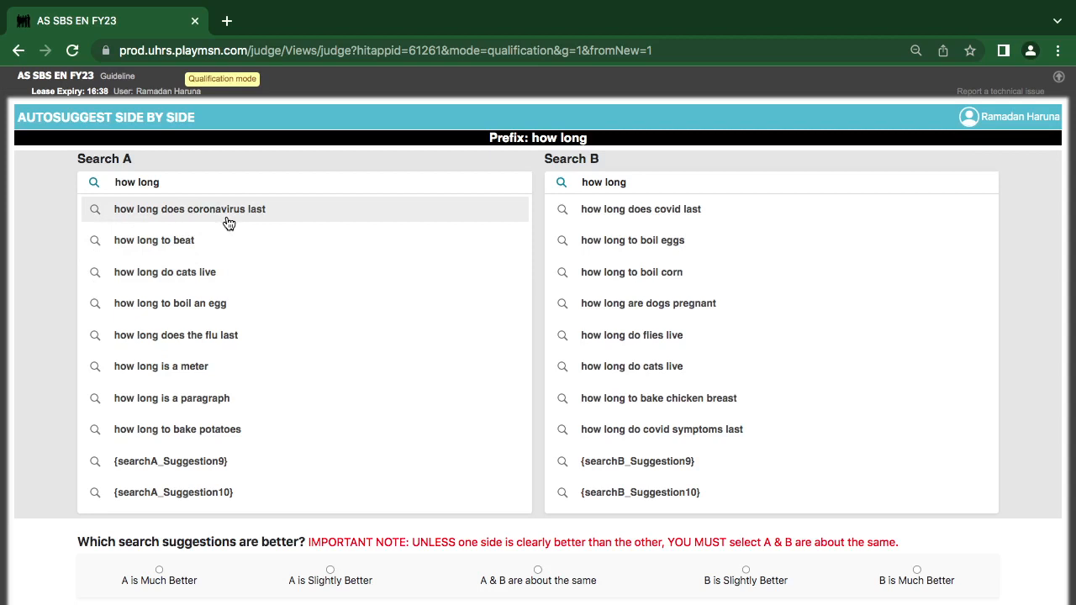
pyautogui.moveTo(216, 240)
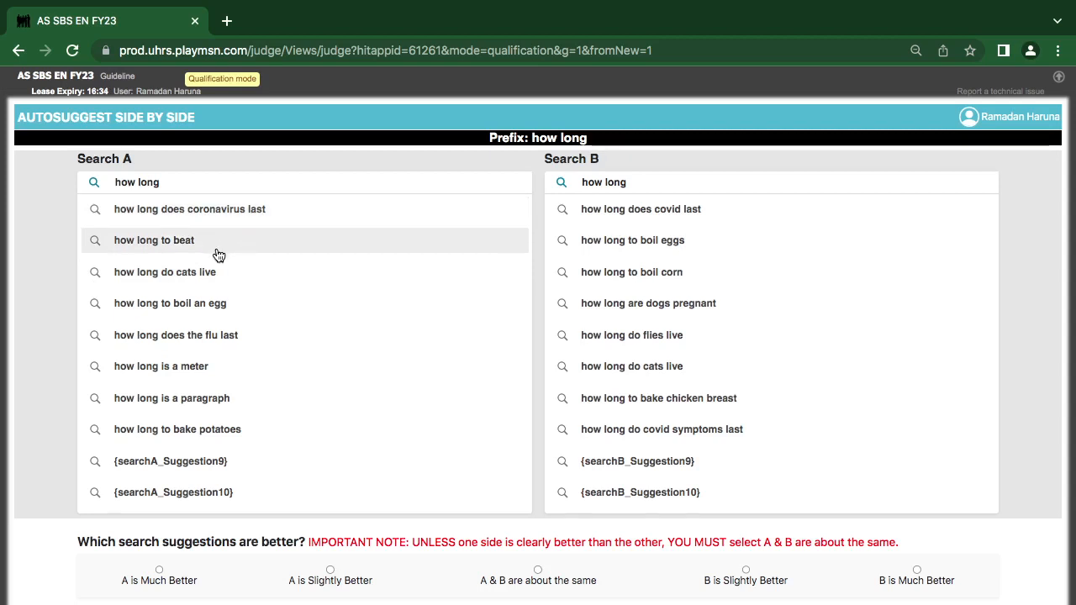
# - Look up Search A's 'how long to beat' suggestion in a new Bing tab
pyautogui.click(154, 239)
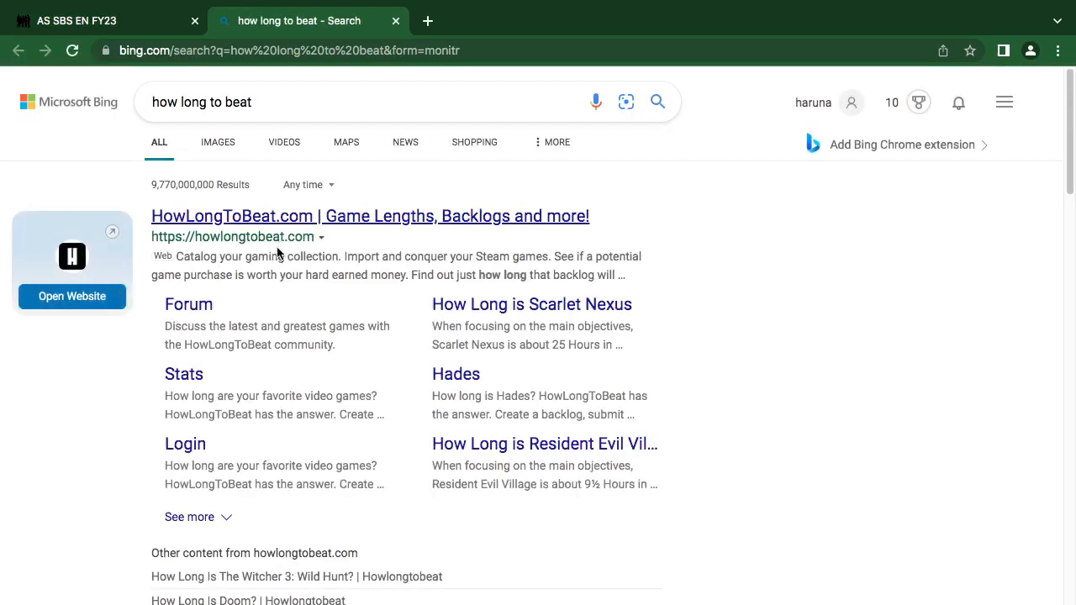
pyautogui.moveTo(266, 267)
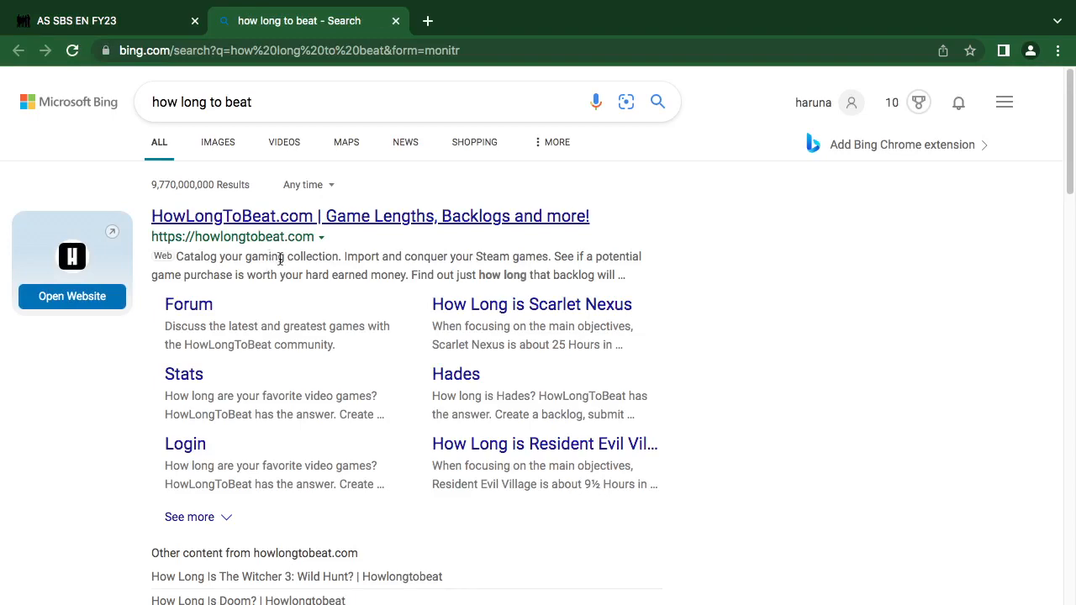
# - Scroll through the Bing results for 'how long to beat' pointing to HowLongToBeat.com
pyautogui.scroll(-3)
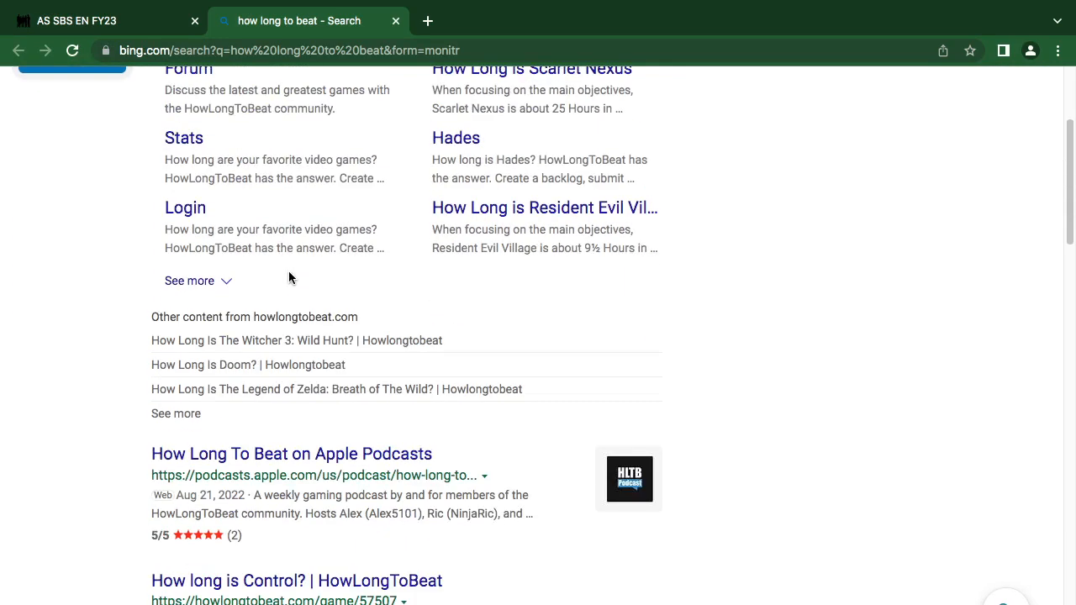
pyautogui.scroll(-3)
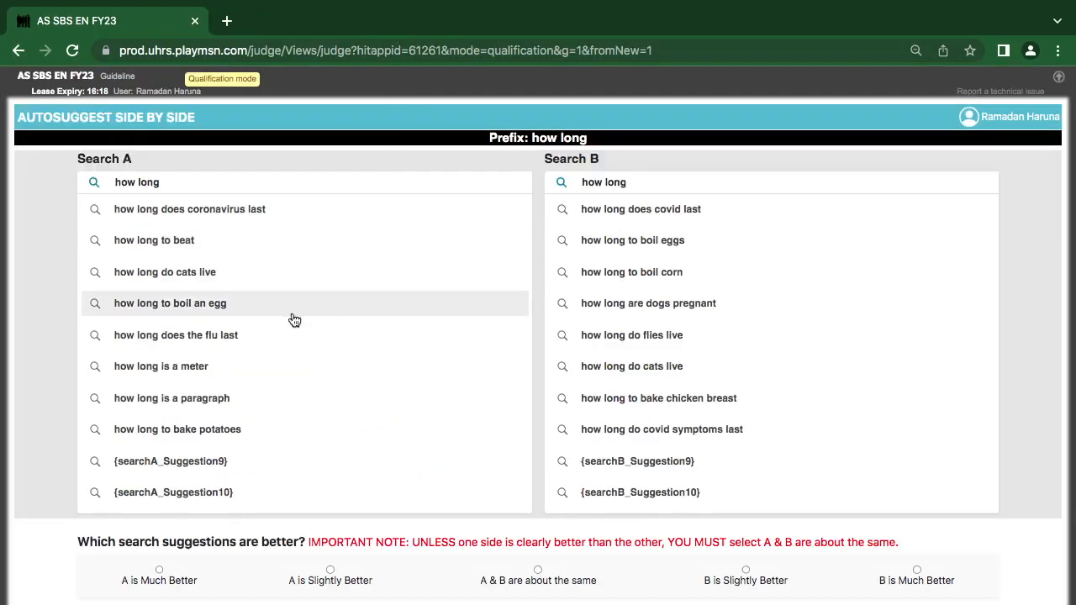
pyautogui.moveTo(151, 464)
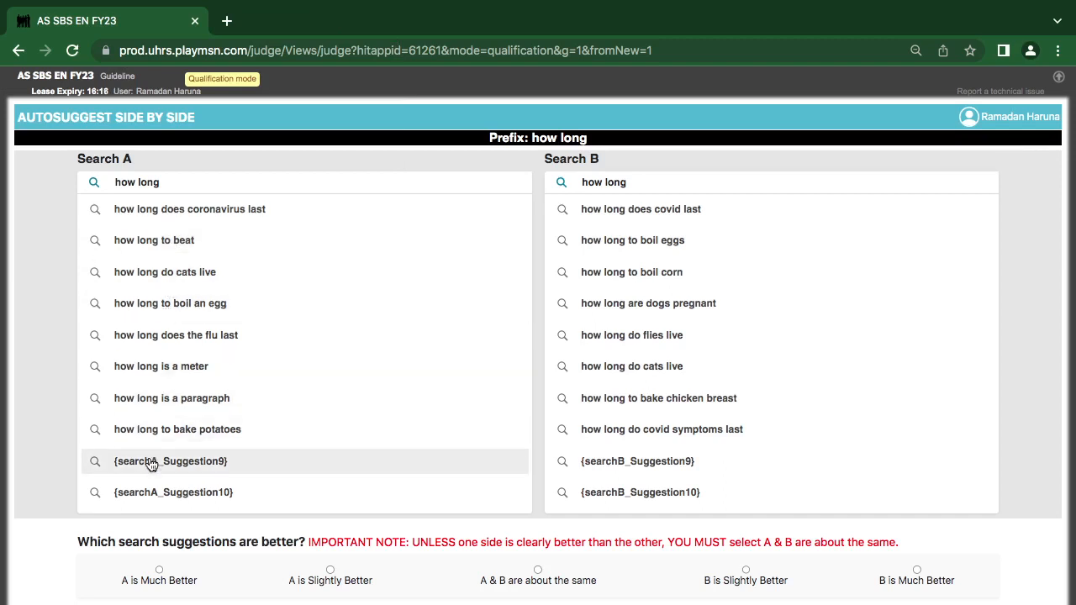
pyautogui.moveTo(272, 504)
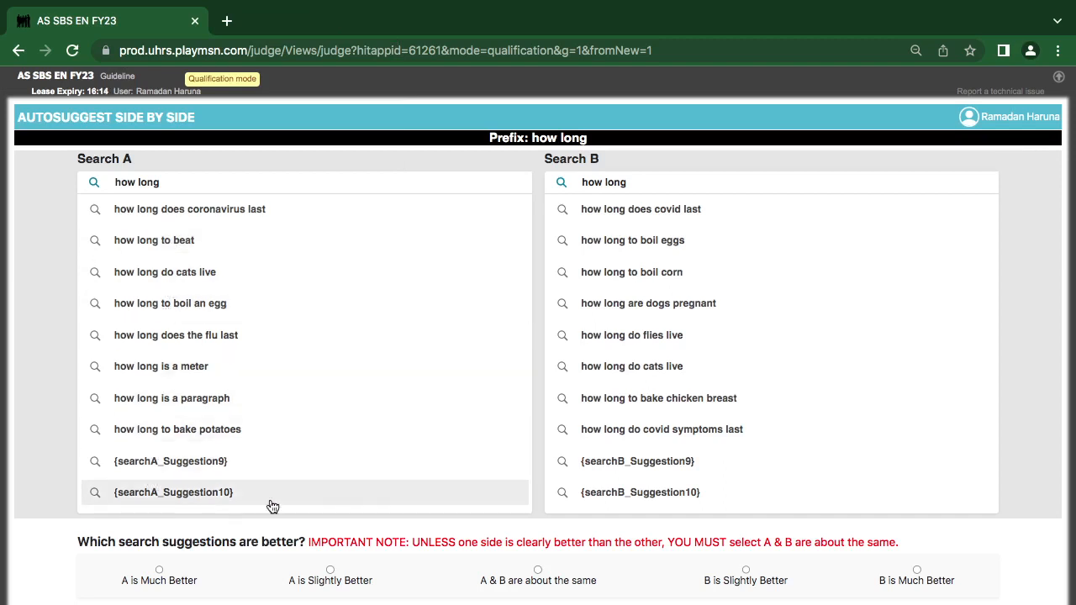
pyautogui.moveTo(396, 423)
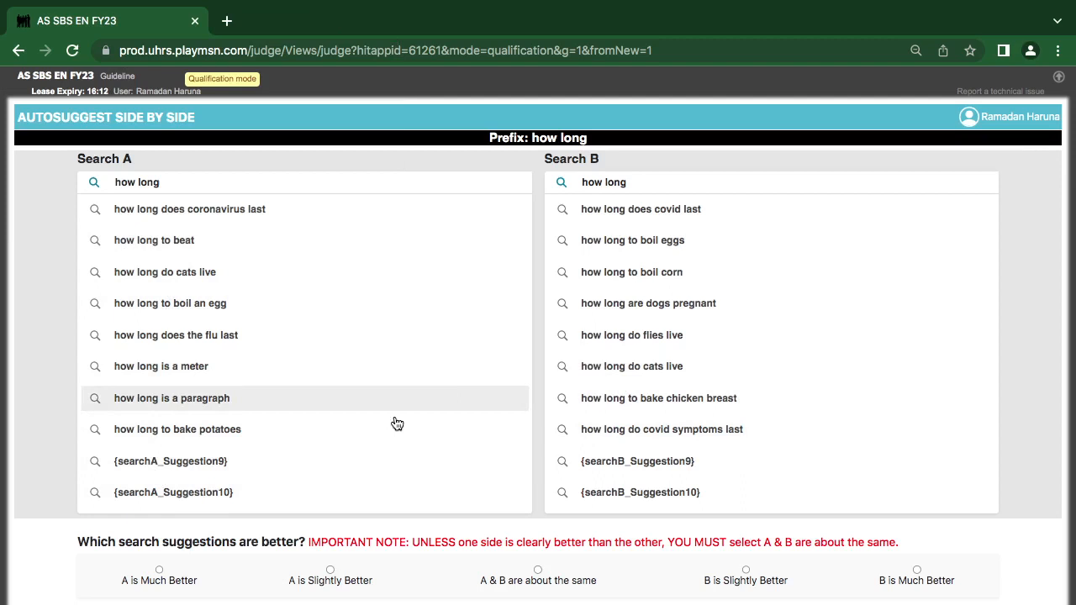
# - Rate the 'how long' comparison as A is Much Better and bring the reasons into view
pyautogui.click(158, 572)
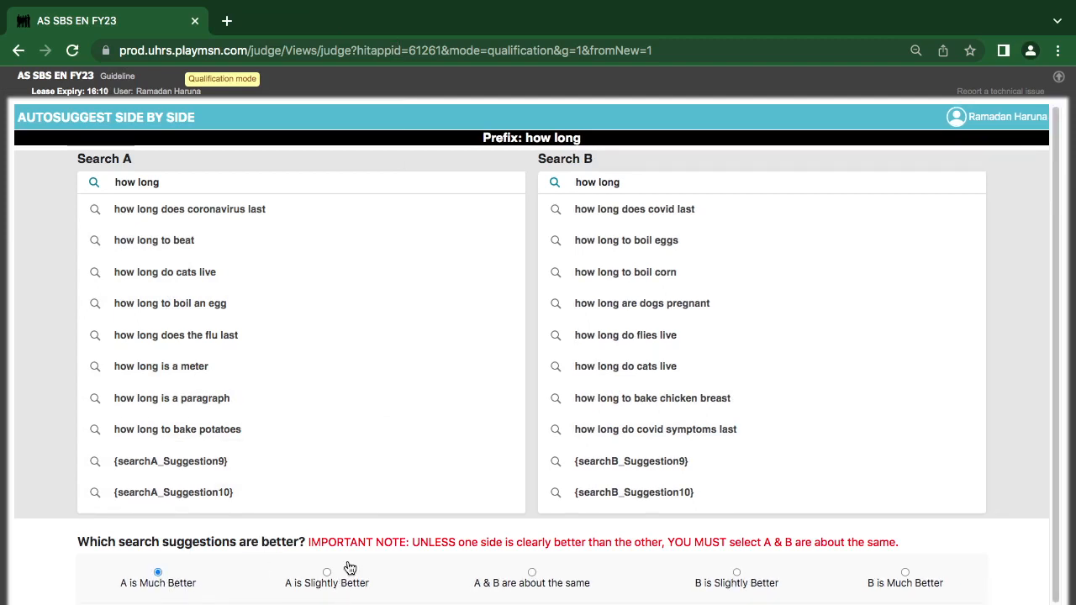
pyautogui.scroll(-3)
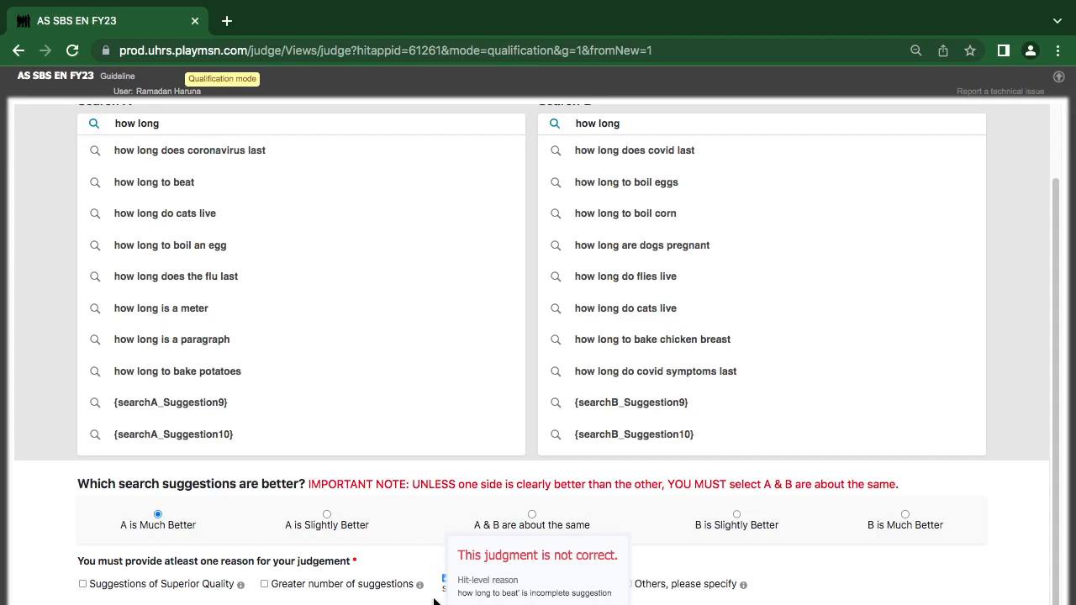
pyautogui.moveTo(433, 600)
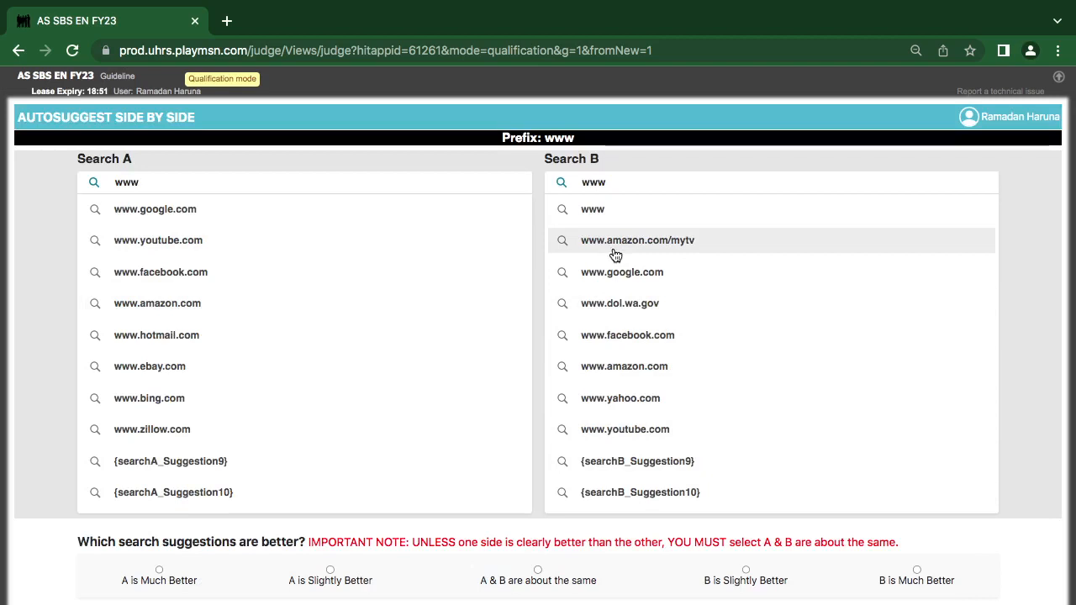
pyautogui.moveTo(292, 205)
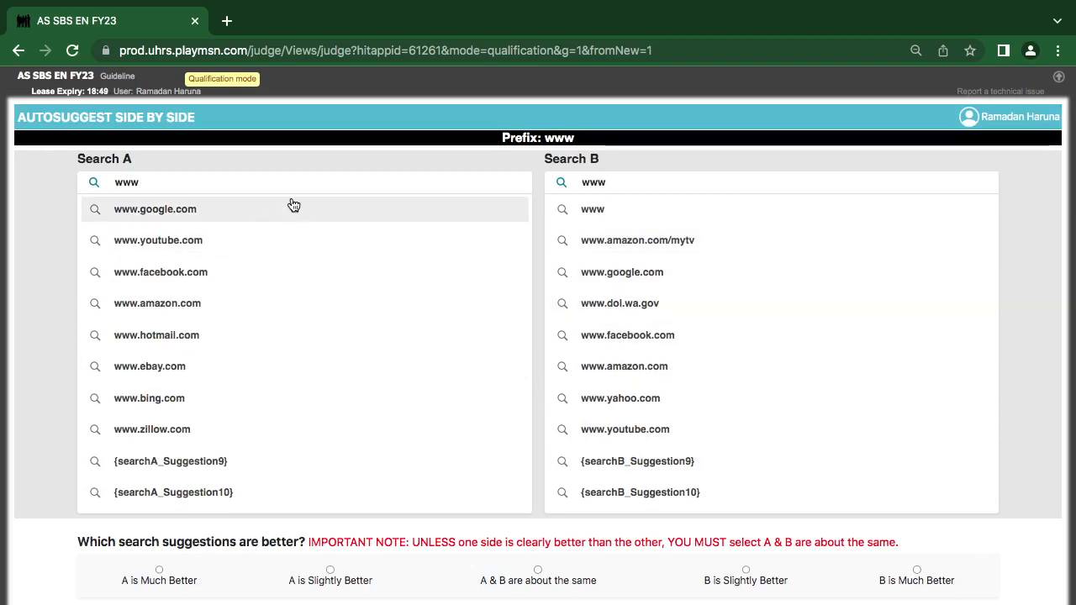
pyautogui.moveTo(537, 368)
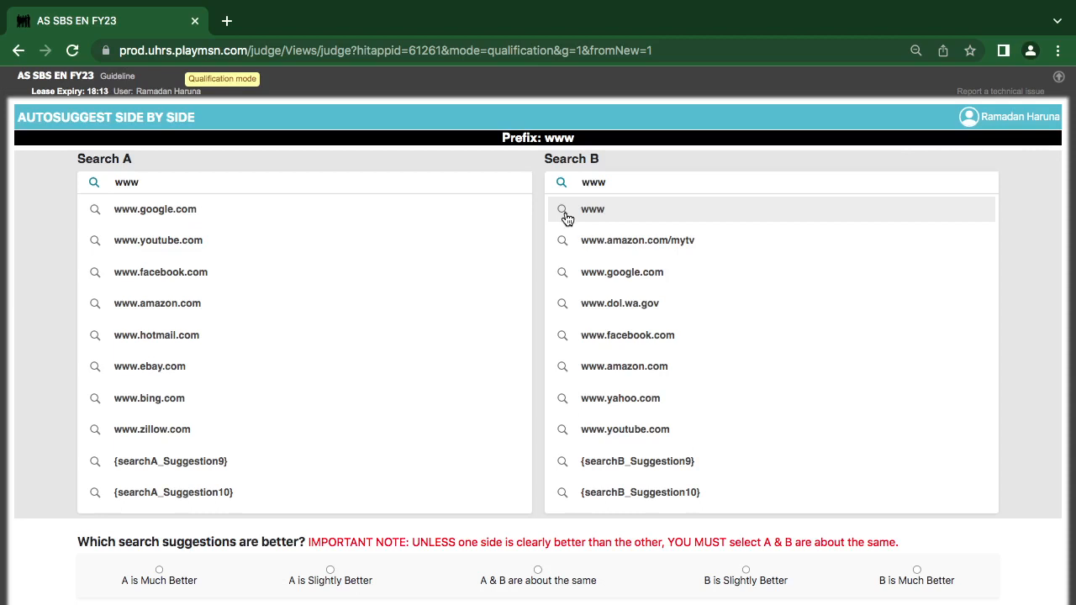
pyautogui.moveTo(546, 195)
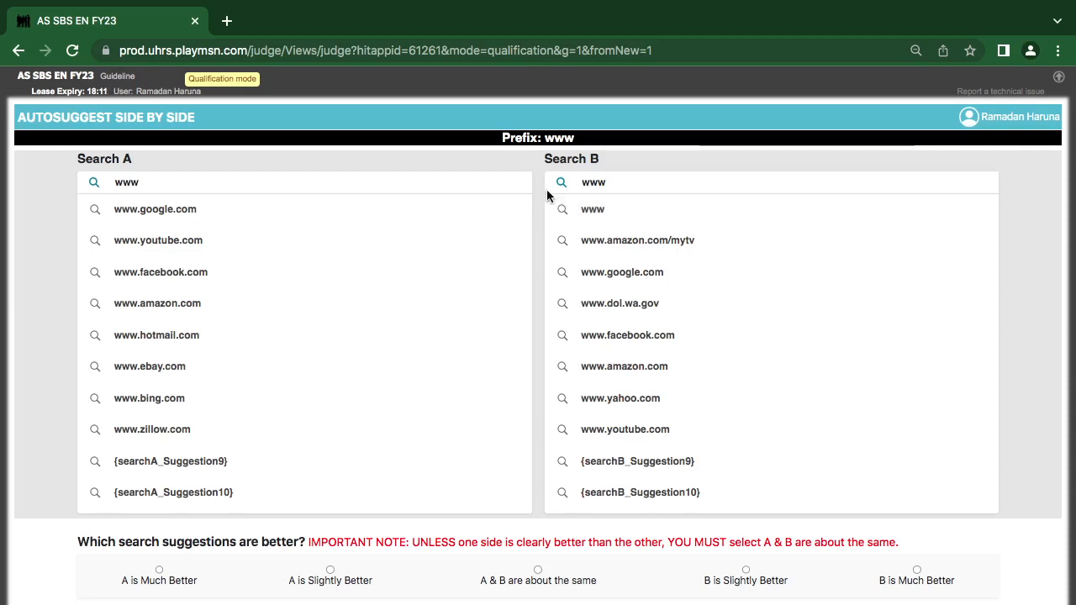
pyautogui.moveTo(612, 220)
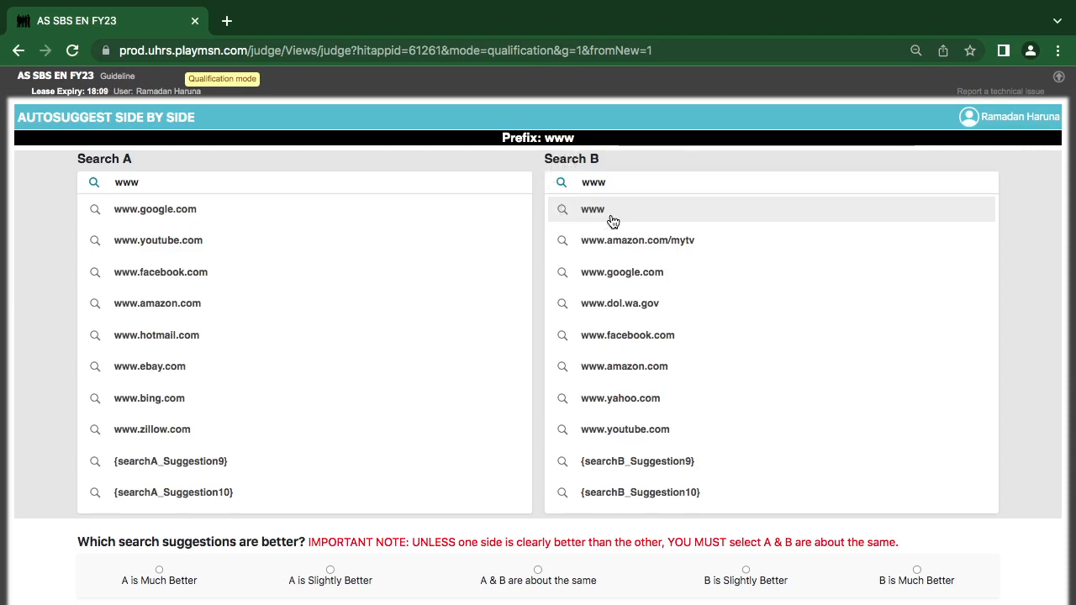
pyautogui.moveTo(715, 222)
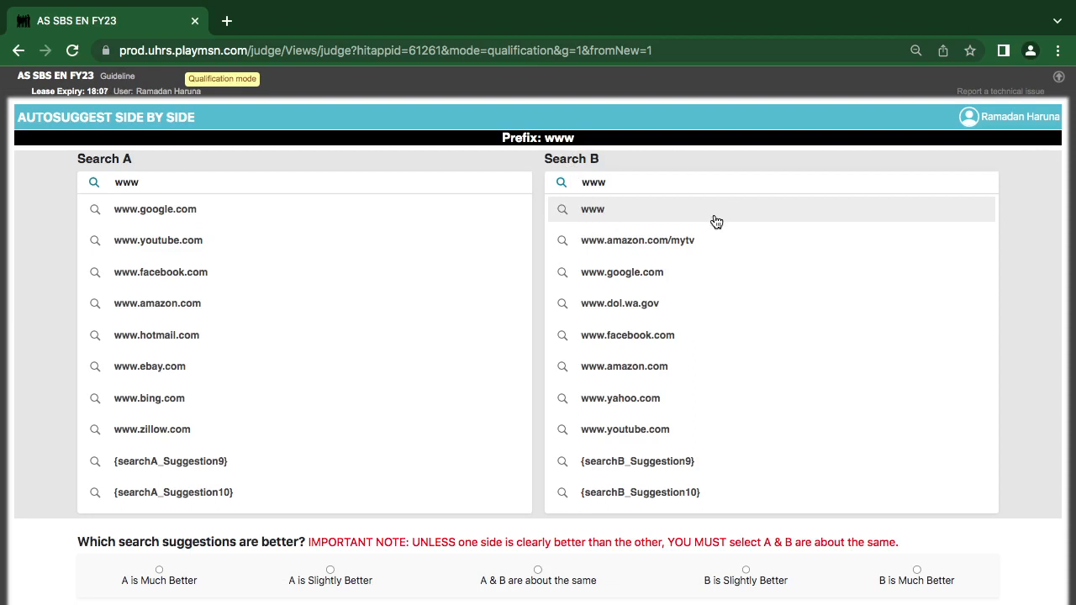
pyautogui.moveTo(669, 218)
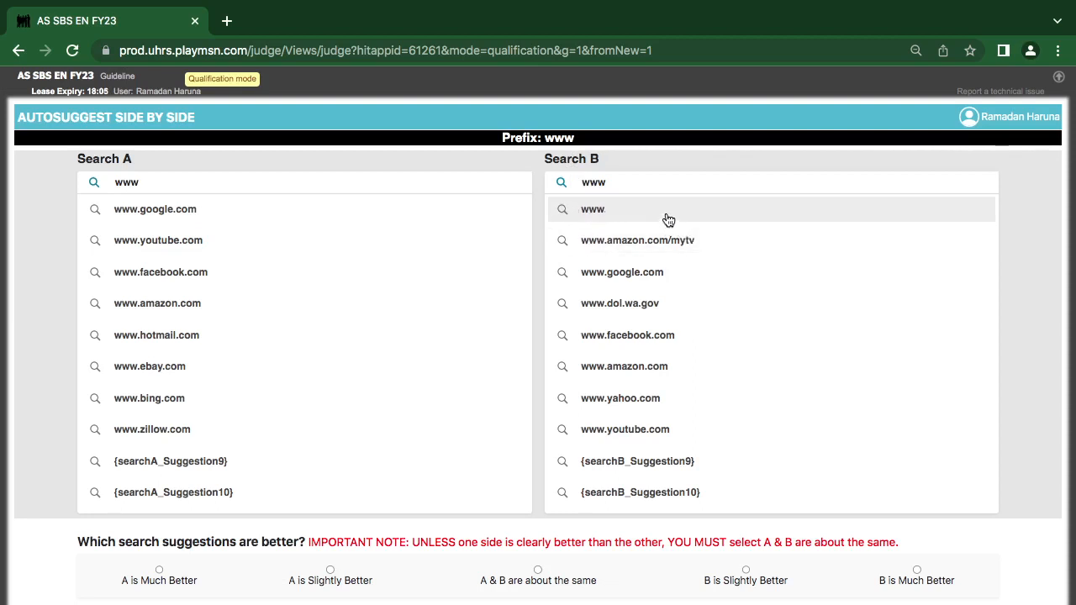
pyautogui.moveTo(636, 303)
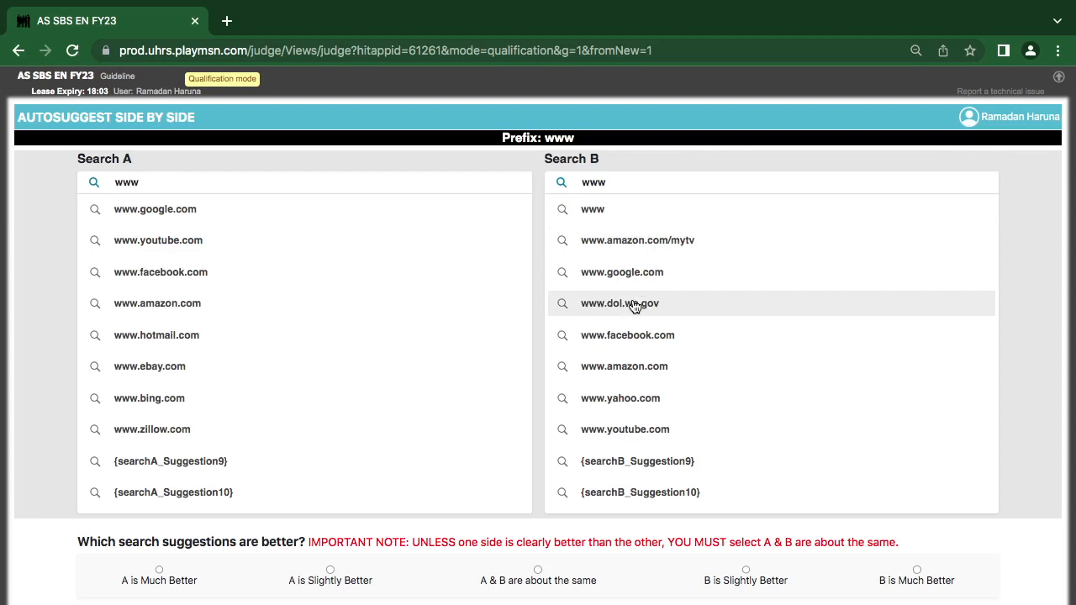
pyautogui.moveTo(563, 443)
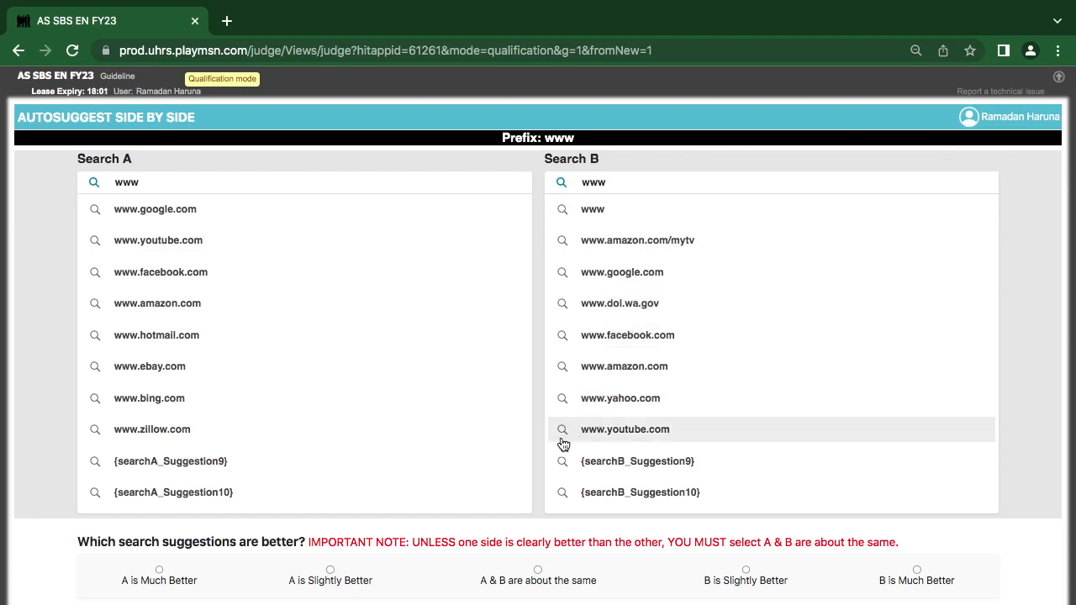
pyautogui.moveTo(206, 461)
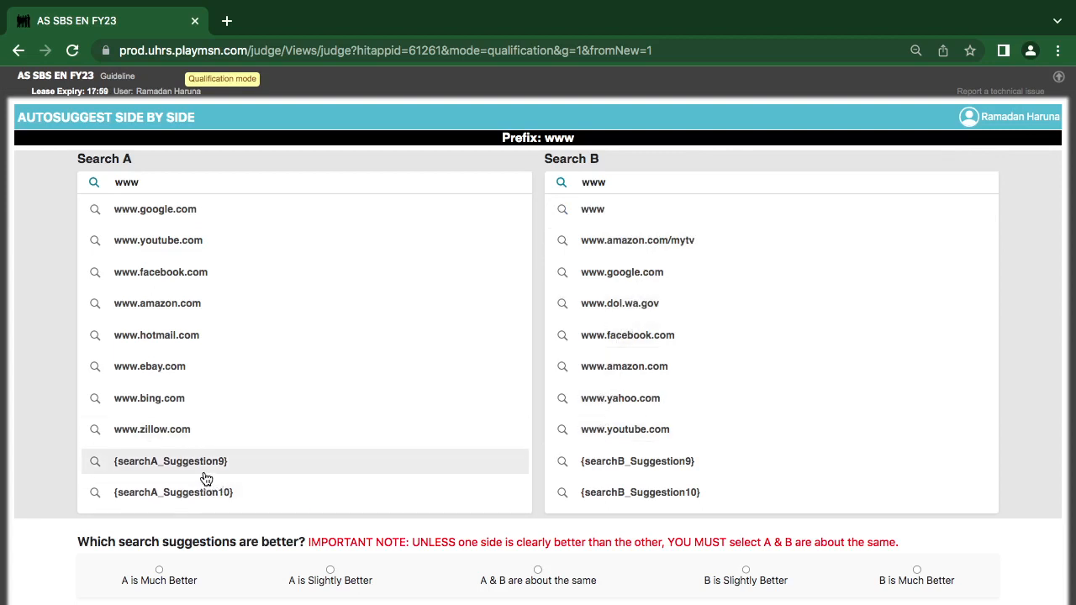
pyautogui.moveTo(215, 390)
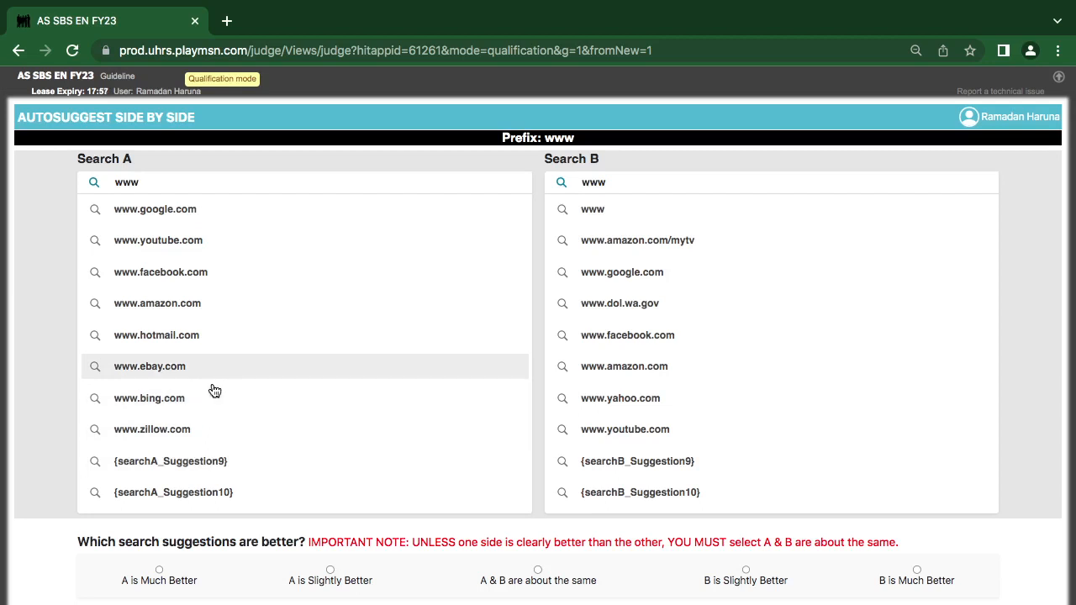
pyautogui.moveTo(193, 420)
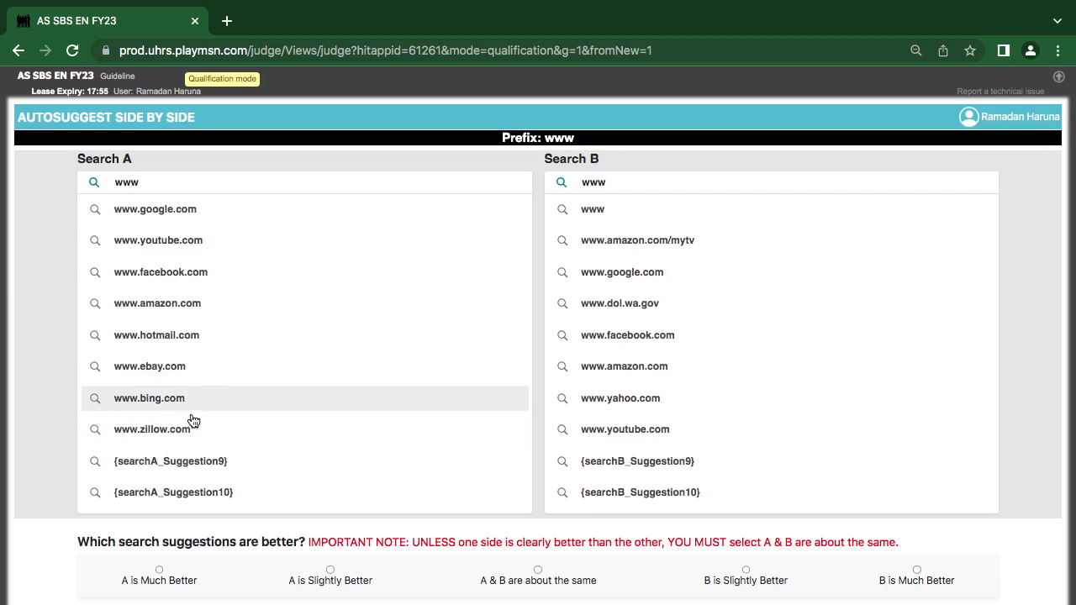
pyautogui.moveTo(200, 336)
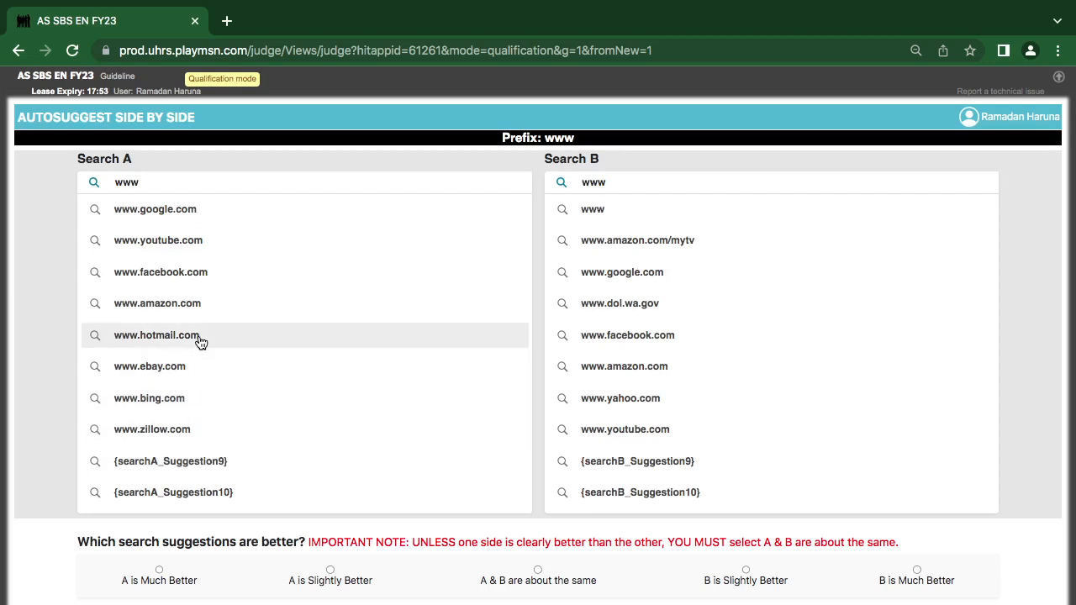
pyautogui.moveTo(222, 284)
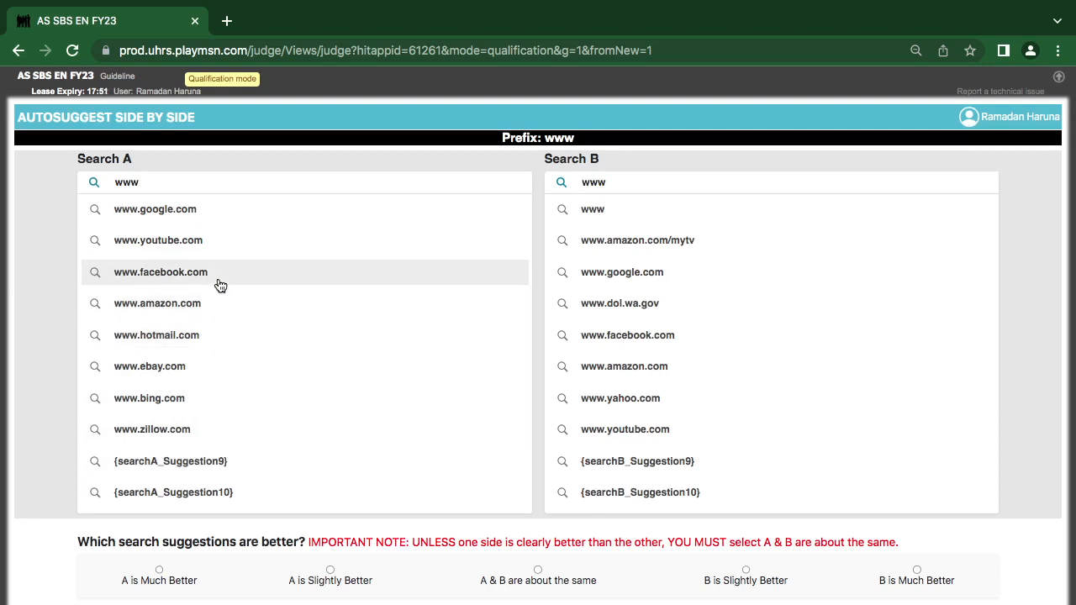
pyautogui.moveTo(224, 228)
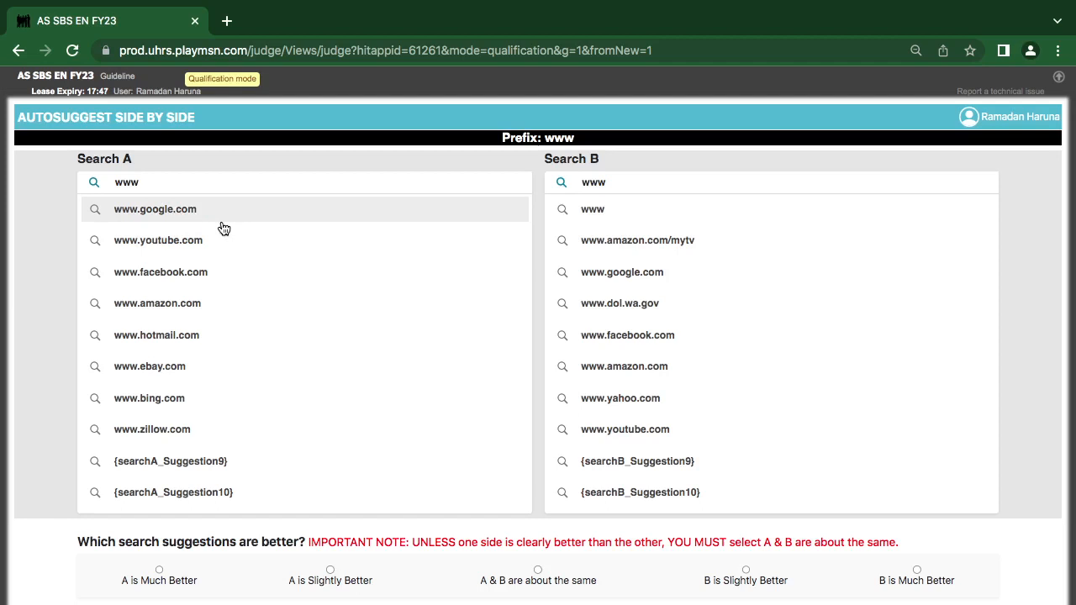
pyautogui.moveTo(207, 303)
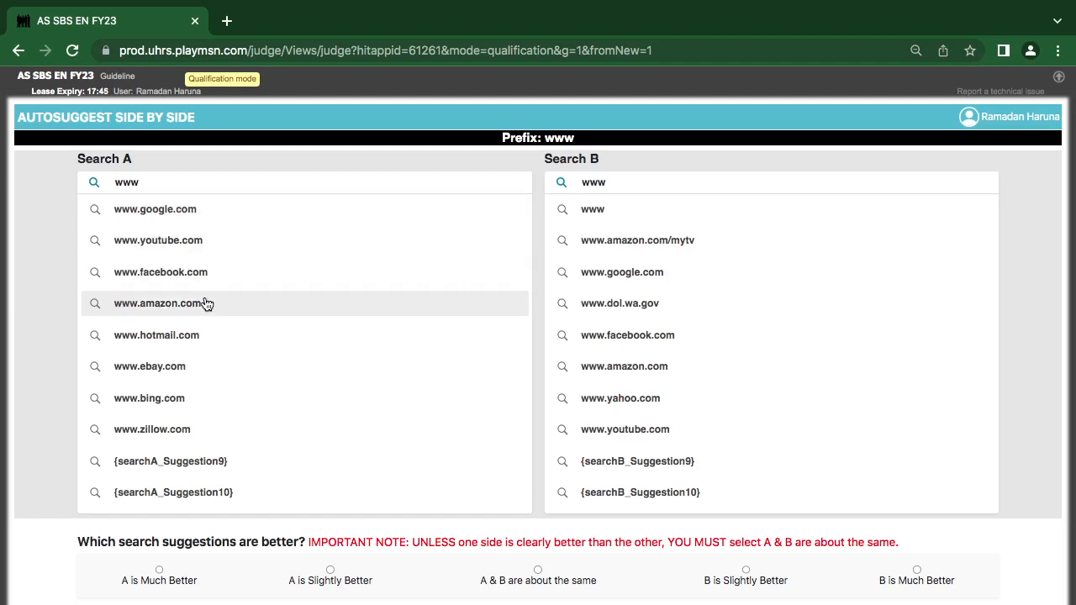
pyautogui.moveTo(151, 431)
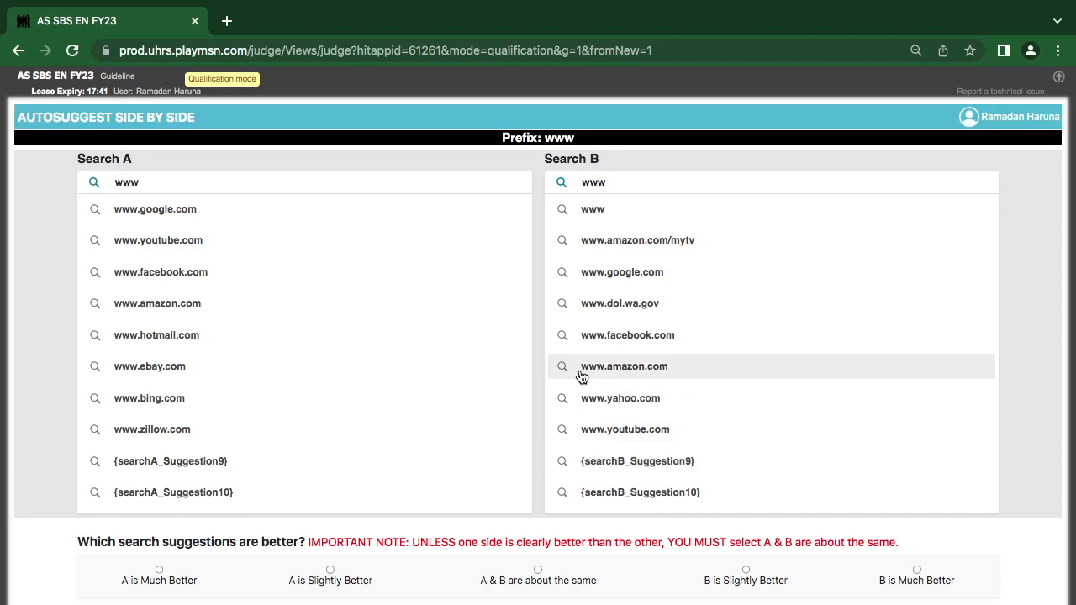
pyautogui.moveTo(619, 303)
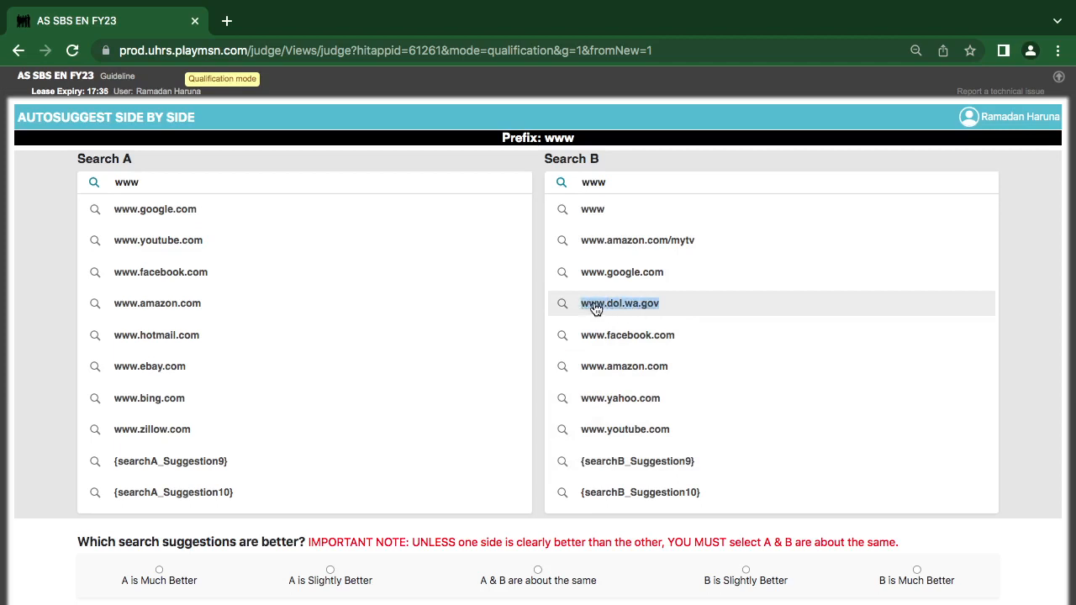
pyautogui.moveTo(628, 322)
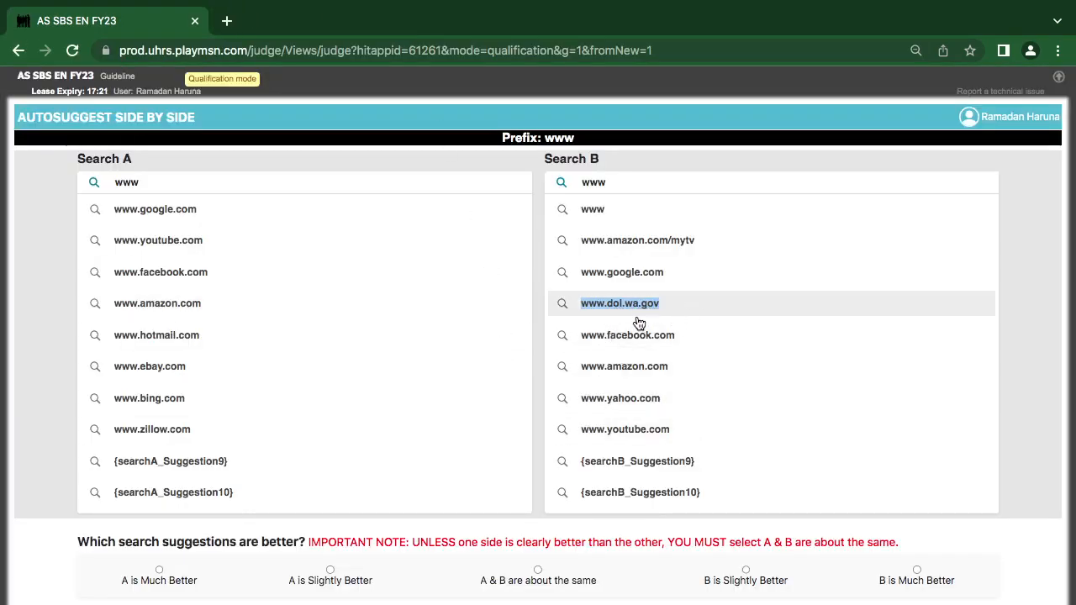
pyautogui.moveTo(627, 335)
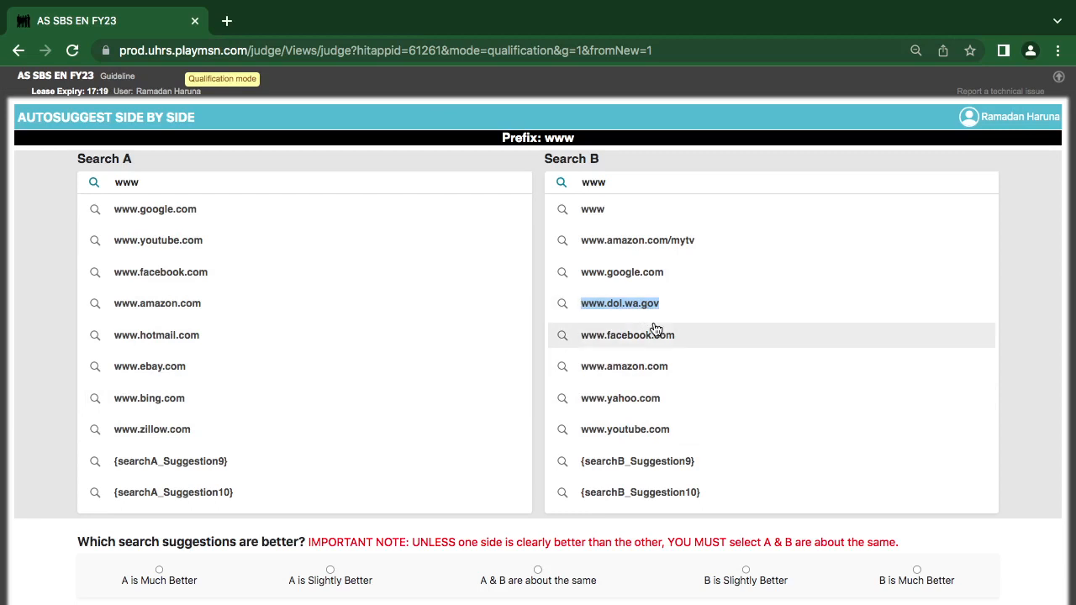
pyautogui.moveTo(619, 397)
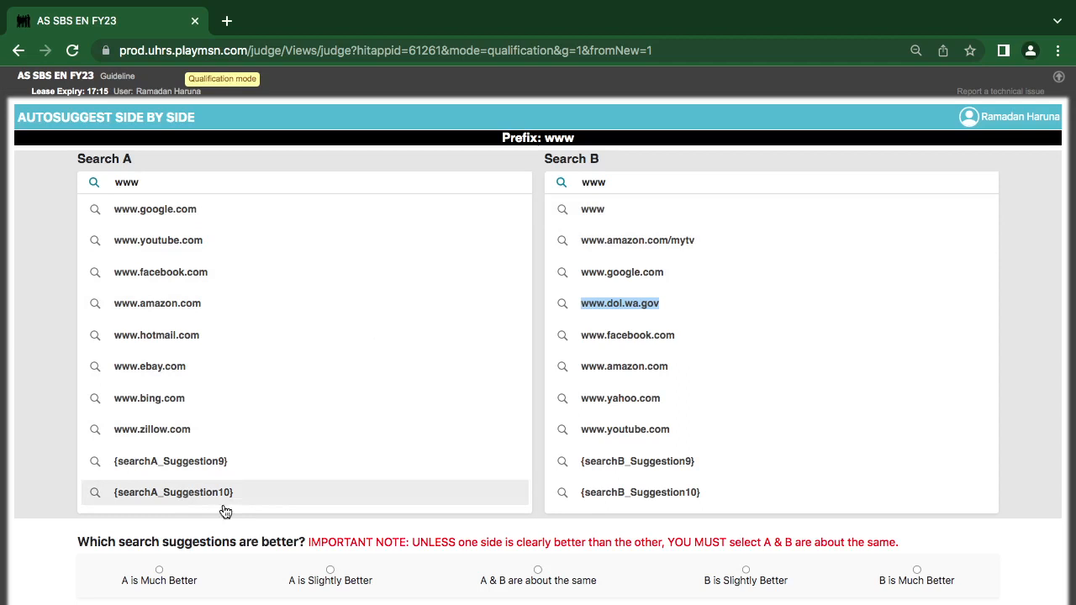
# - Rate the www comparison as A is Much Better and scroll to the reasons section
pyautogui.click(157, 571)
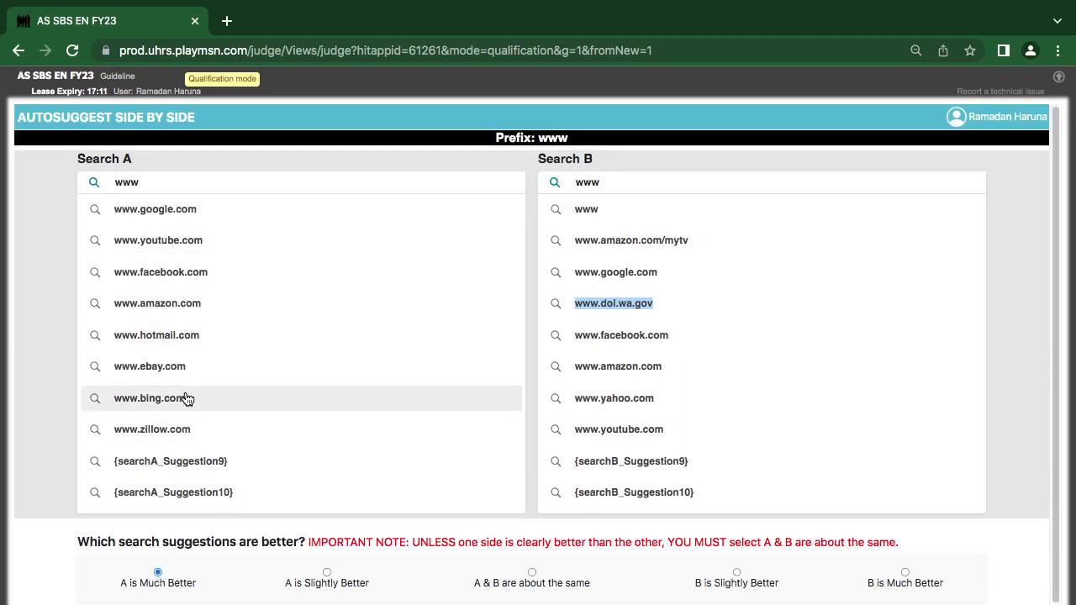
pyautogui.scroll(-3)
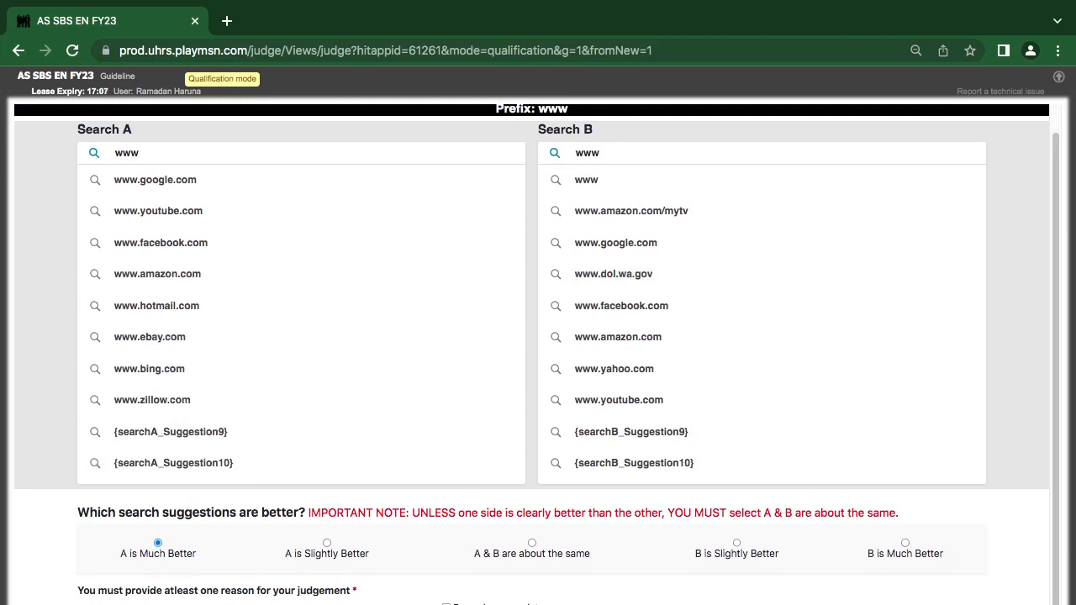
pyautogui.scroll(-3)
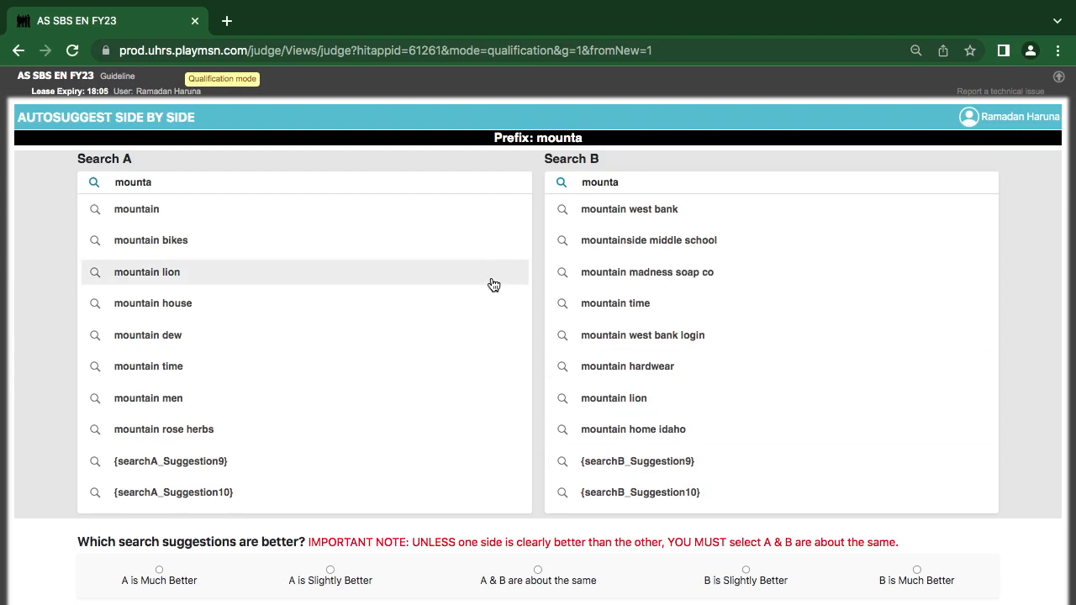
pyautogui.moveTo(420, 303)
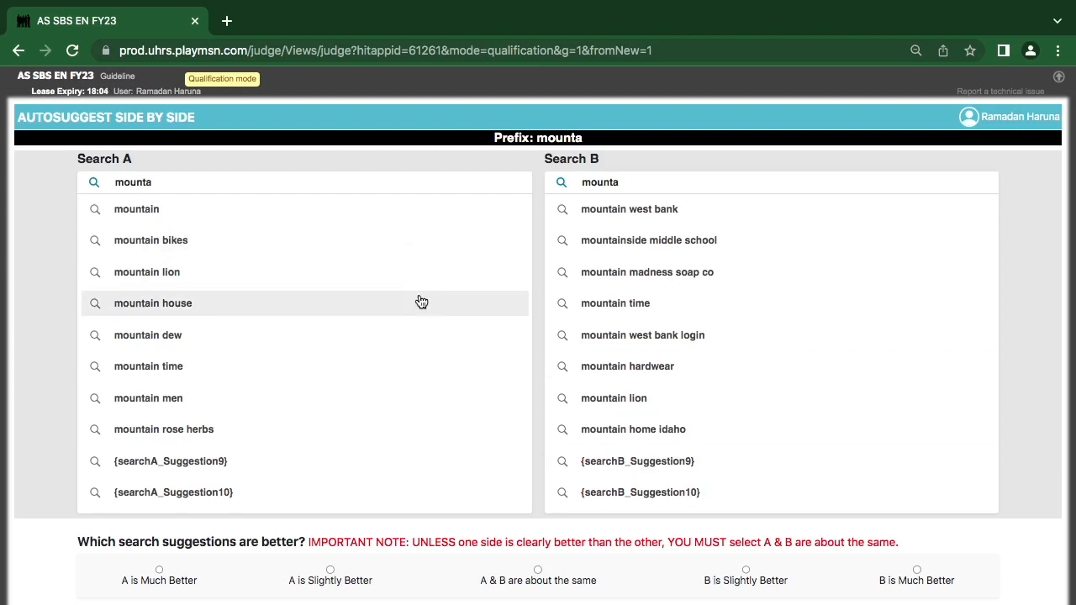
pyautogui.moveTo(430, 266)
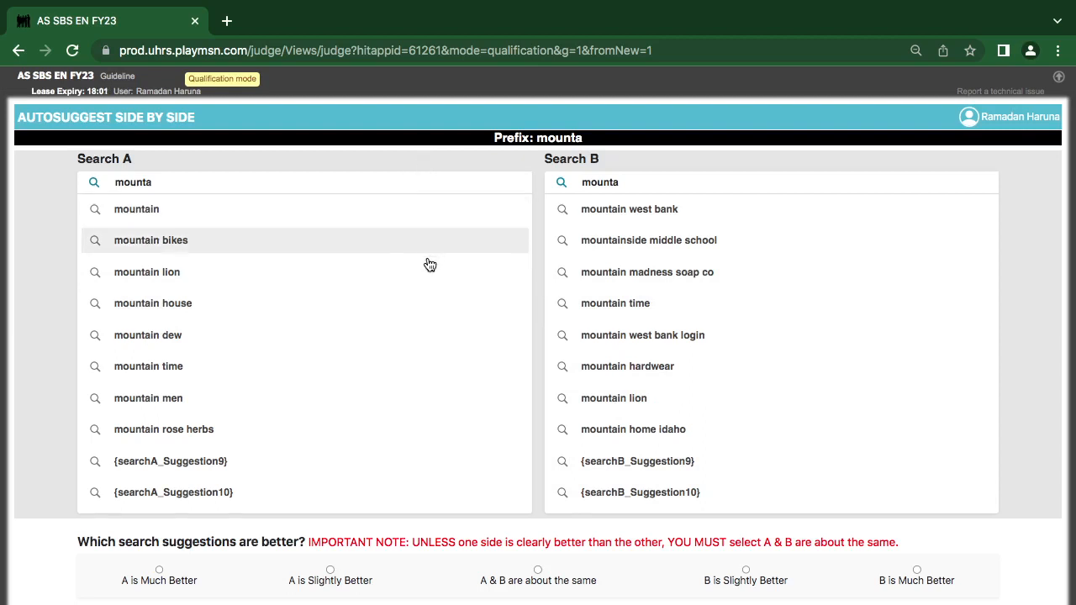
pyautogui.moveTo(487, 295)
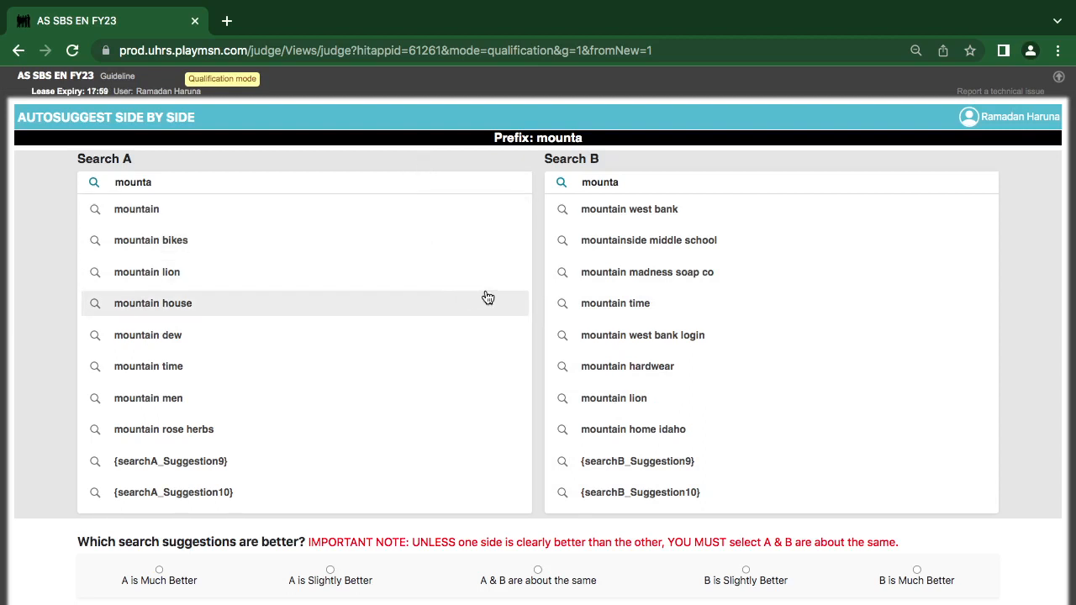
pyautogui.moveTo(562, 191)
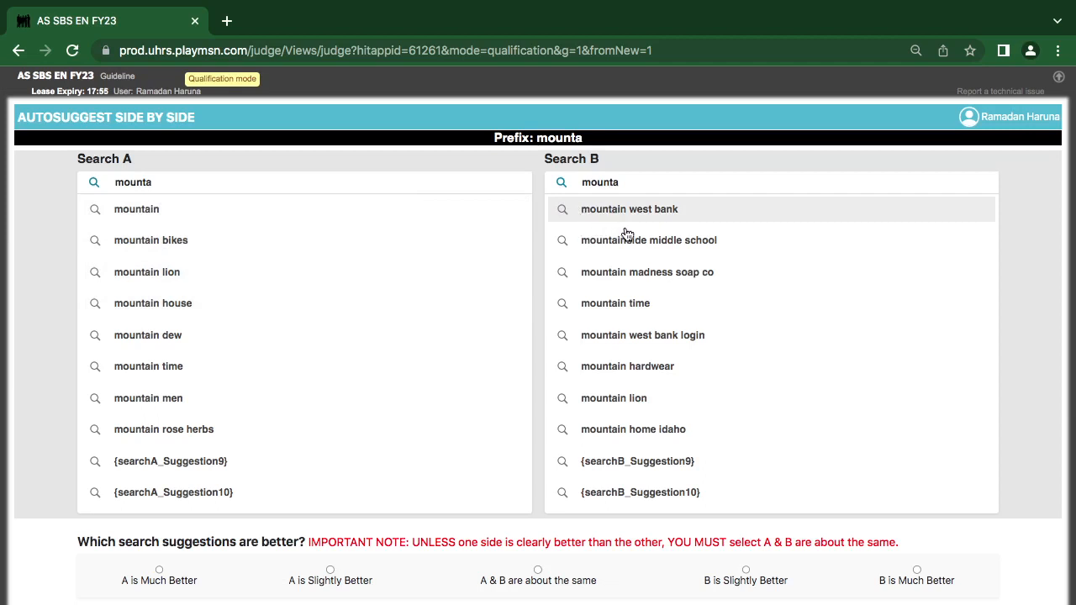
pyautogui.moveTo(665, 273)
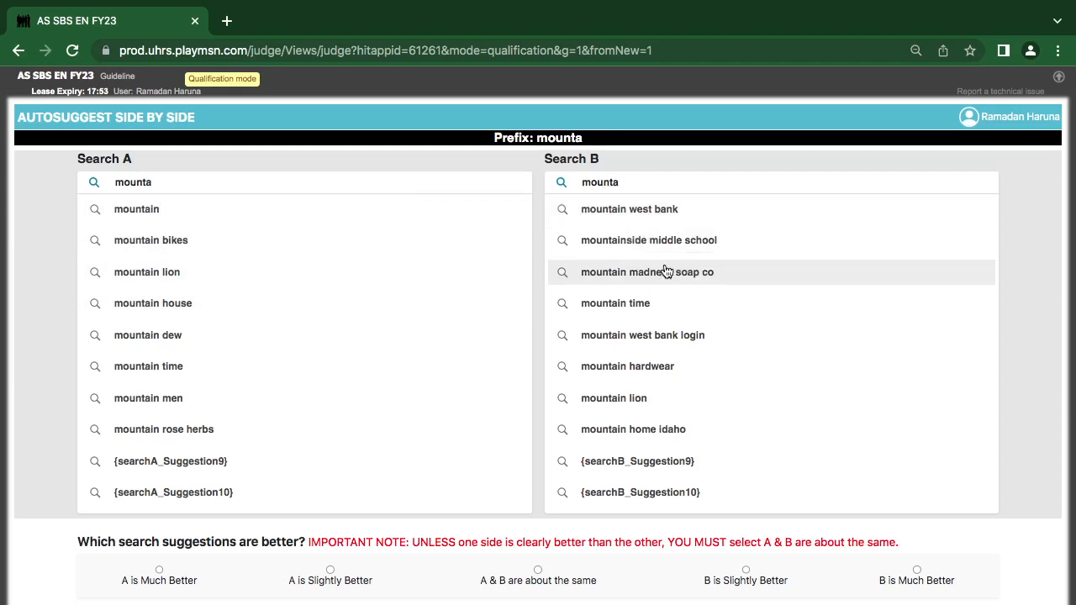
pyautogui.moveTo(666, 299)
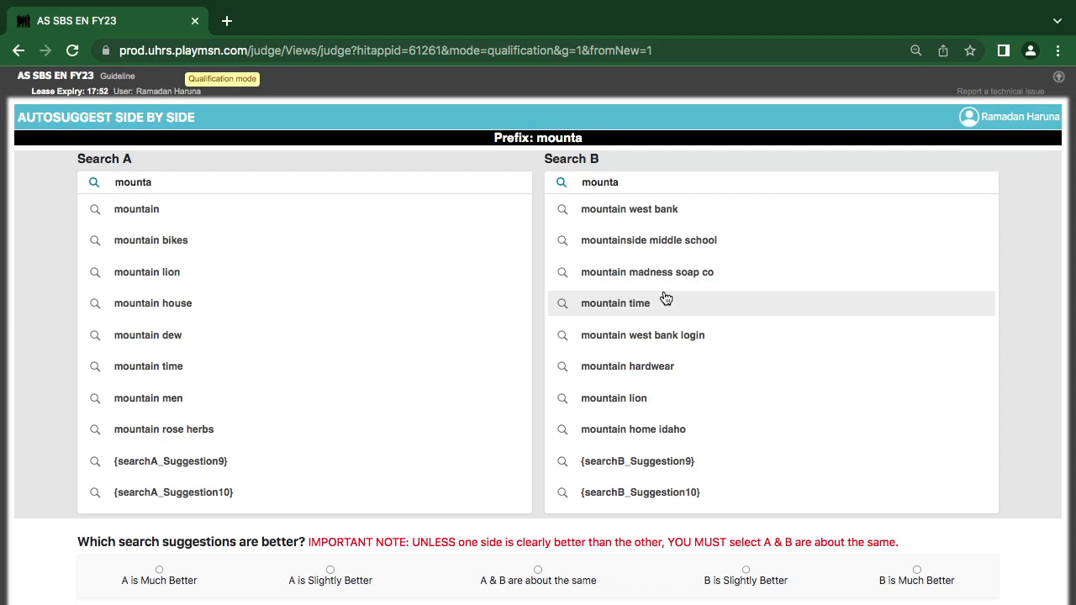
pyautogui.moveTo(610, 340)
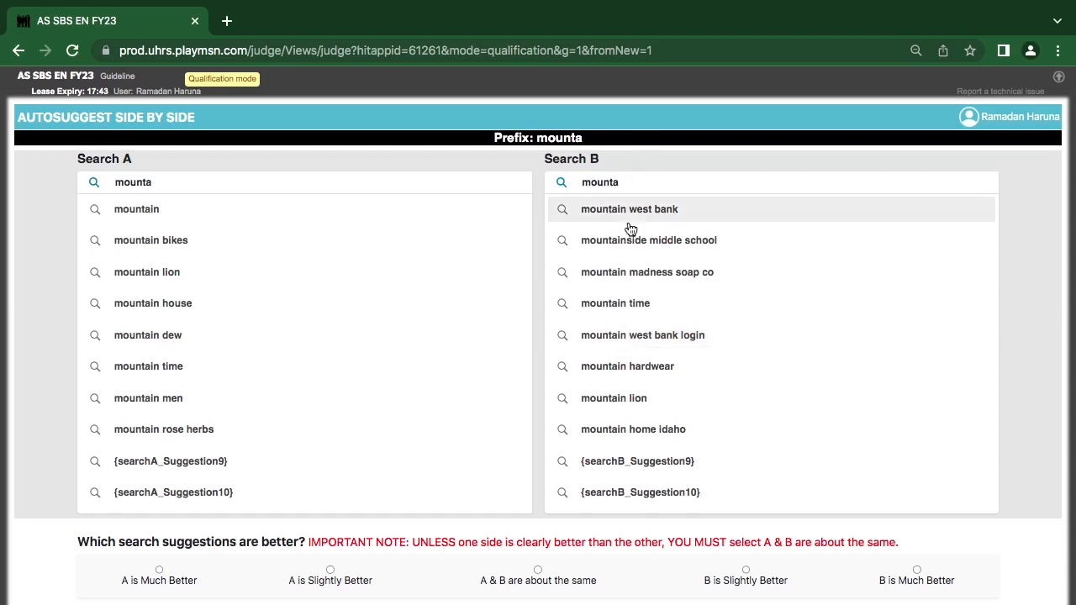
pyautogui.moveTo(609, 342)
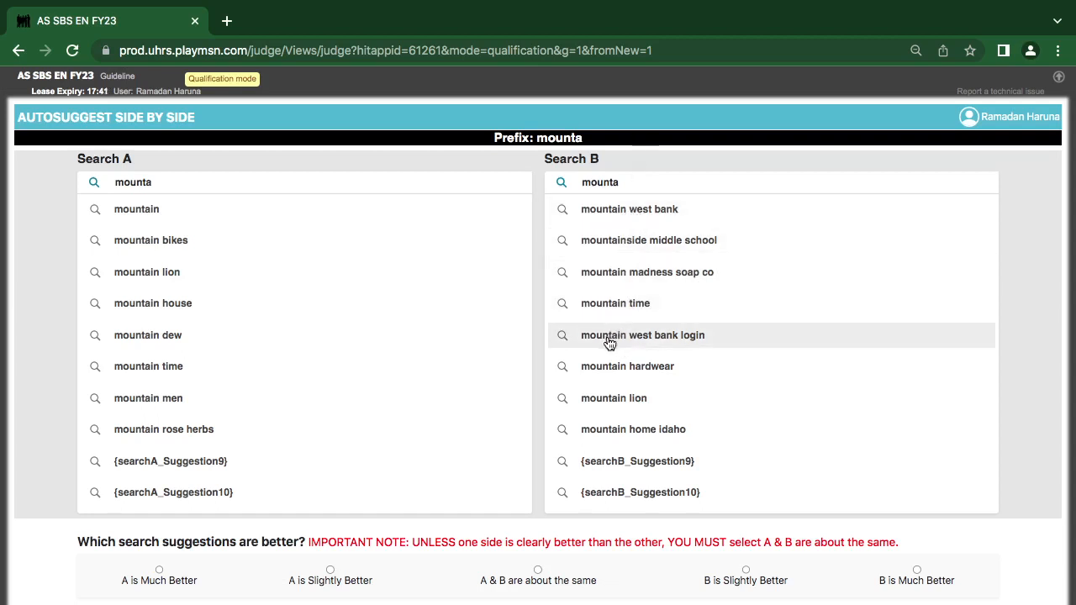
pyautogui.moveTo(622, 380)
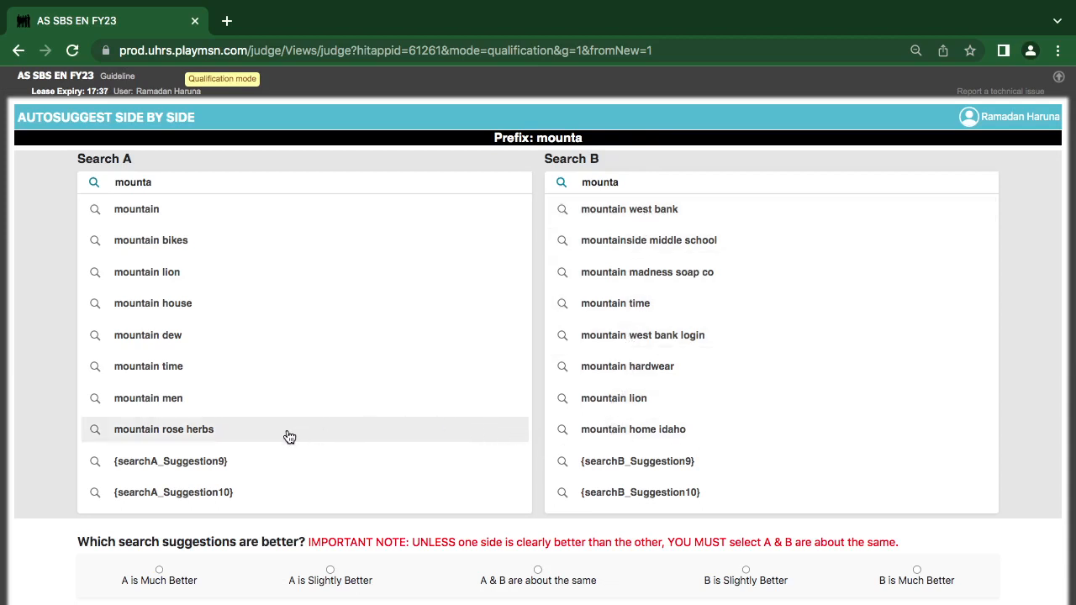
pyautogui.moveTo(148, 396)
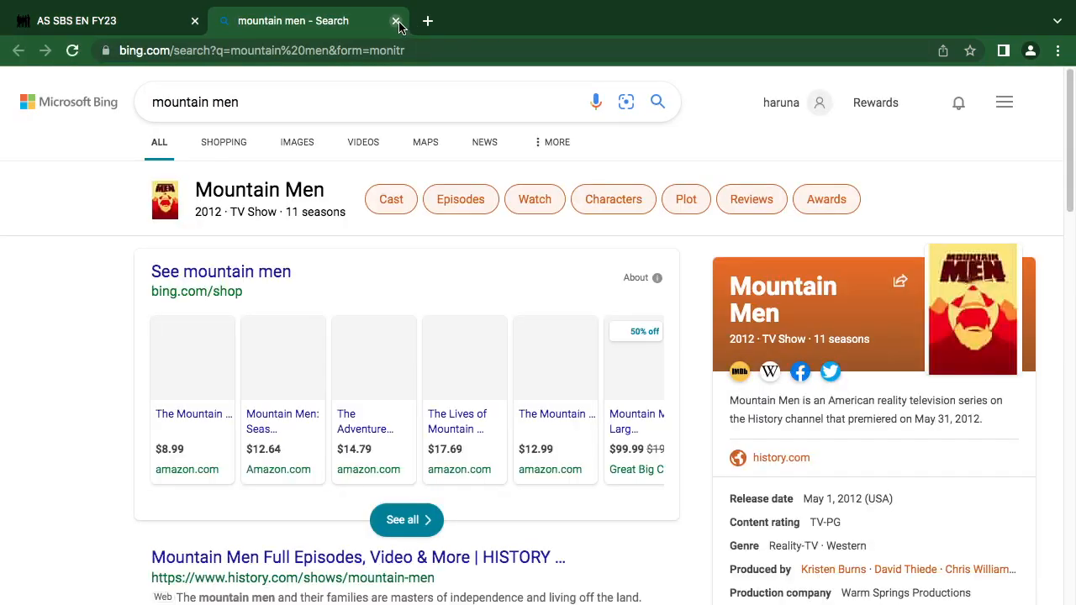
pyautogui.click(397, 20)
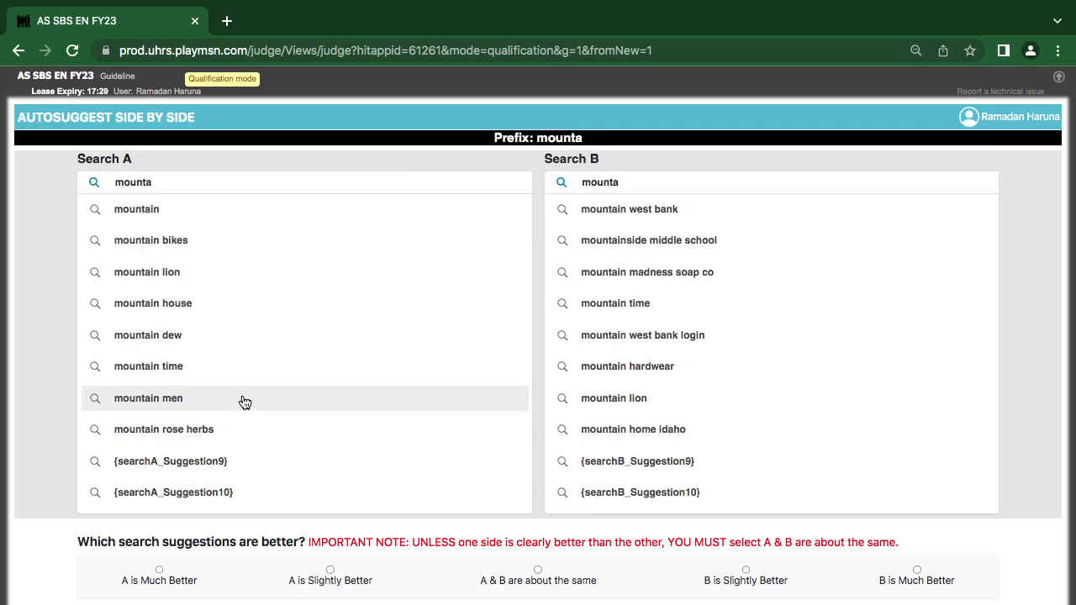
pyautogui.moveTo(202, 346)
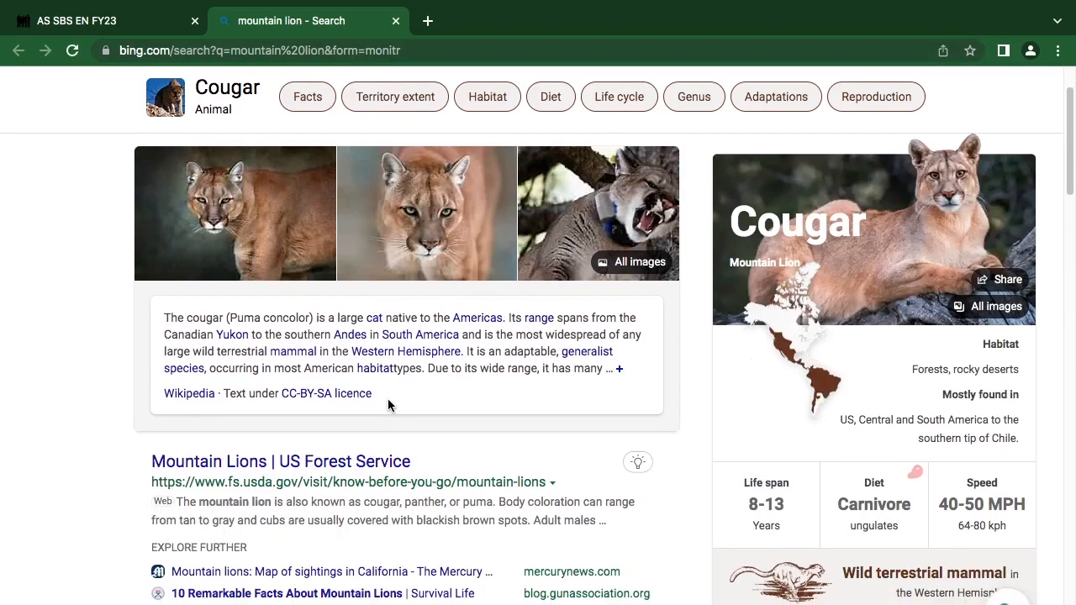
pyautogui.moveTo(395, 91)
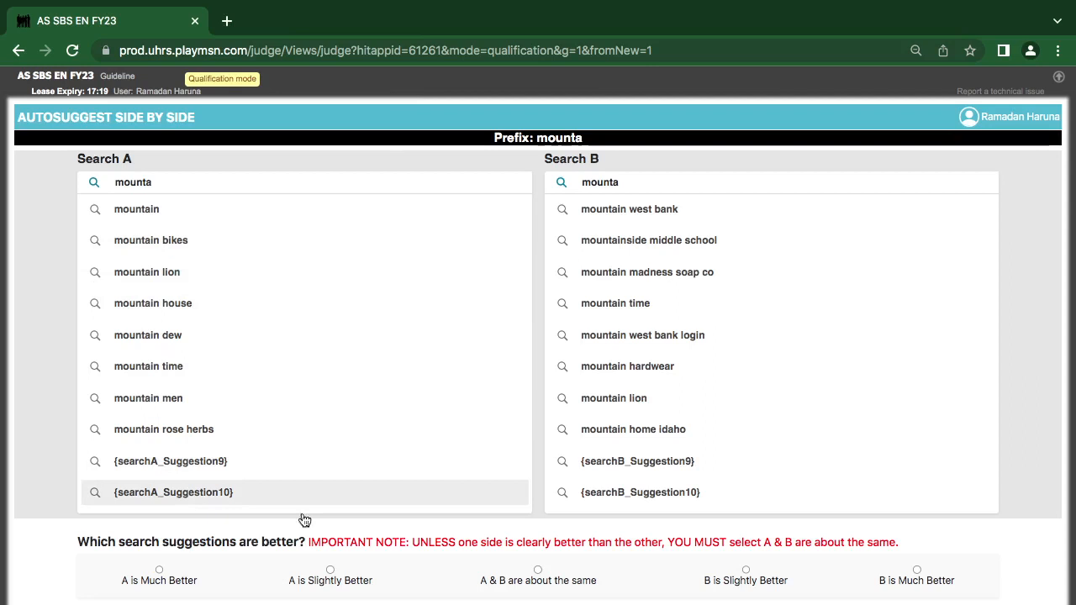
pyautogui.click(158, 571)
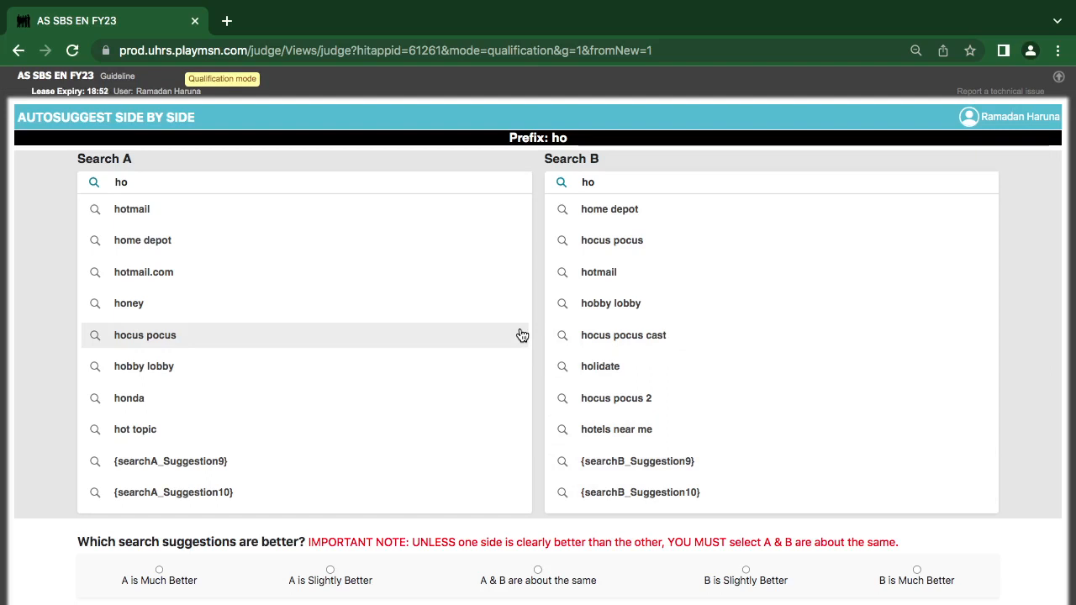
pyautogui.moveTo(623, 334)
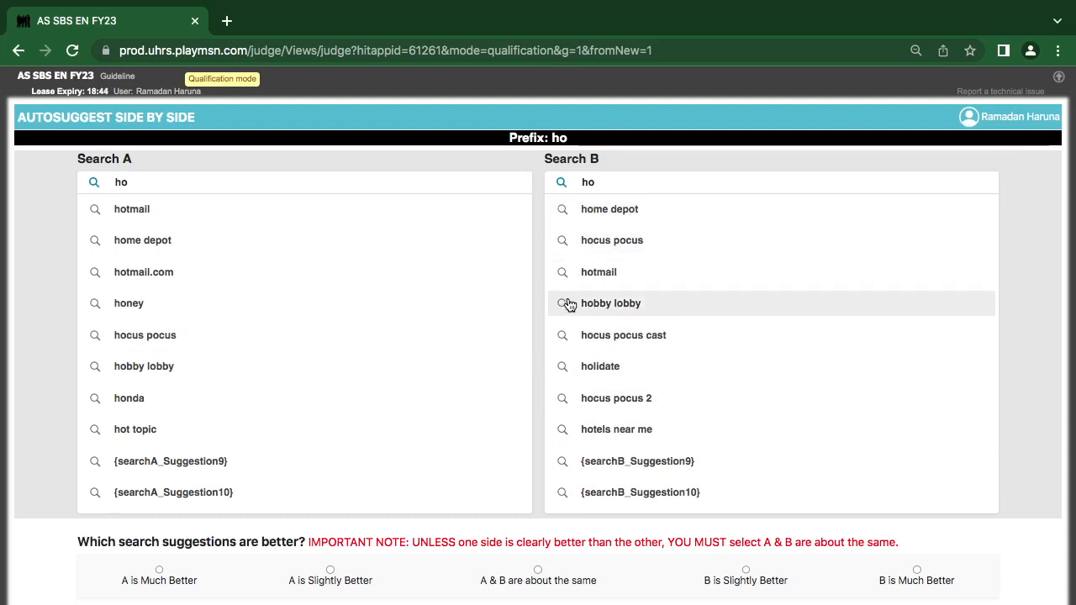
pyautogui.click(612, 238)
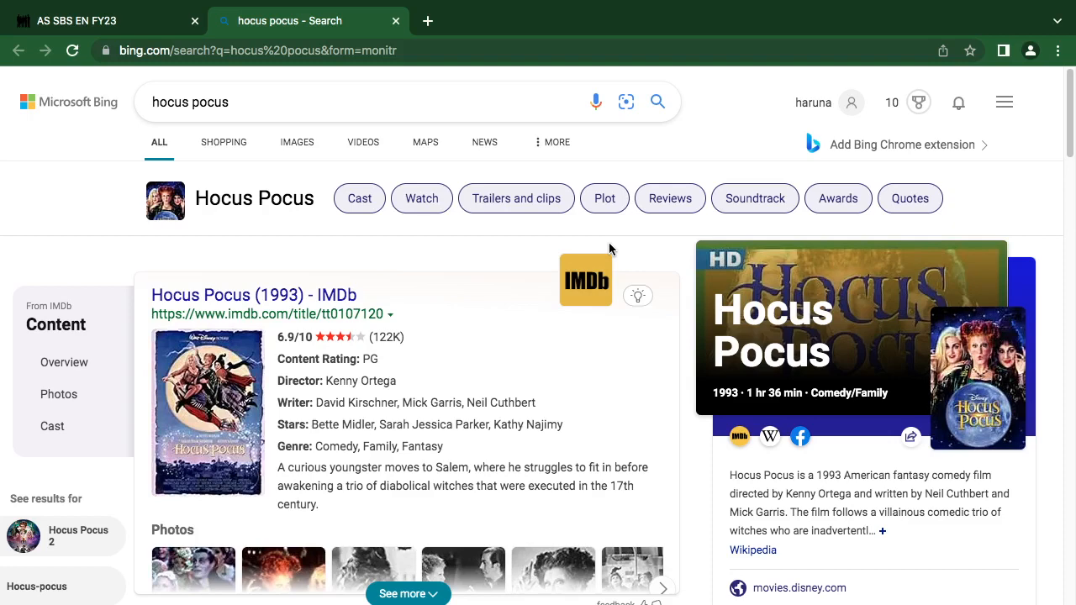
pyautogui.moveTo(634, 363)
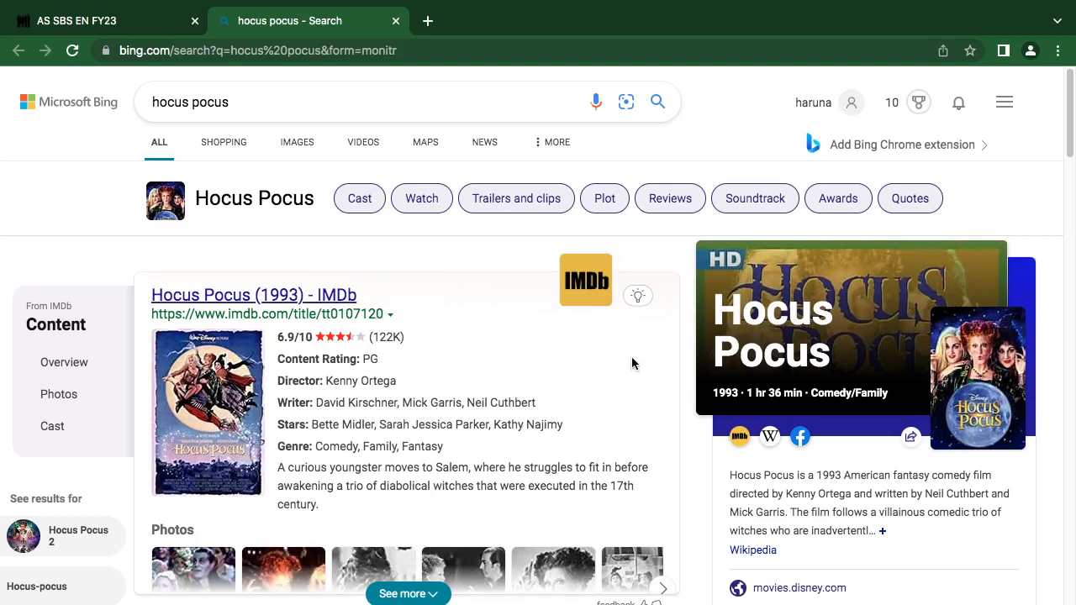
pyautogui.scroll(-3)
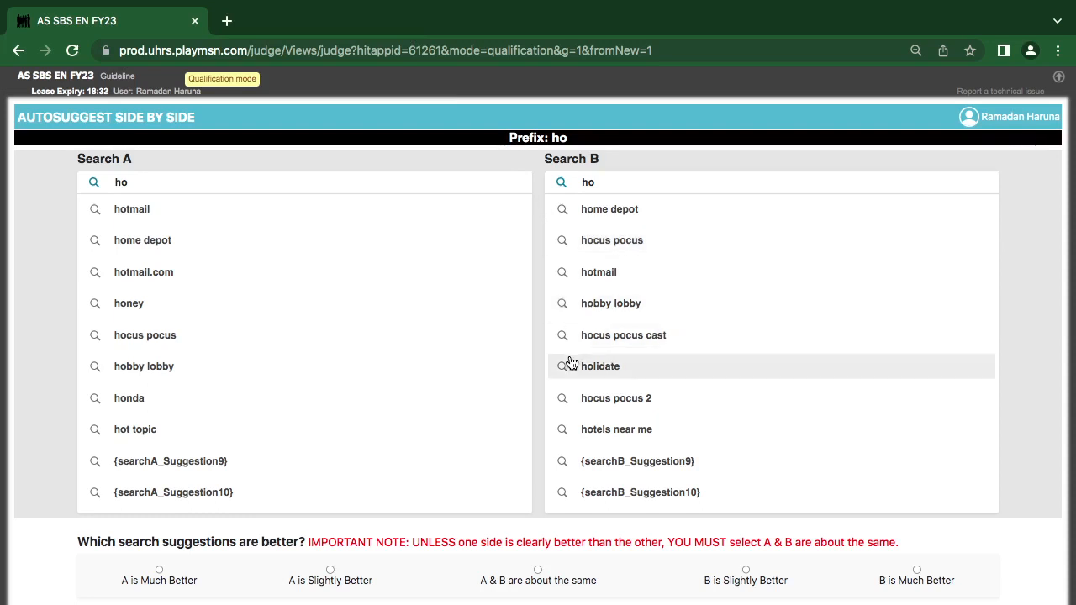
pyautogui.moveTo(640, 349)
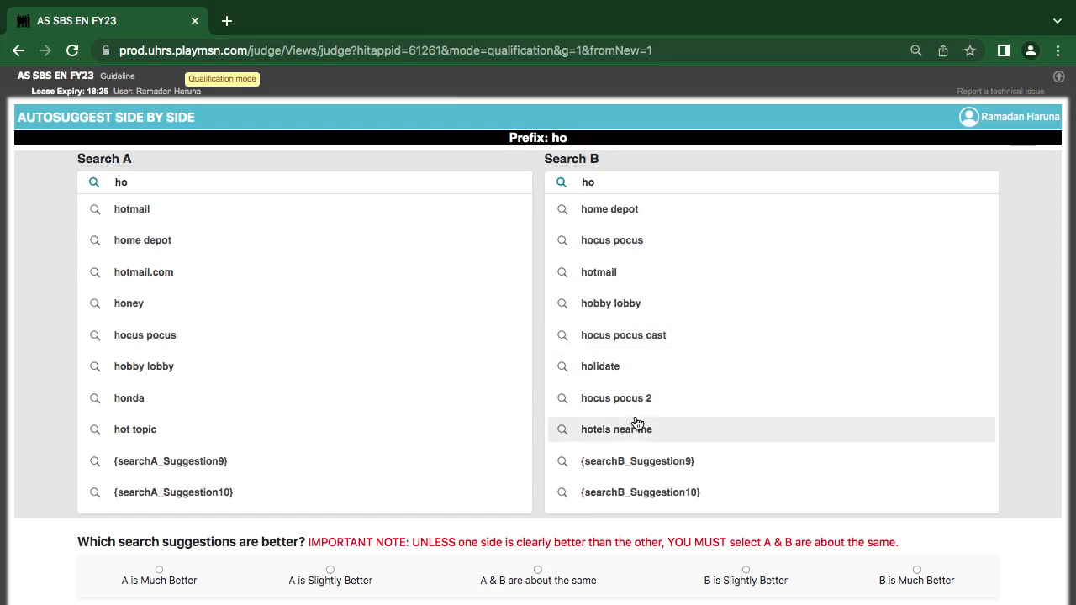
pyautogui.moveTo(641, 262)
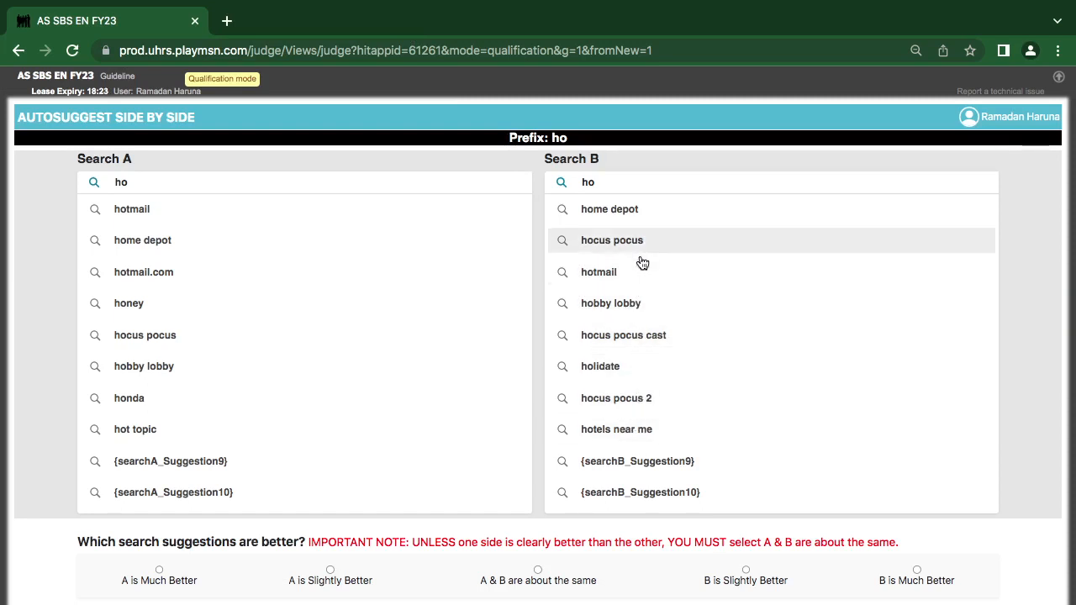
pyautogui.moveTo(629, 279)
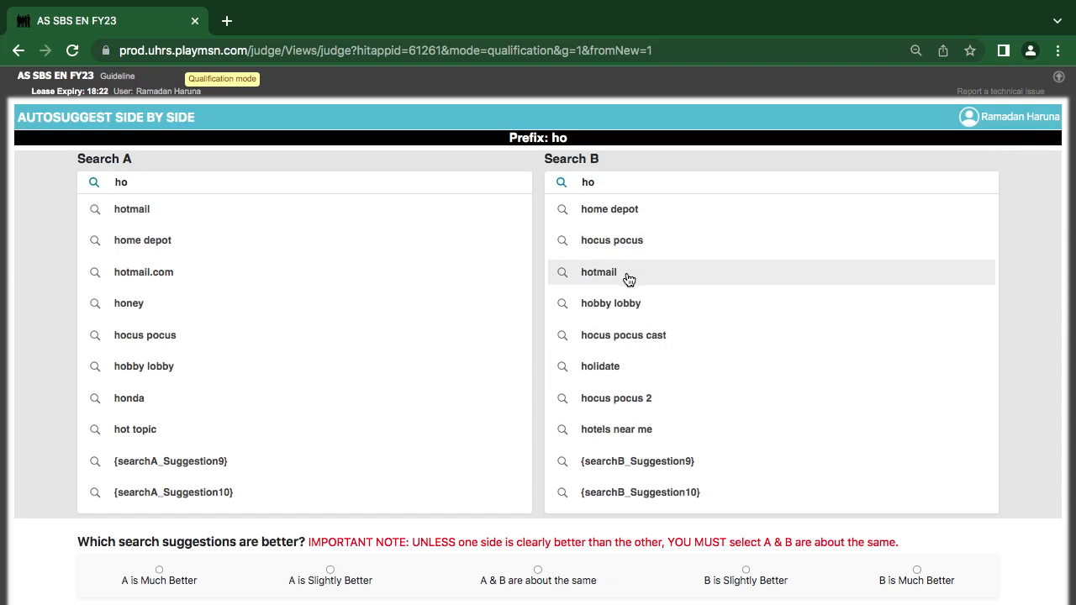
pyautogui.moveTo(101, 205)
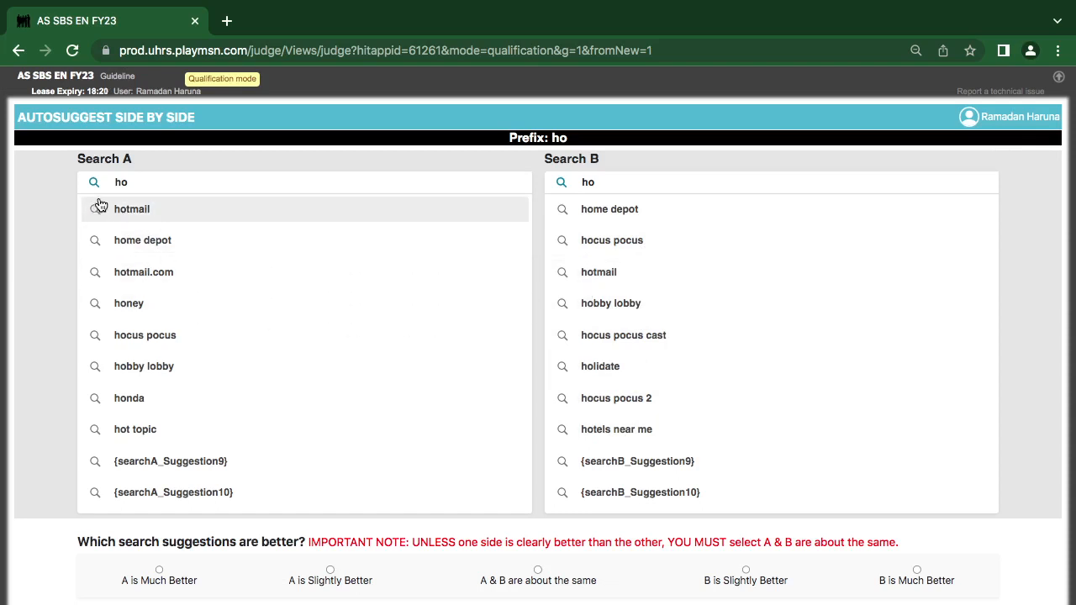
pyautogui.moveTo(107, 219)
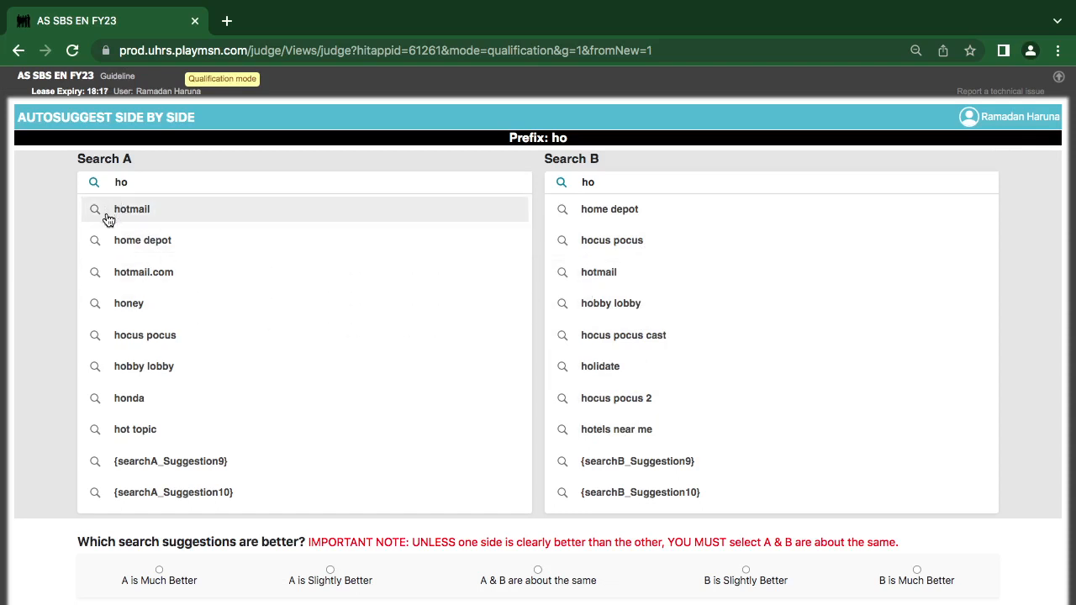
pyautogui.moveTo(144, 272)
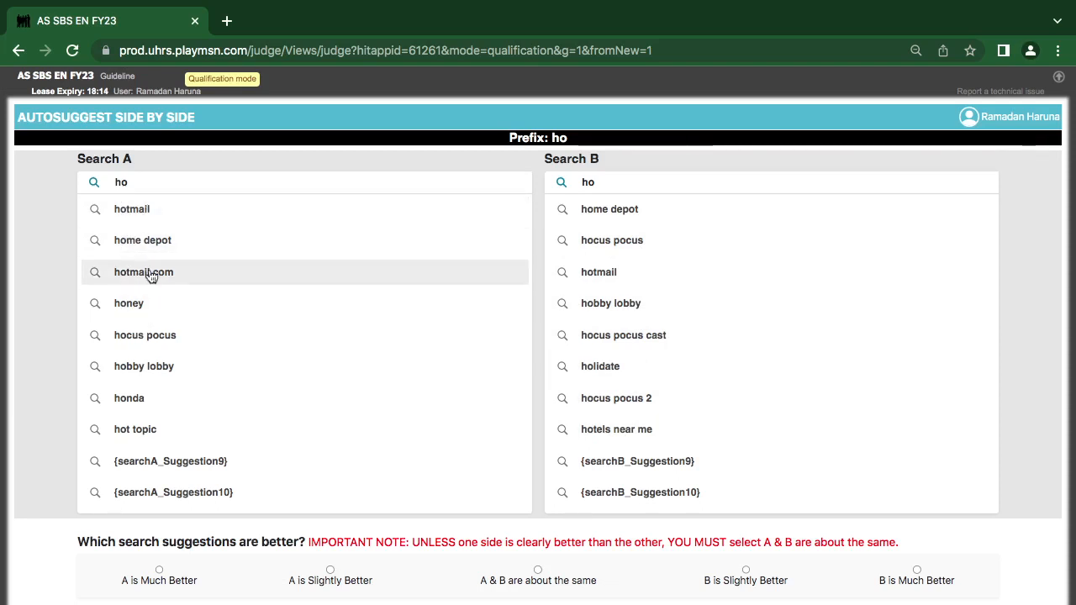
pyautogui.moveTo(150, 323)
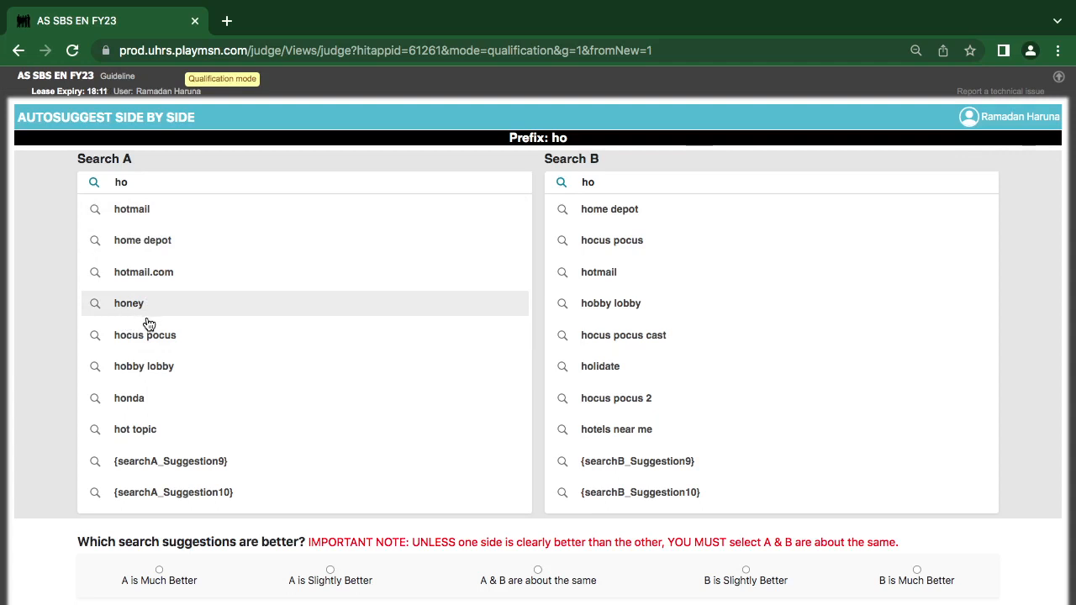
pyautogui.moveTo(144, 335)
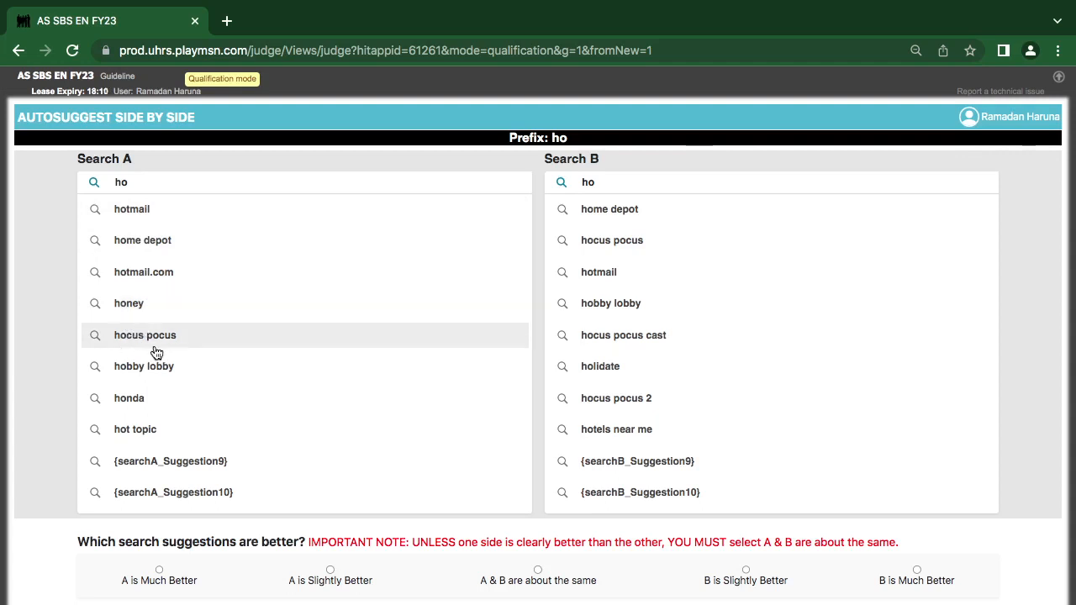
pyautogui.moveTo(141, 373)
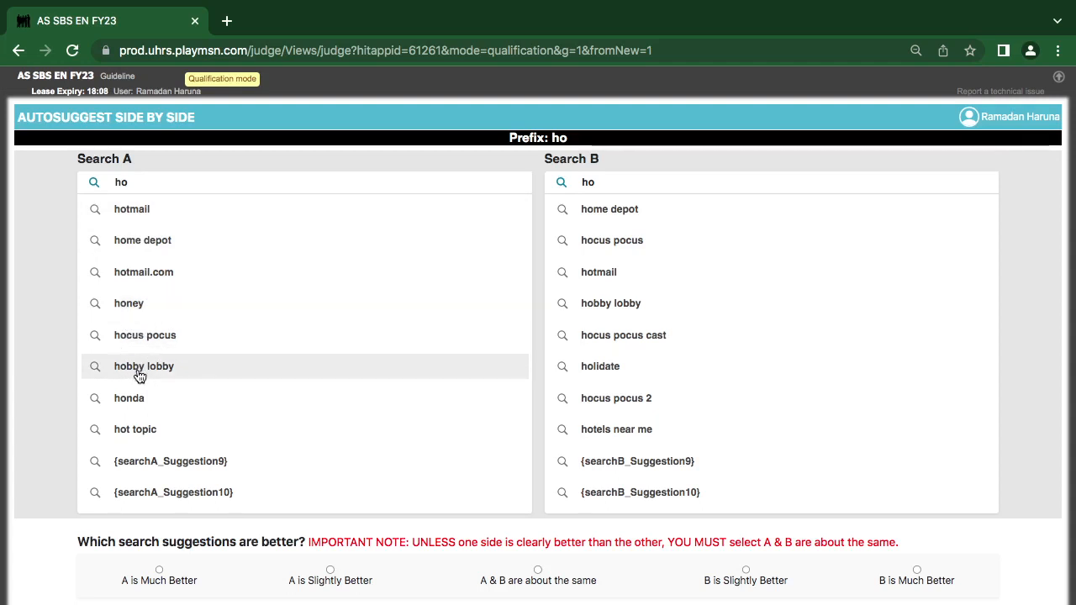
pyautogui.moveTo(128, 397)
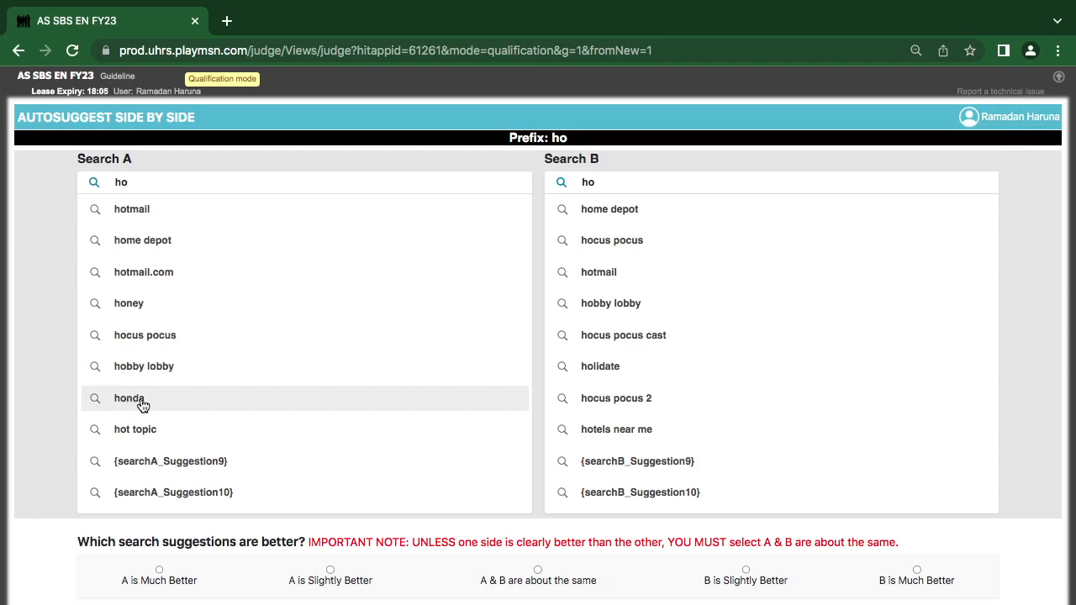
pyautogui.moveTo(138, 235)
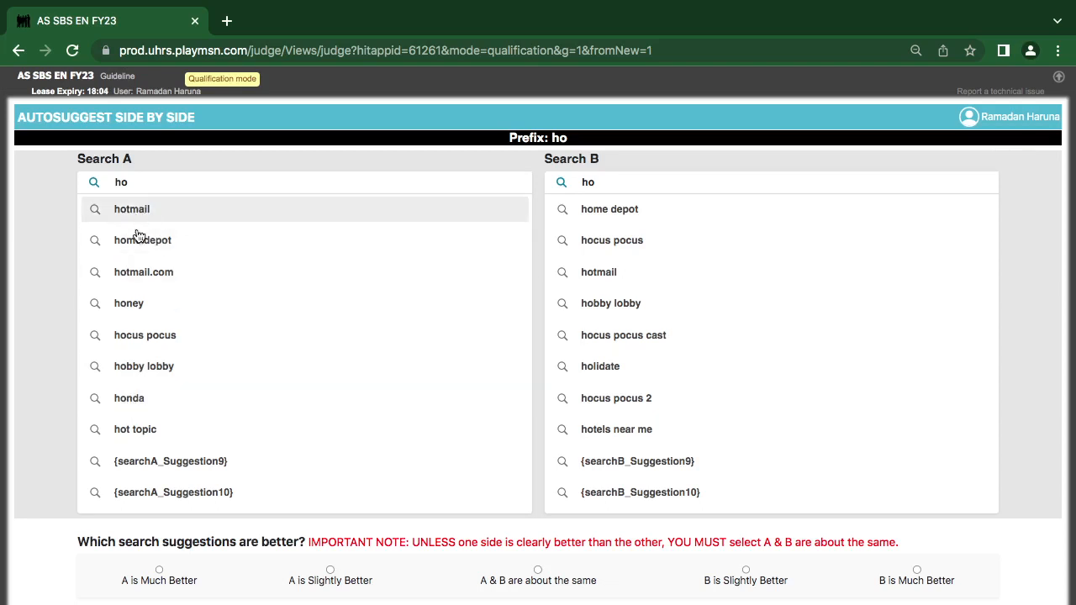
pyautogui.moveTo(144, 334)
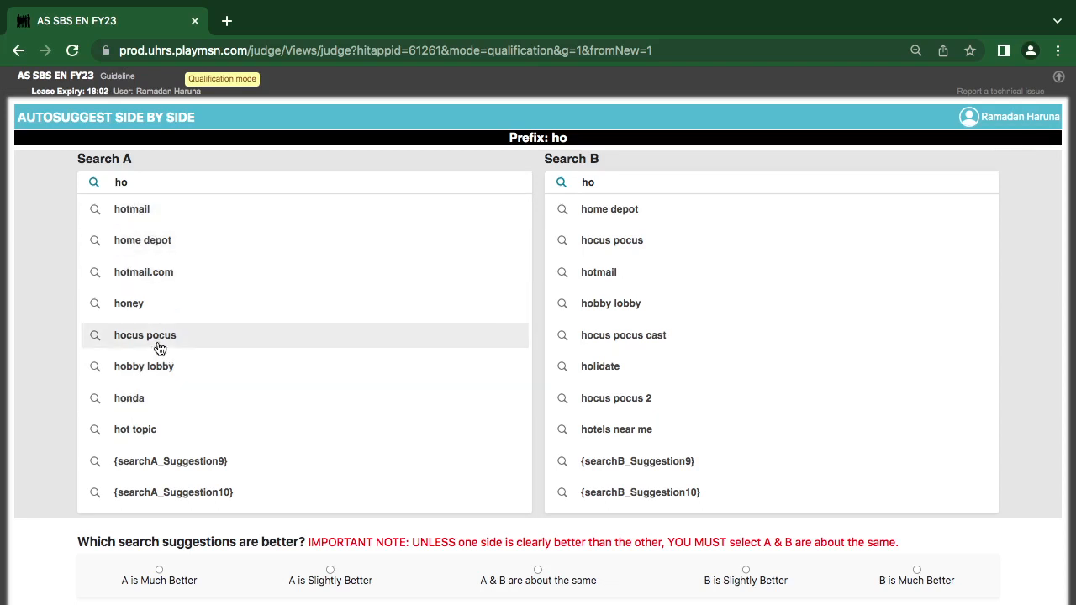
pyautogui.moveTo(609, 334)
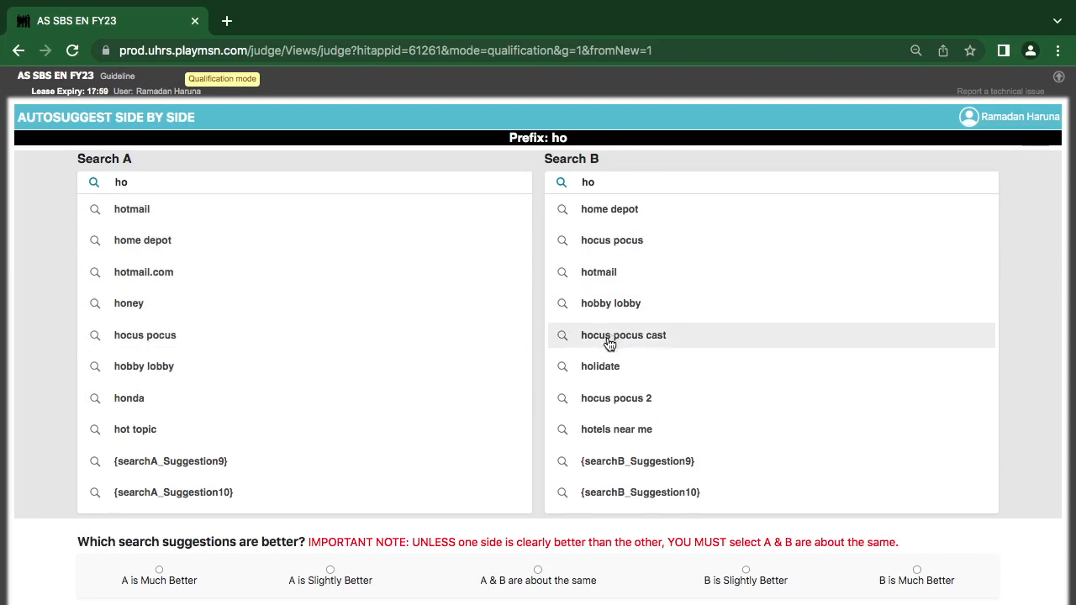
pyautogui.moveTo(628, 350)
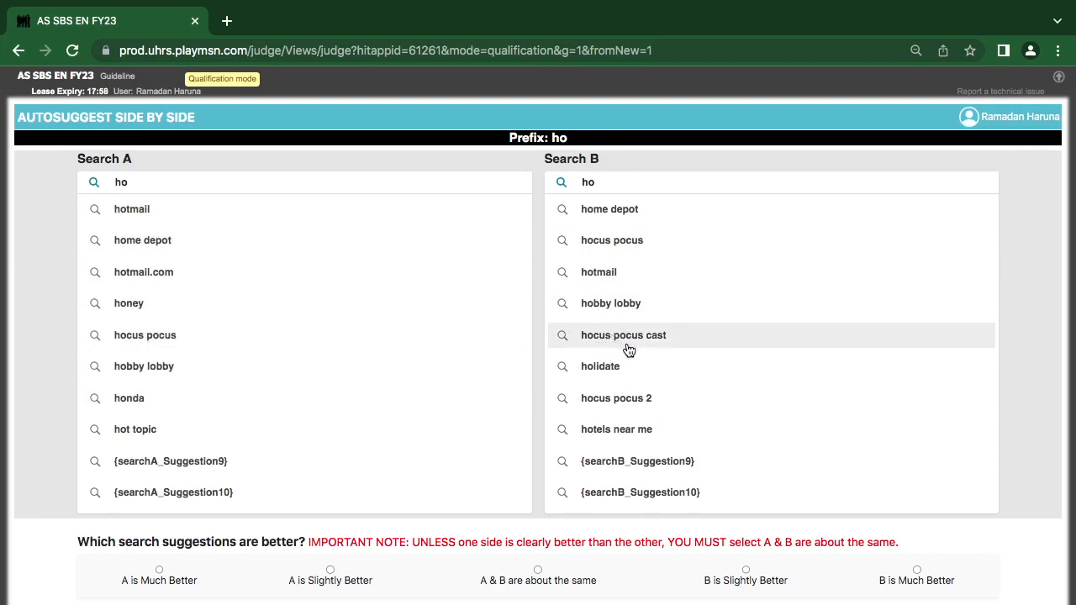
pyautogui.moveTo(628, 303)
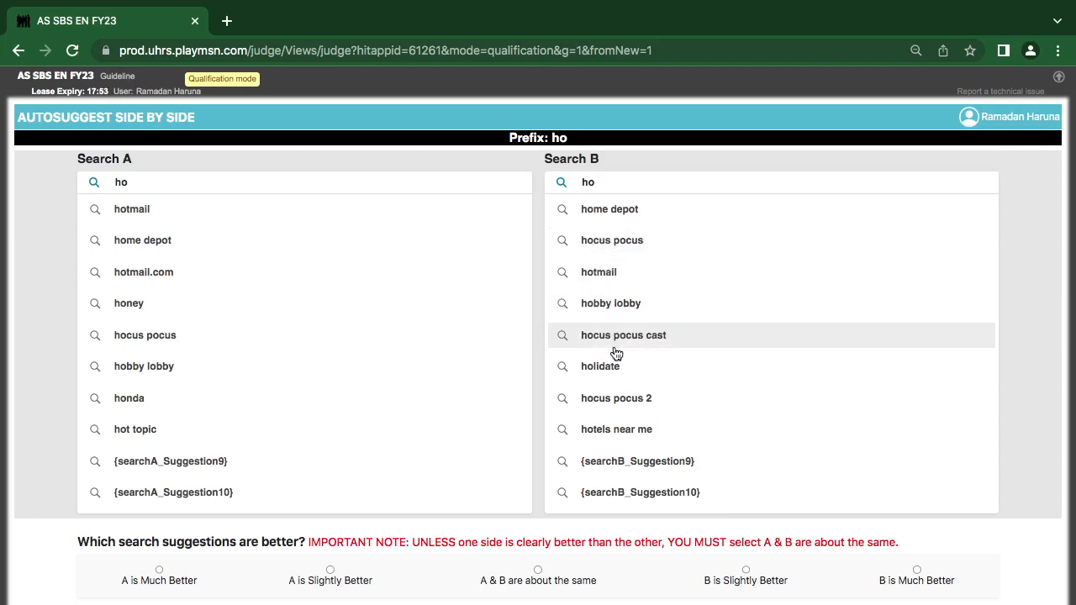
pyautogui.moveTo(635, 421)
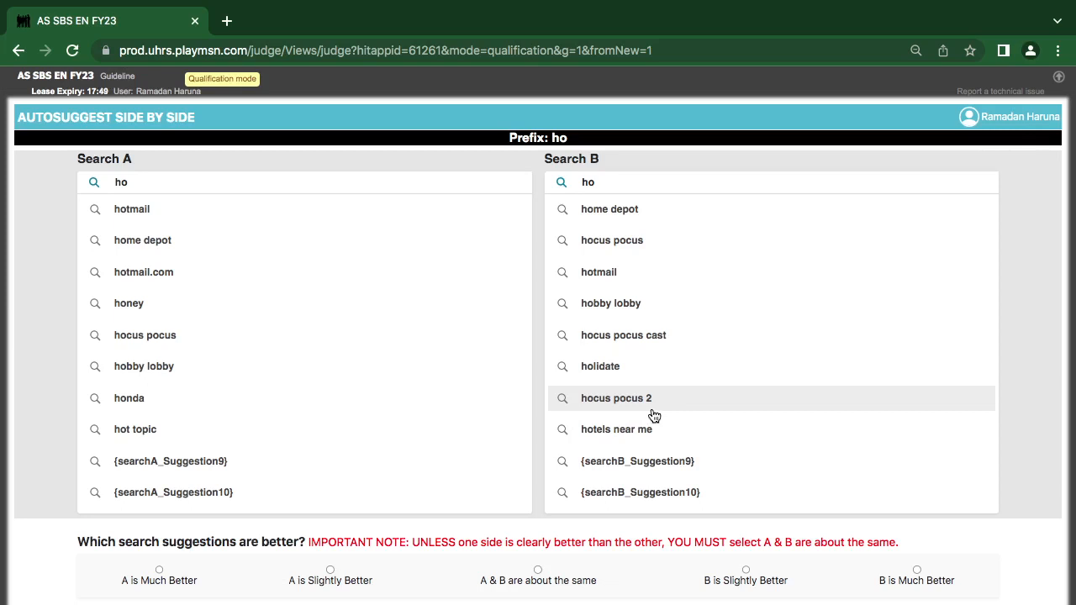
pyautogui.moveTo(601, 366)
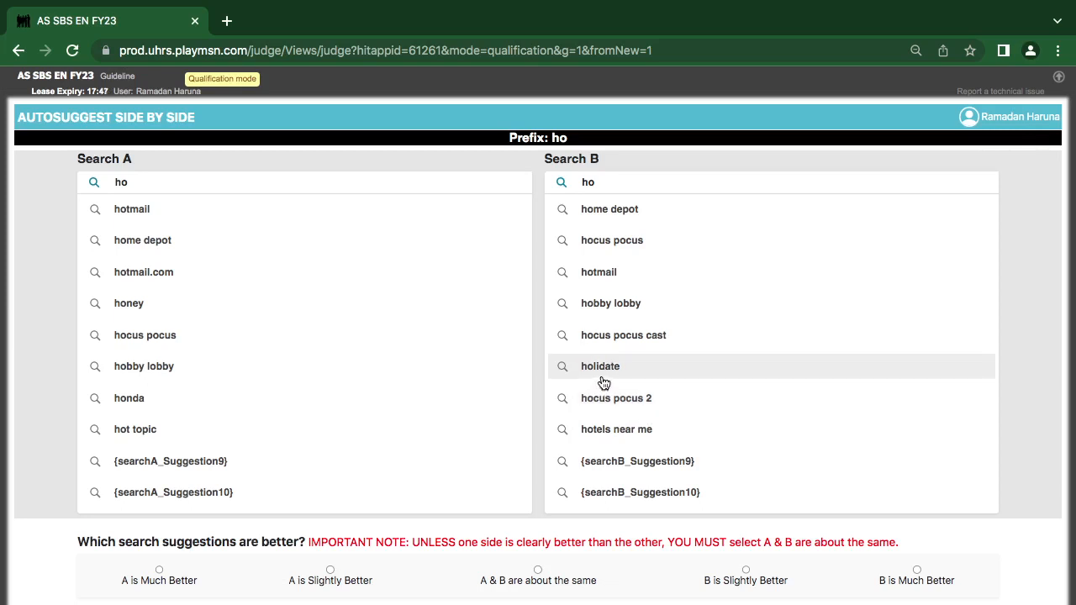
pyautogui.moveTo(612, 303)
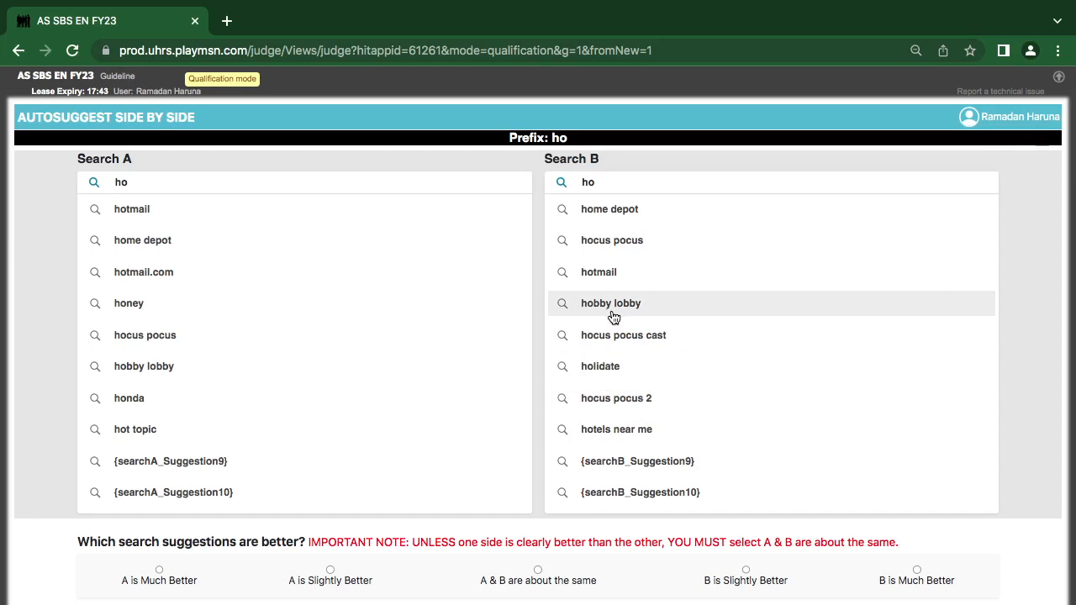
pyautogui.moveTo(185, 430)
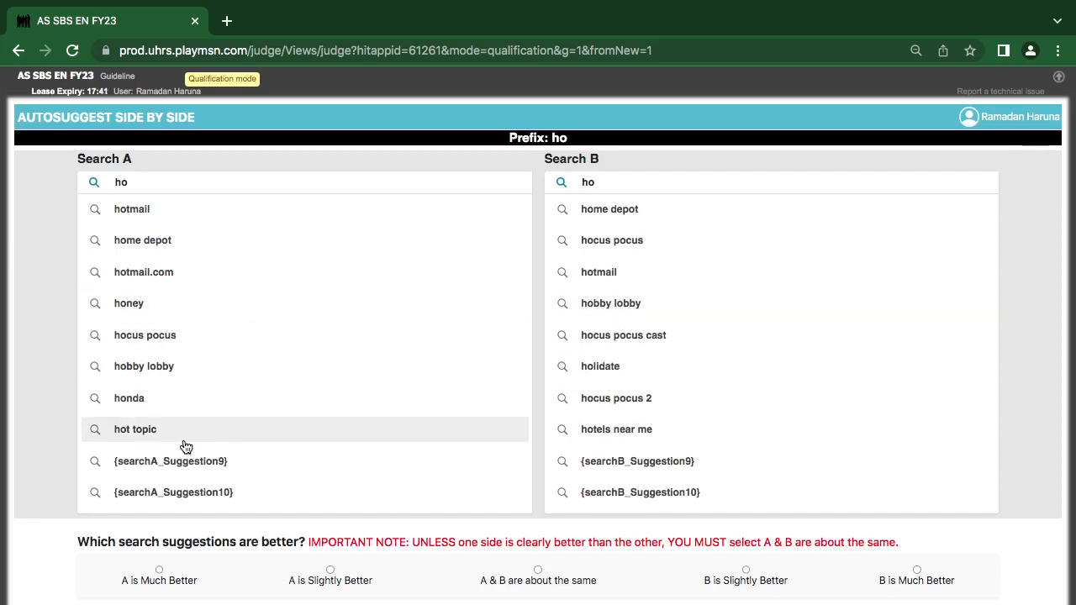
pyautogui.moveTo(302, 460)
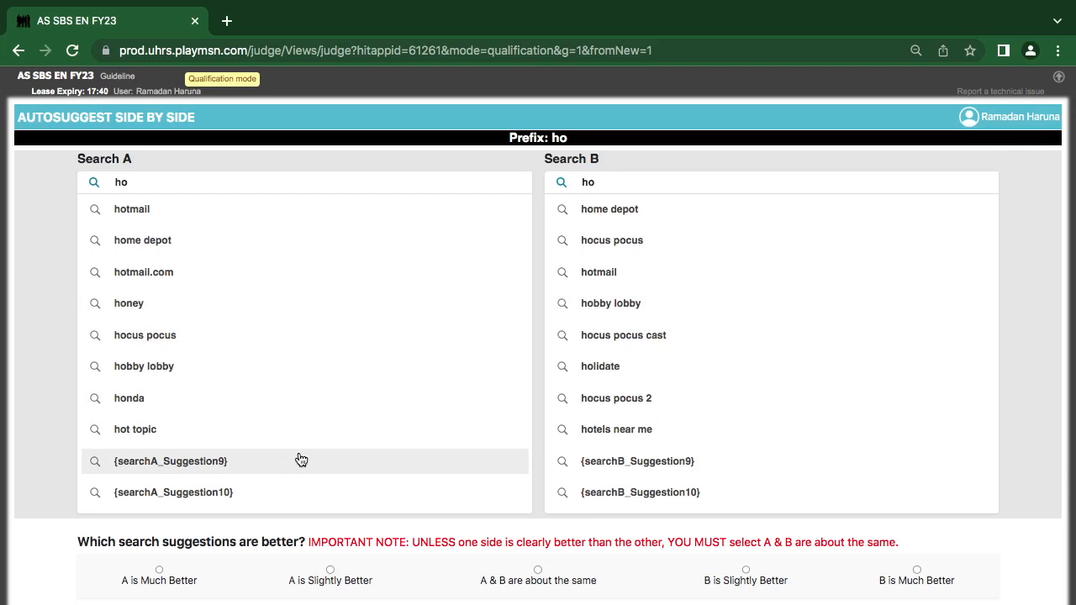
pyautogui.moveTo(185, 208)
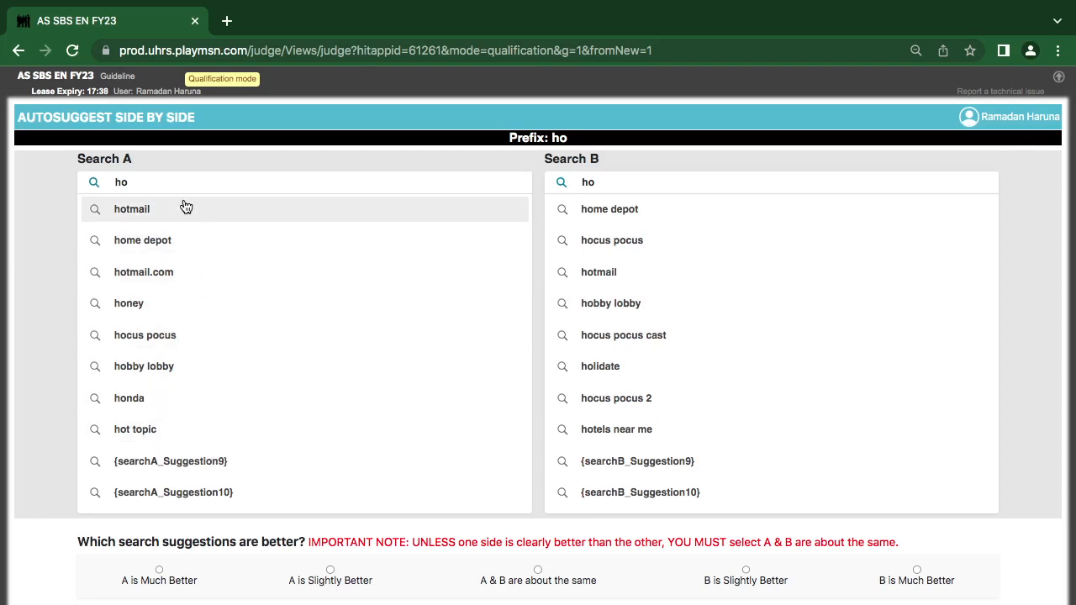
pyautogui.moveTo(924, 544)
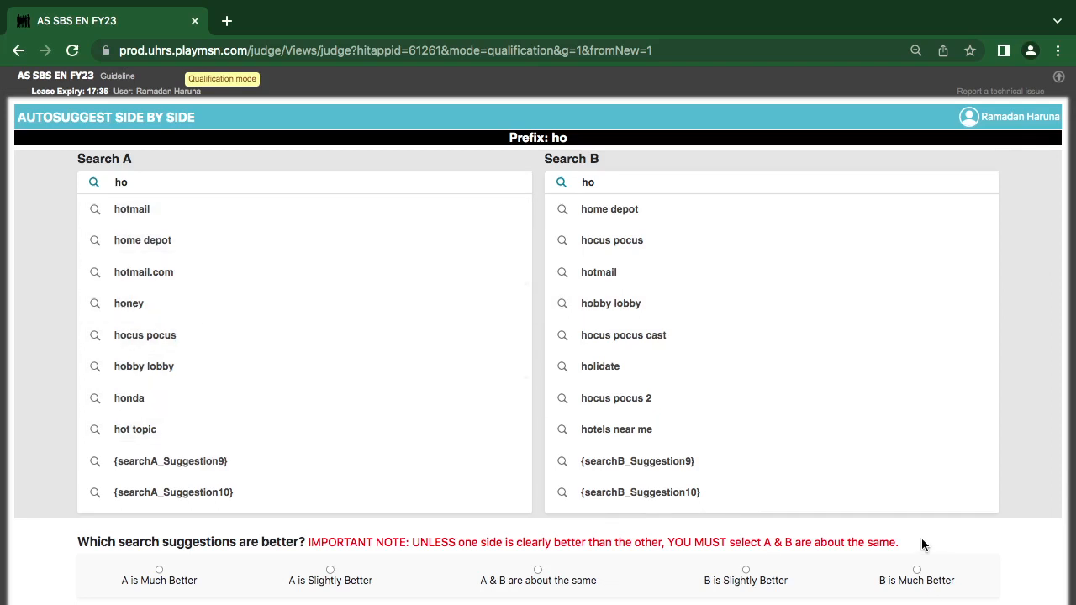
# - Rate the 'ho' comparison as B is Much Better
pyautogui.click(905, 571)
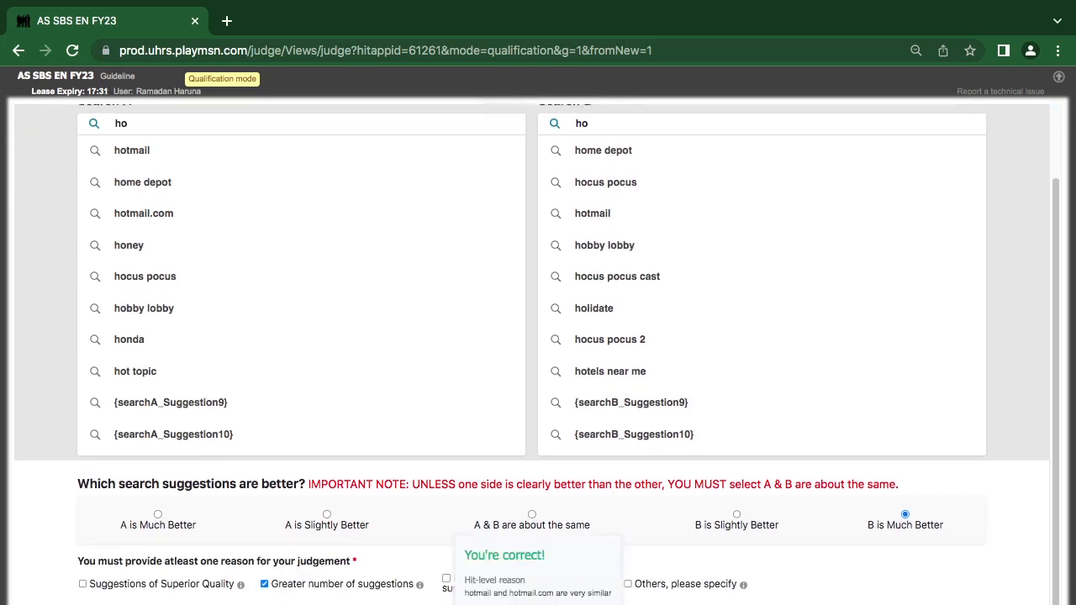
pyautogui.moveTo(538, 602)
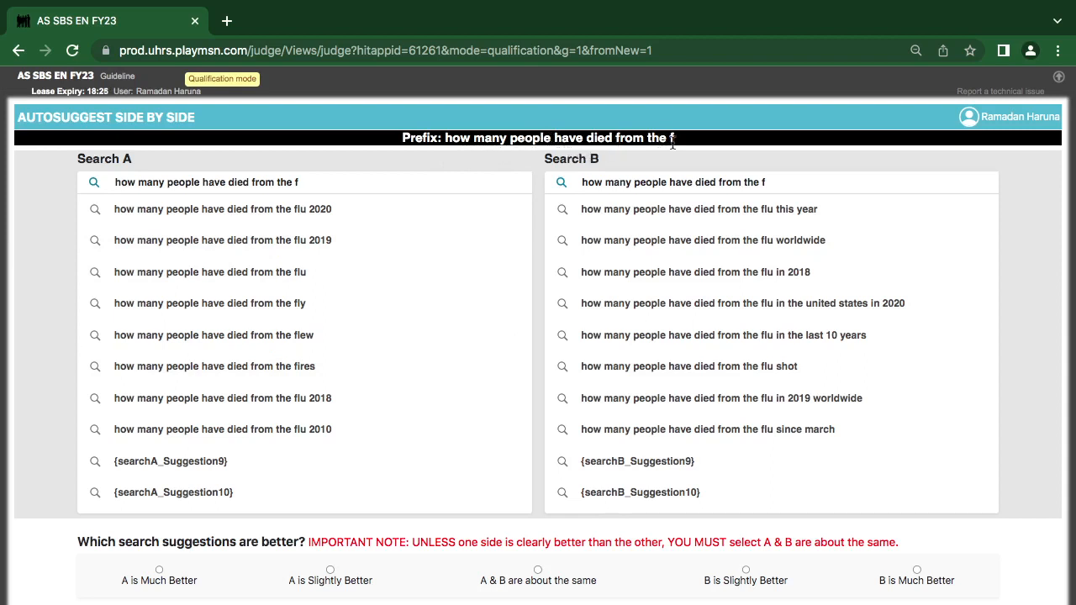
pyautogui.moveTo(631, 161)
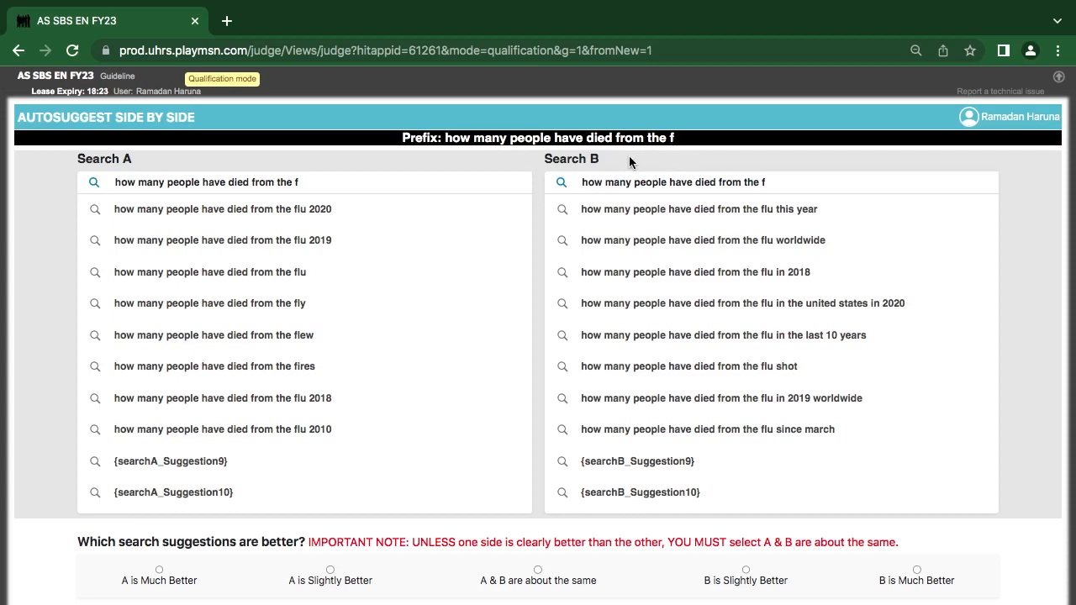
pyautogui.moveTo(594, 221)
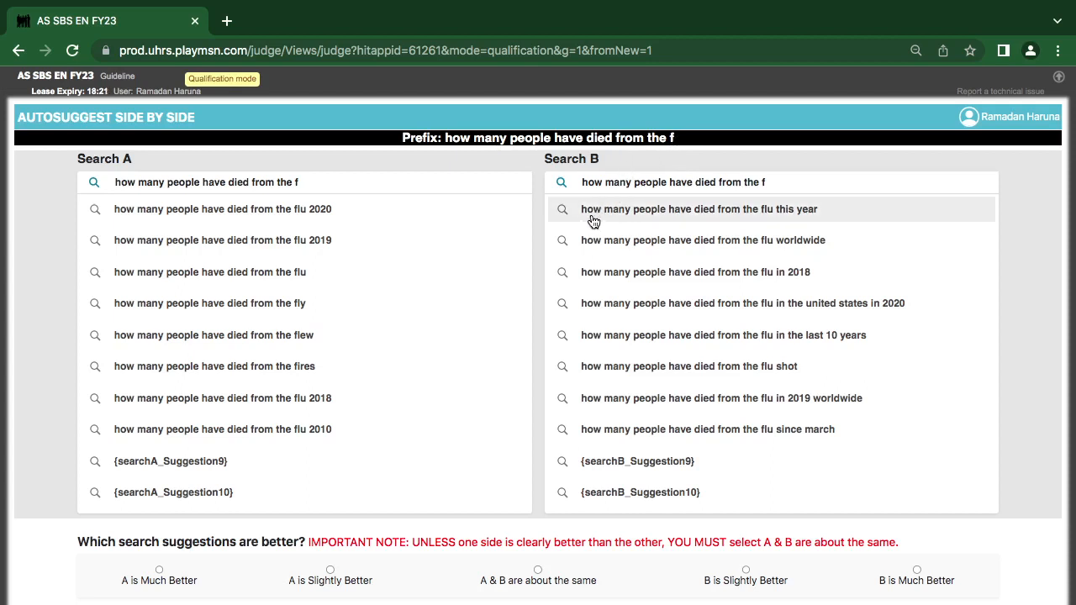
pyautogui.moveTo(603, 208)
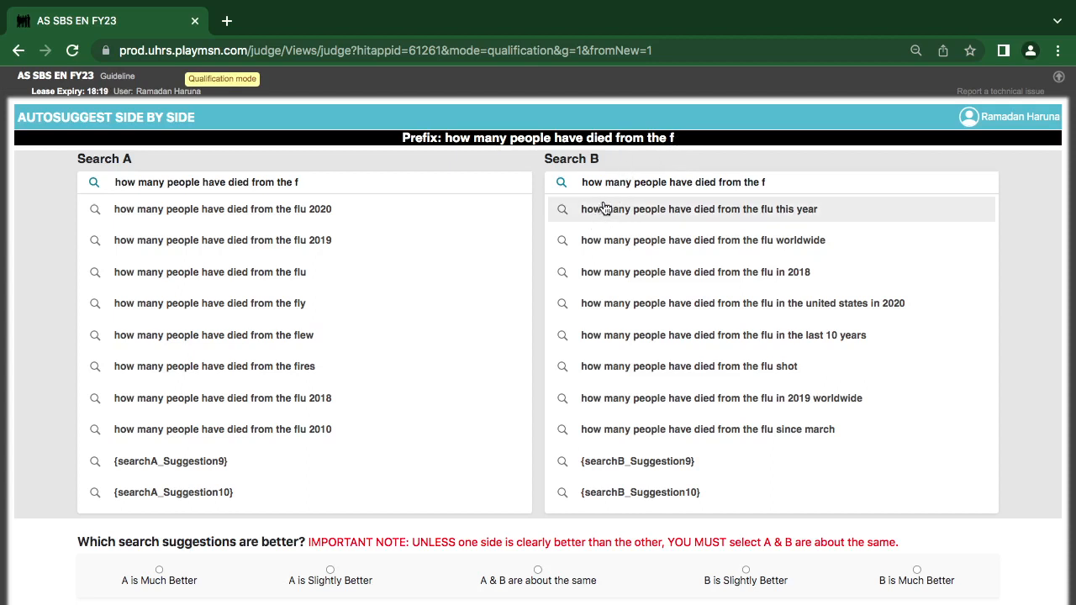
pyautogui.moveTo(776, 222)
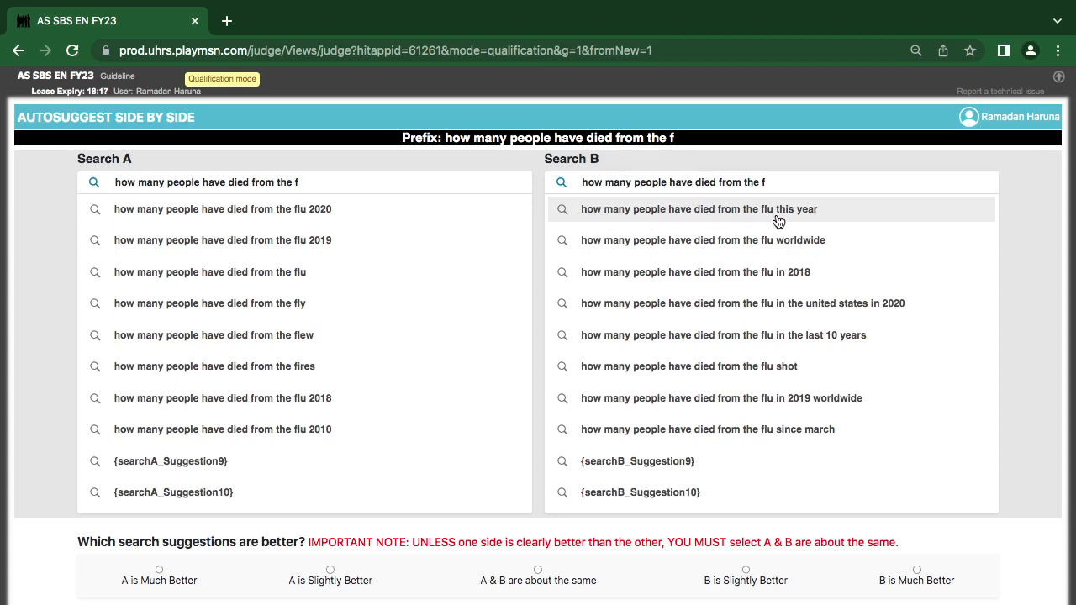
pyautogui.moveTo(676, 259)
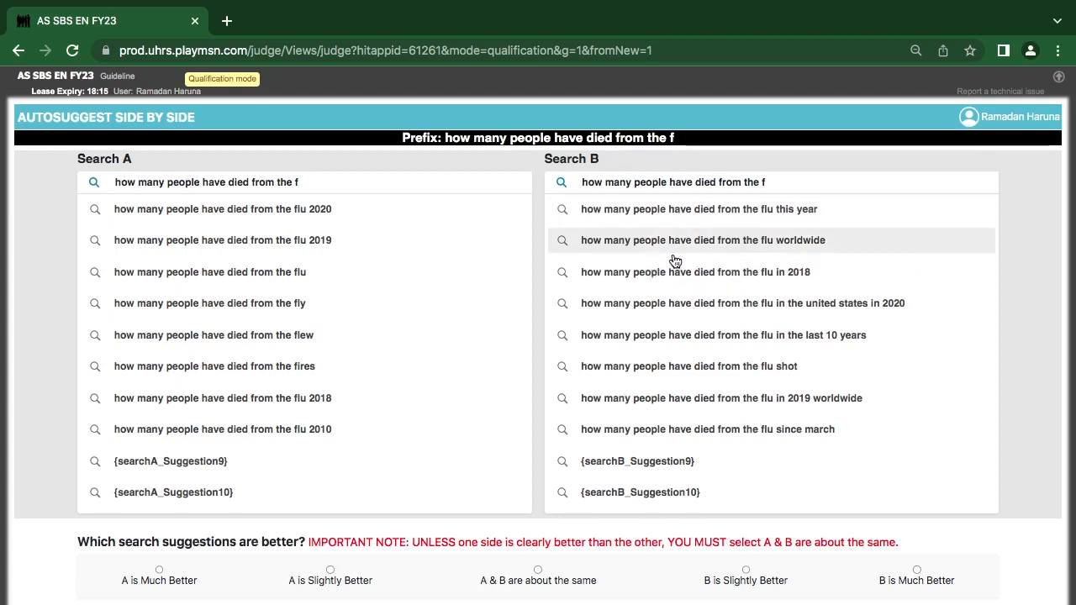
pyautogui.moveTo(785, 256)
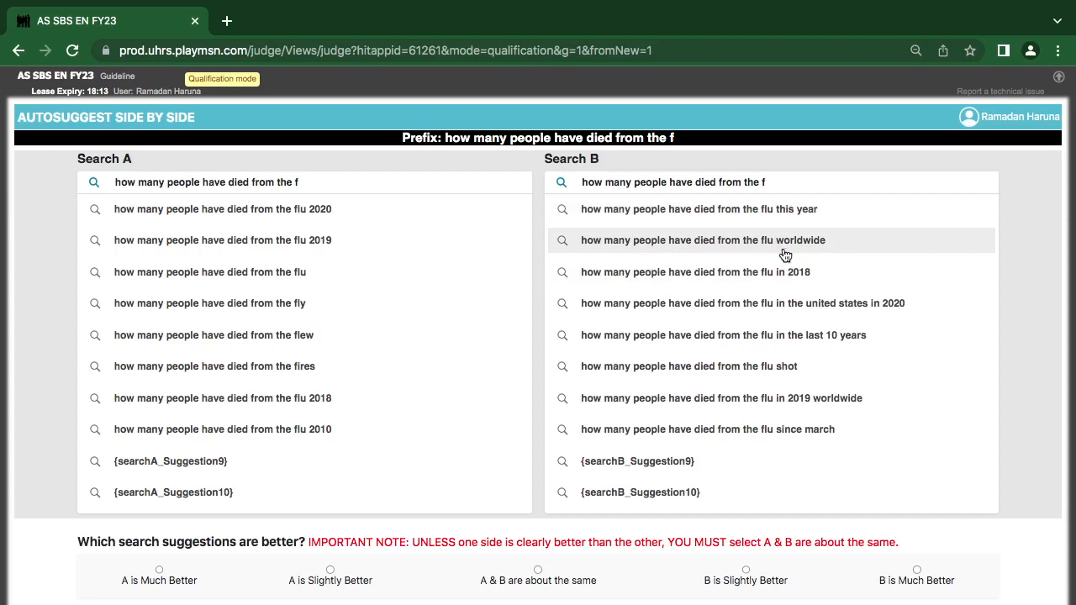
pyautogui.moveTo(703, 430)
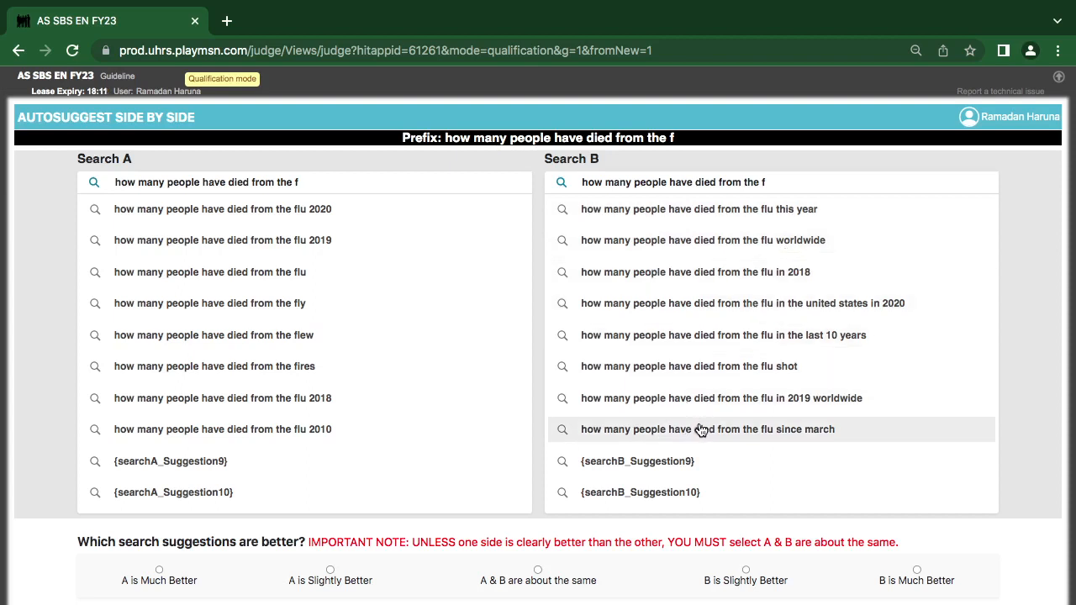
pyautogui.moveTo(500, 356)
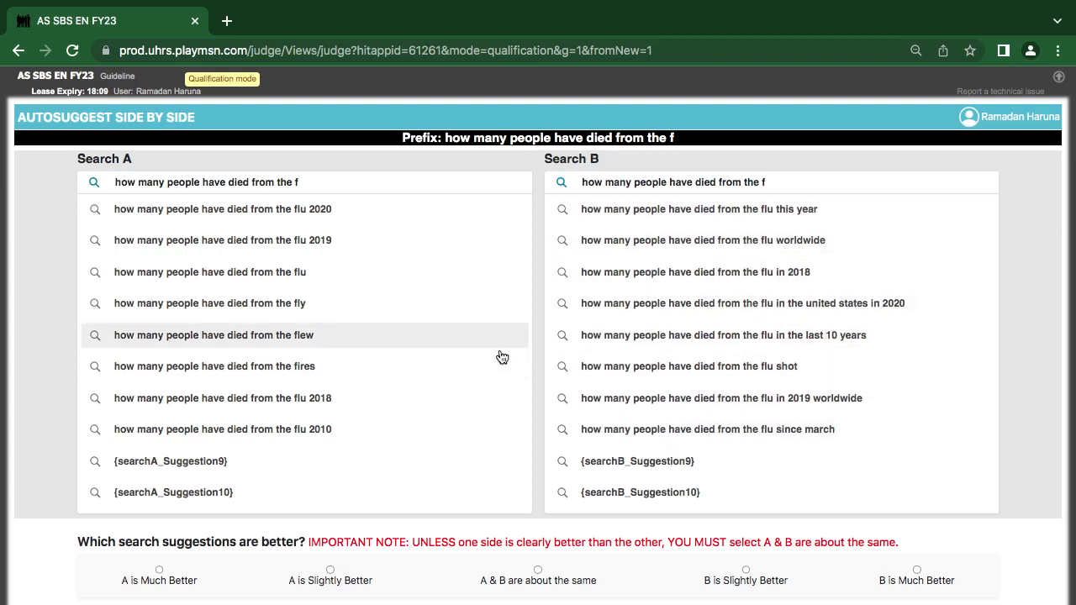
pyautogui.moveTo(363, 246)
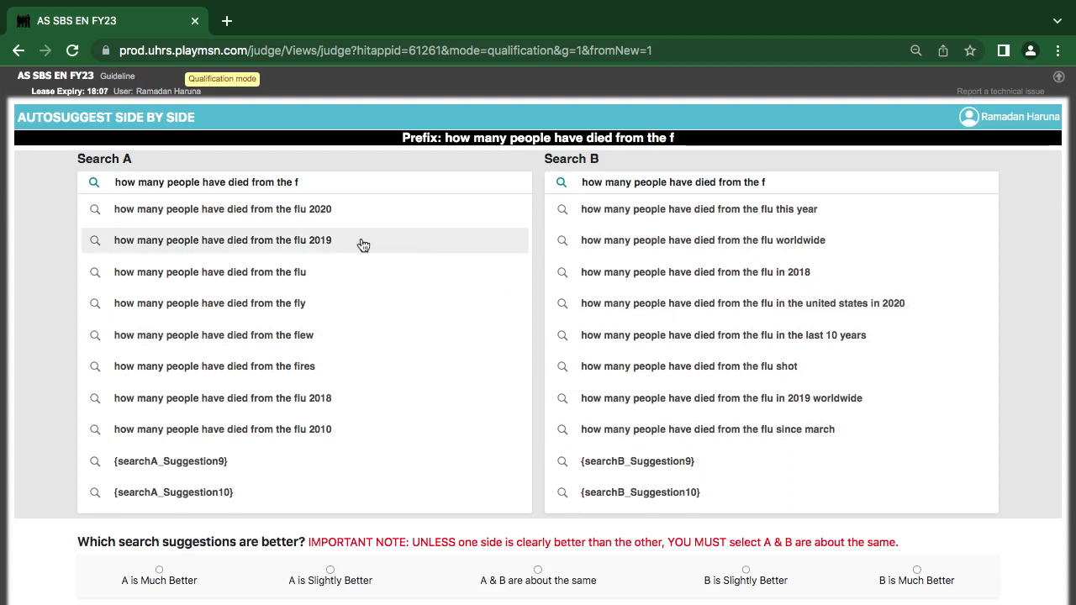
pyautogui.moveTo(165, 208)
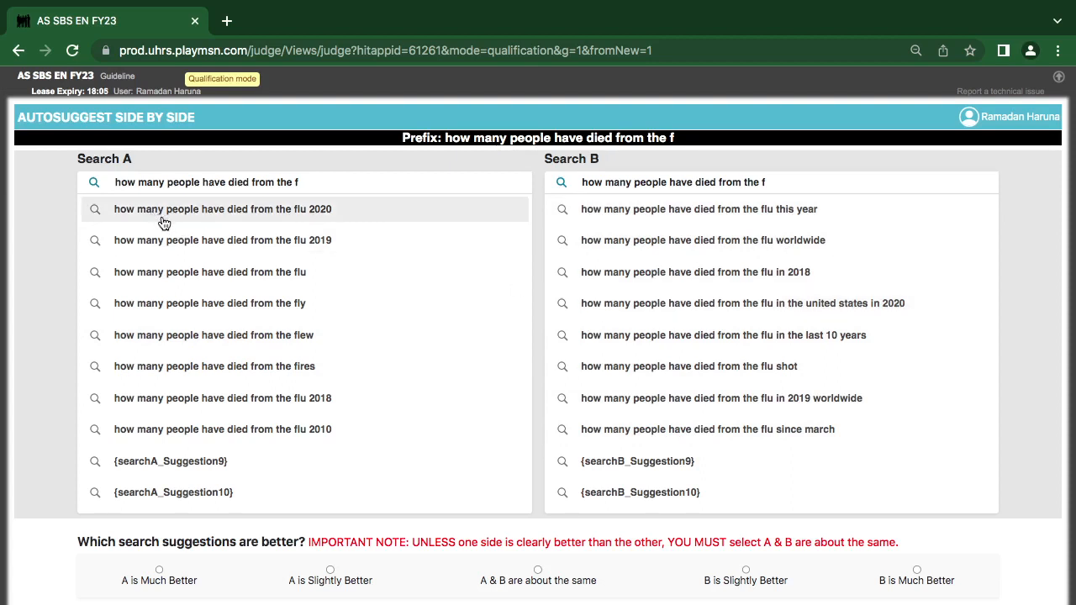
pyautogui.moveTo(296, 219)
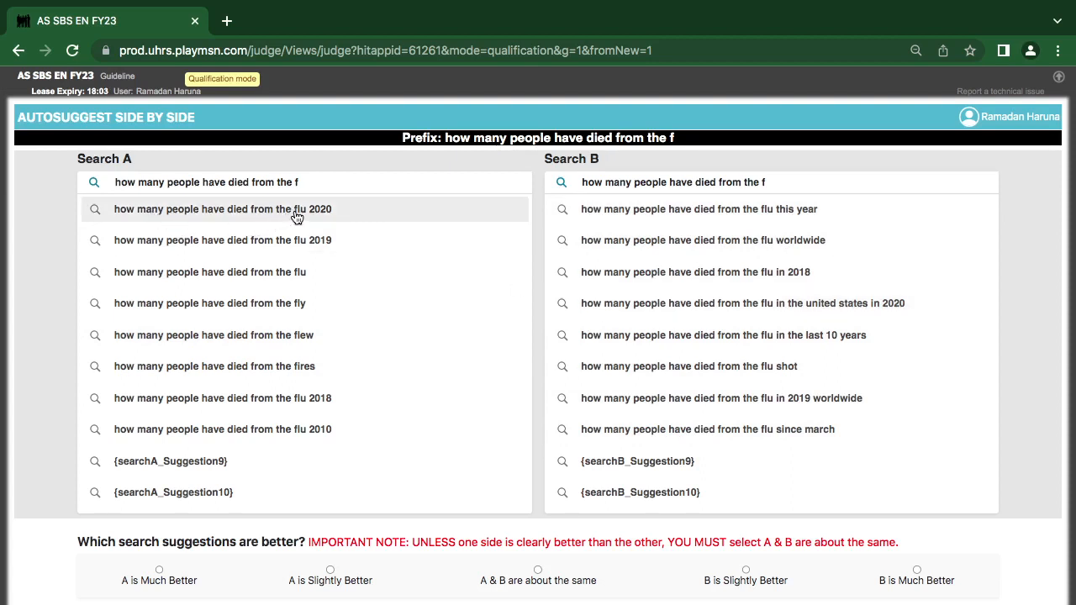
pyautogui.moveTo(265, 241)
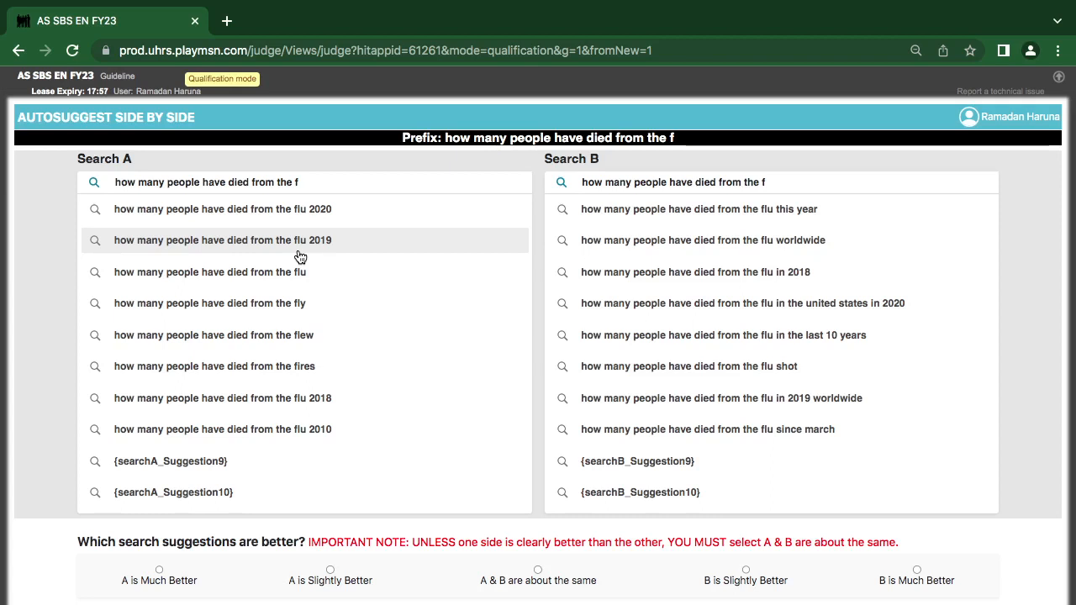
pyautogui.moveTo(272, 252)
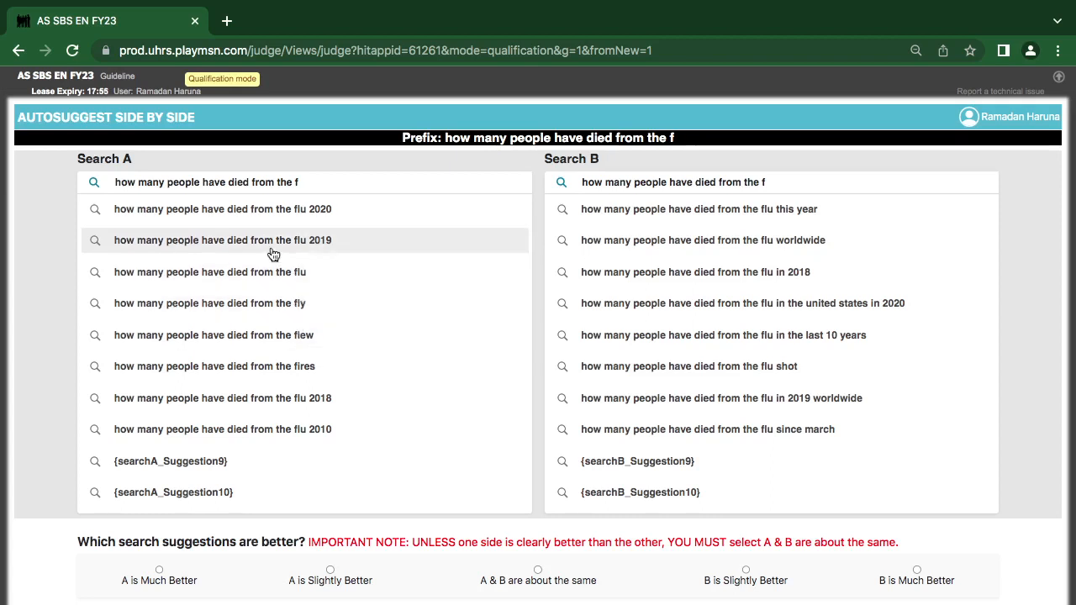
pyautogui.moveTo(306, 255)
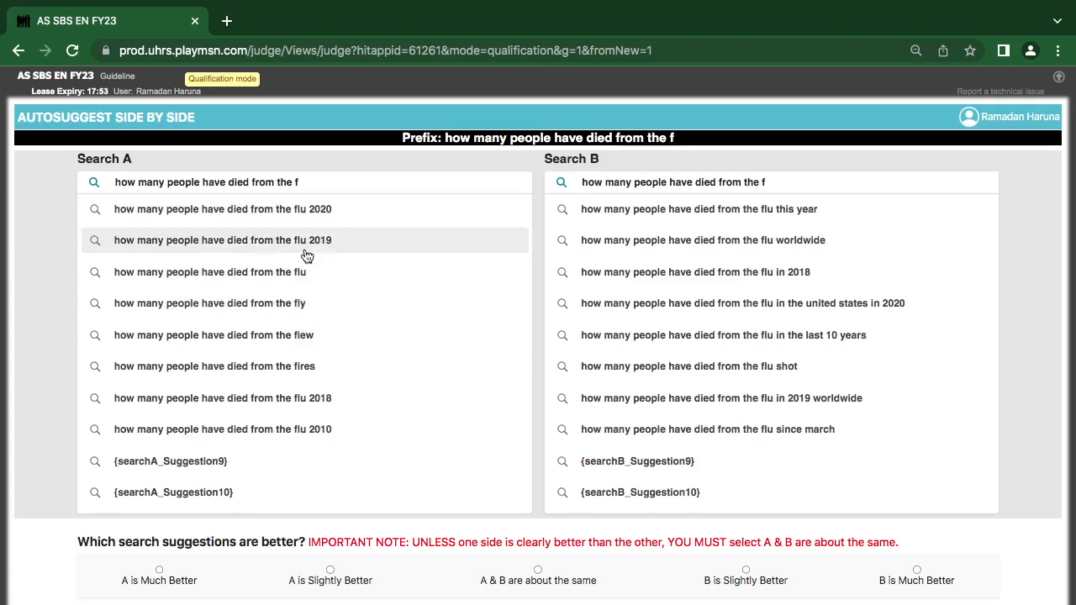
pyautogui.moveTo(282, 273)
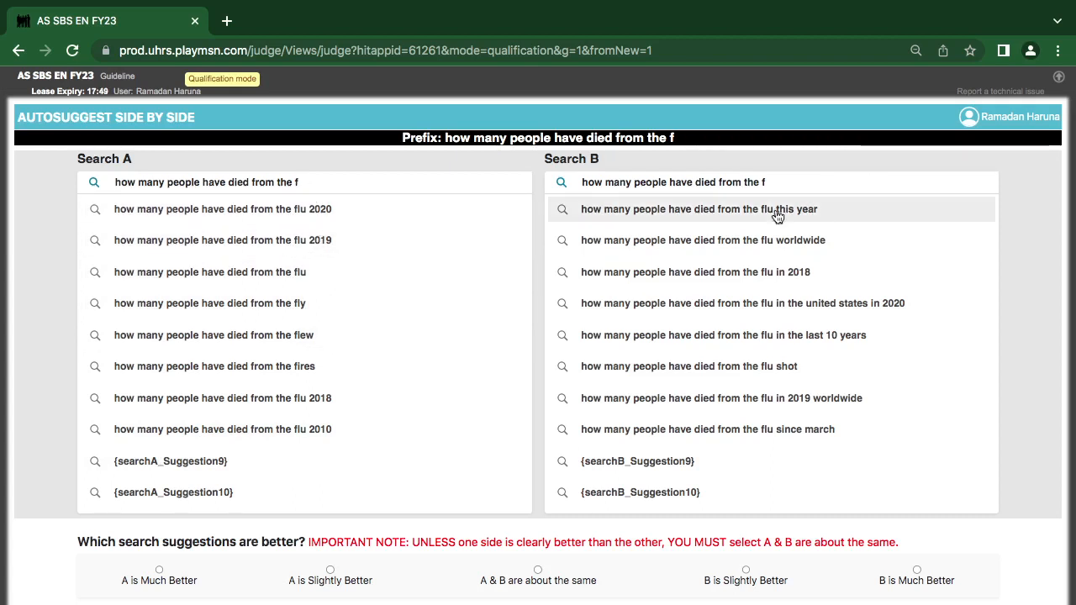
pyautogui.moveTo(788, 225)
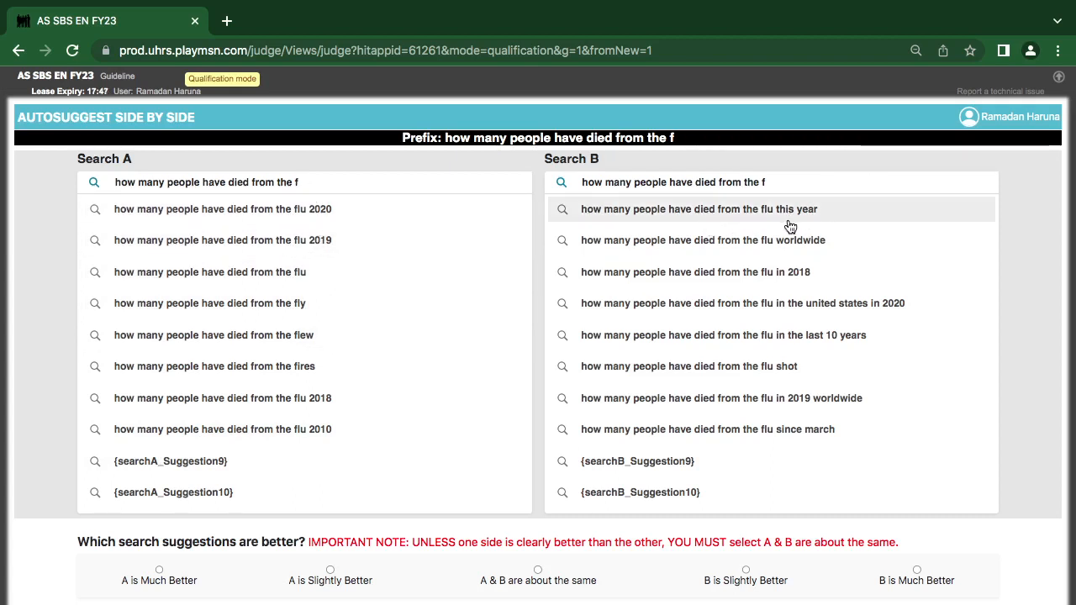
pyautogui.moveTo(313, 226)
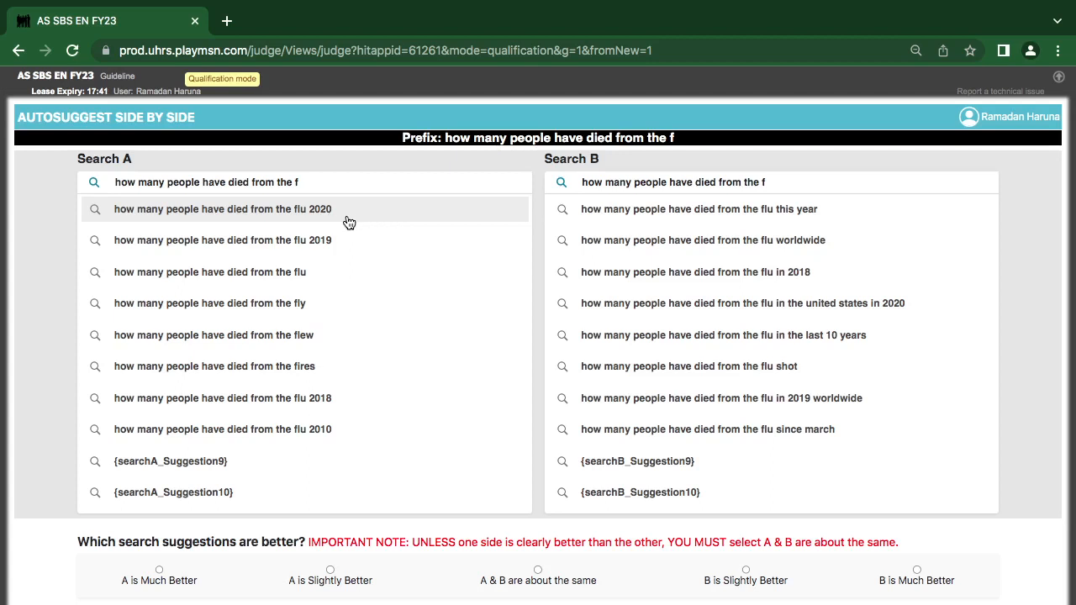
pyautogui.moveTo(642, 430)
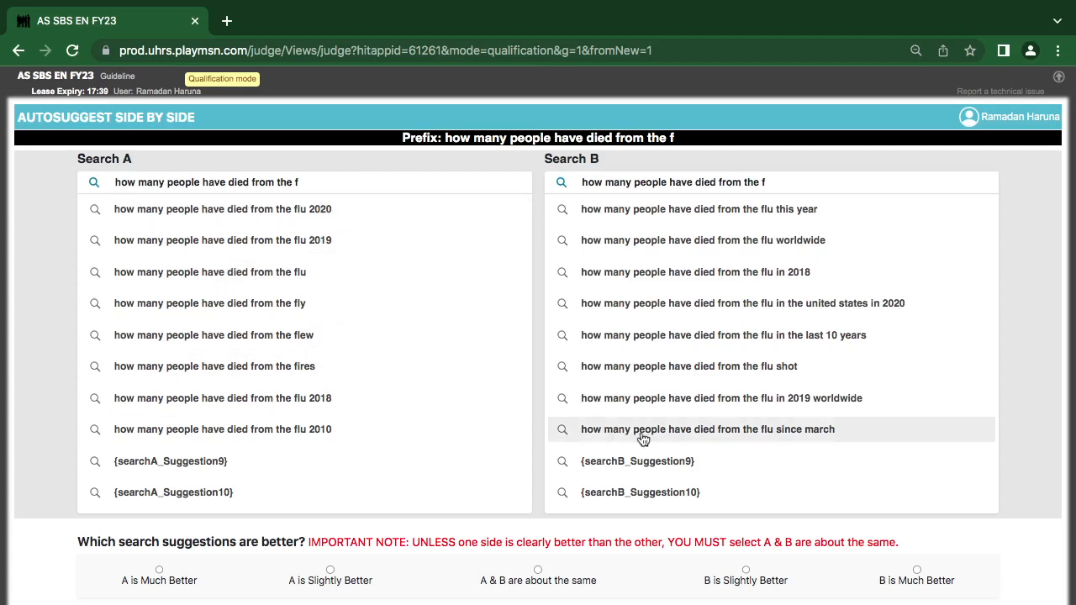
# - Rate the 'how many people have died from the f' comparison as B is Much Better
pyautogui.click(904, 571)
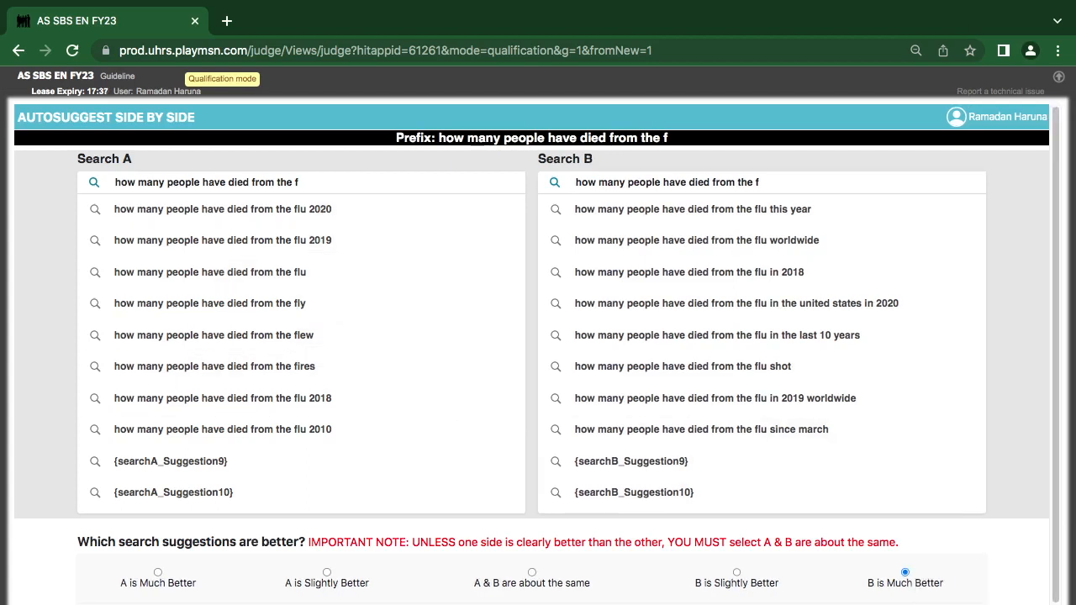
pyautogui.moveTo(420, 375)
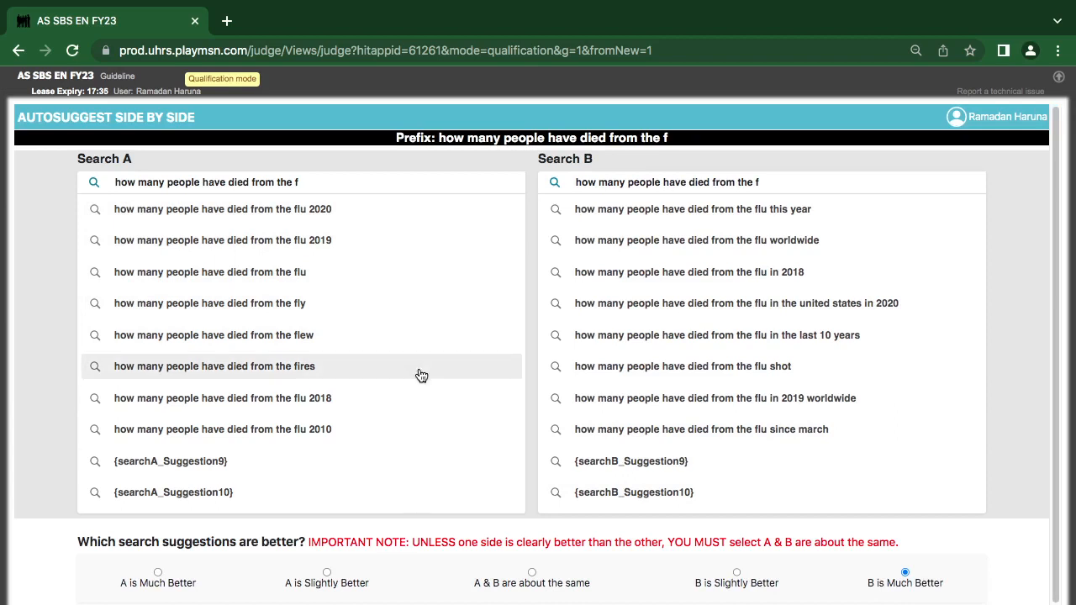
pyautogui.scroll(-3)
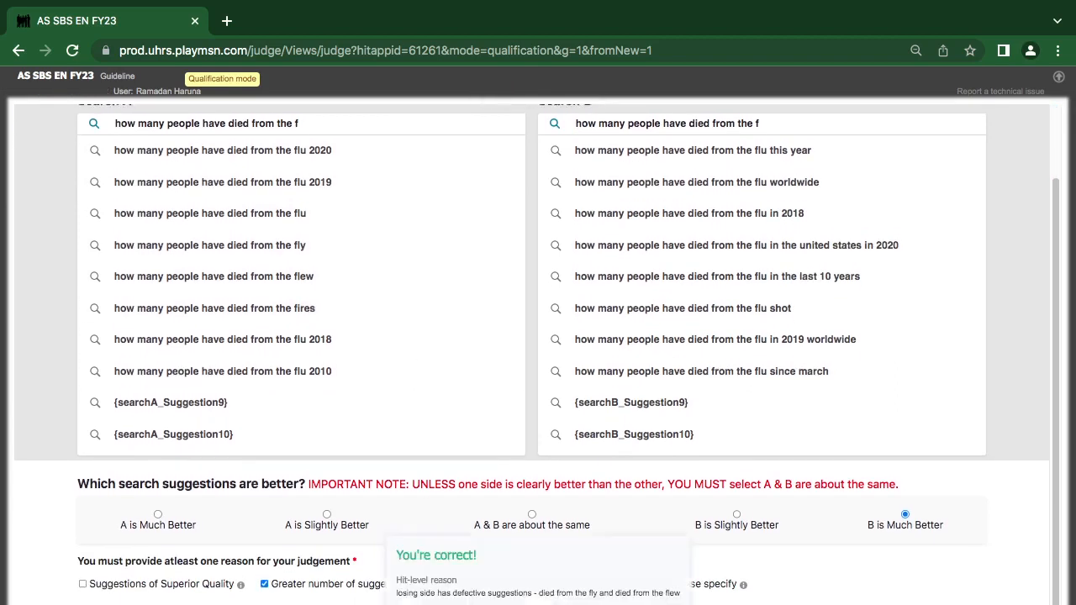
pyautogui.moveTo(467, 601)
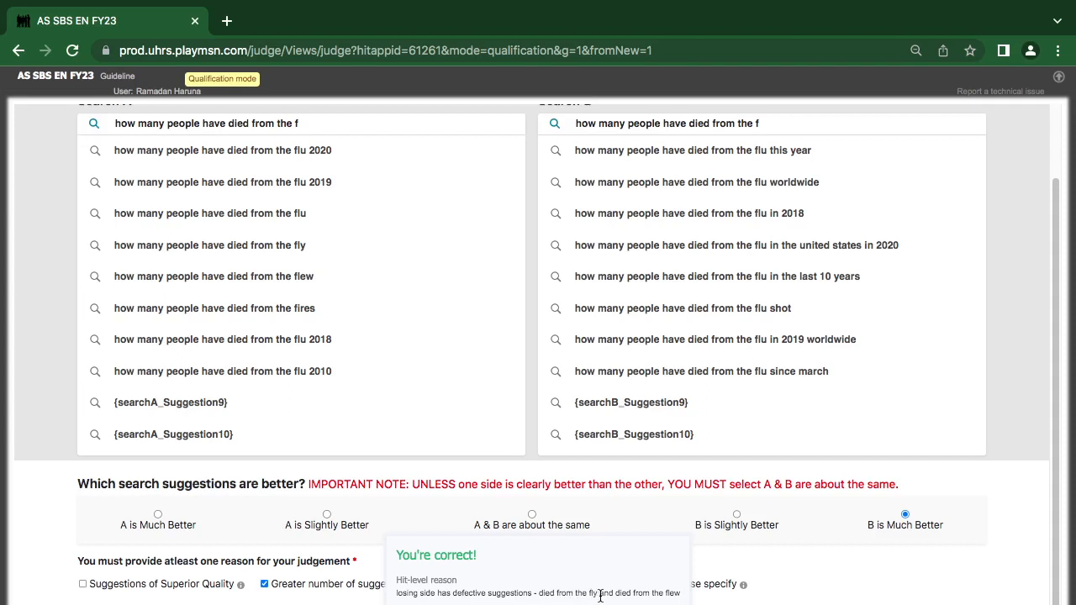
pyautogui.moveTo(669, 602)
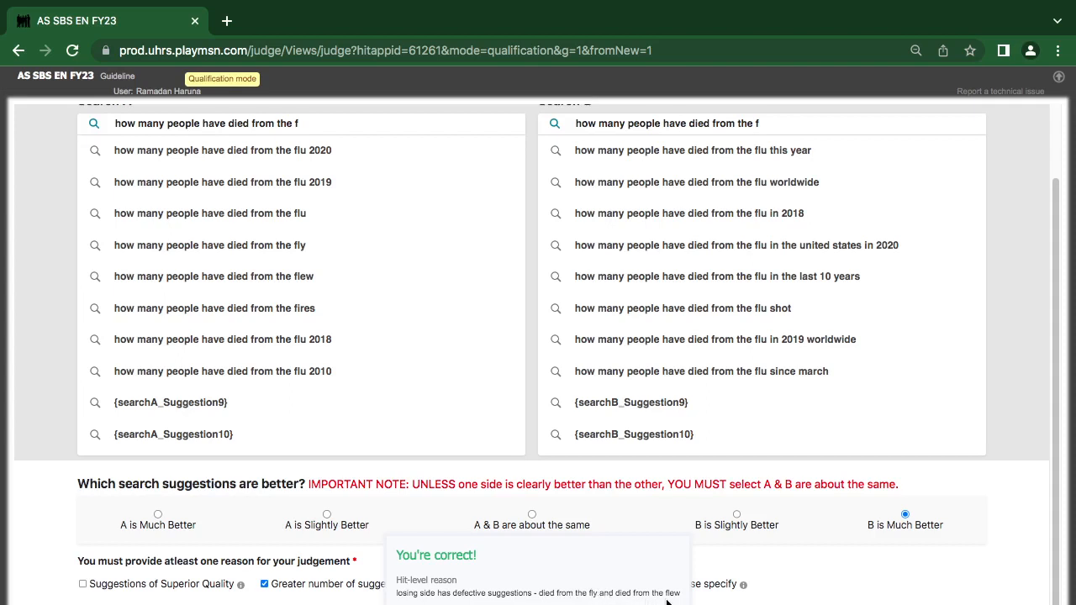
pyautogui.moveTo(353, 357)
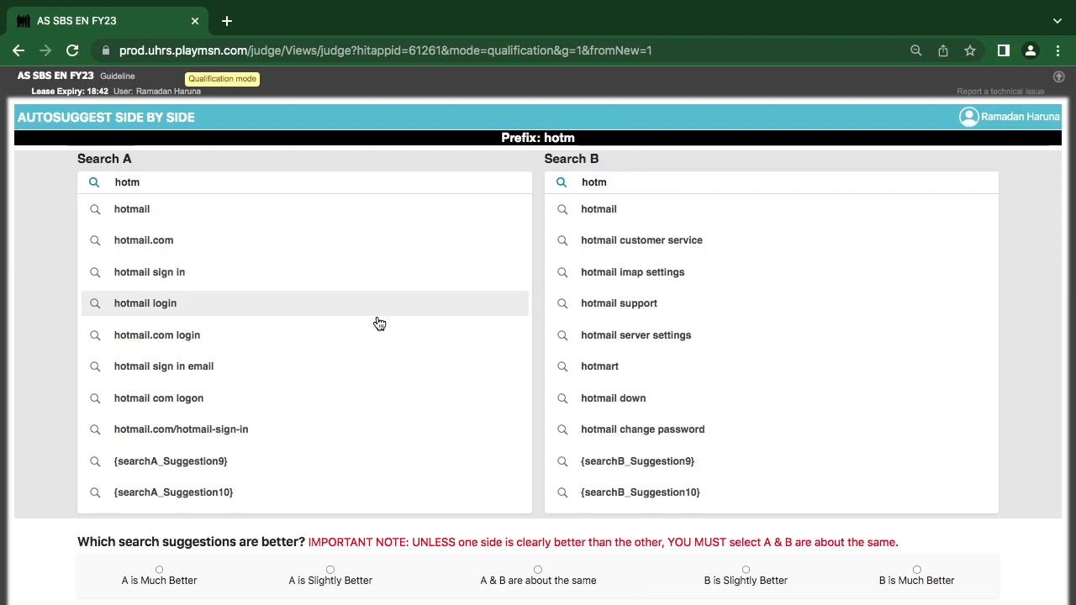
pyautogui.moveTo(387, 302)
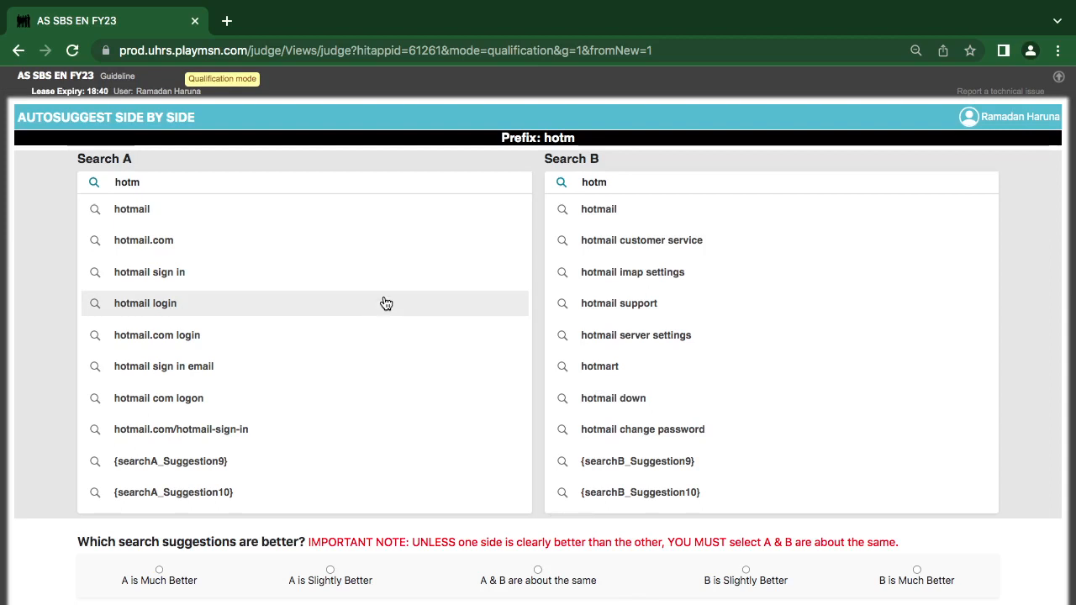
pyautogui.moveTo(611, 245)
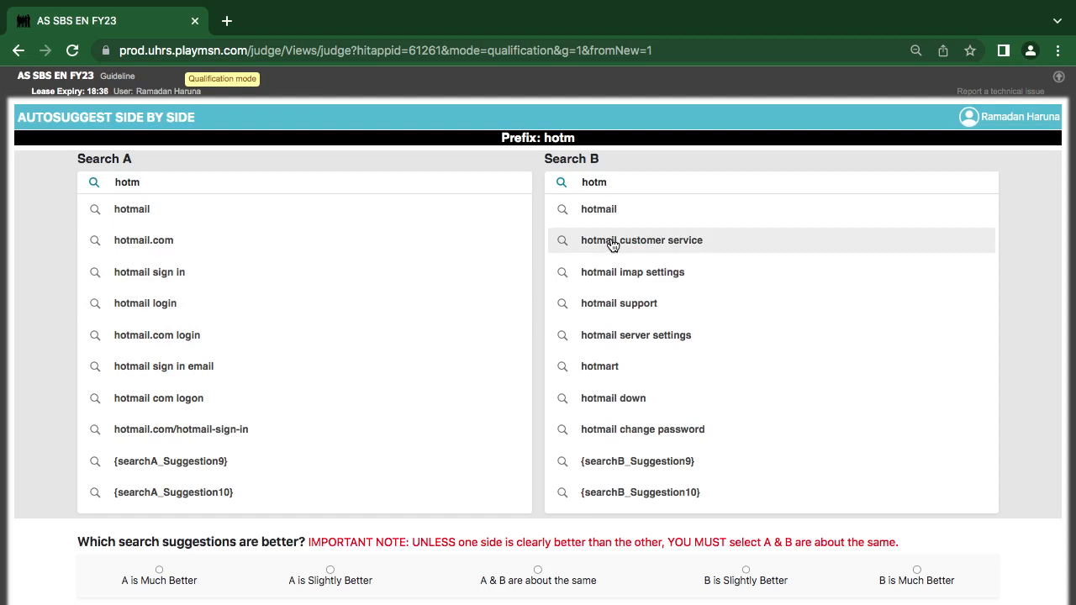
pyautogui.moveTo(602, 300)
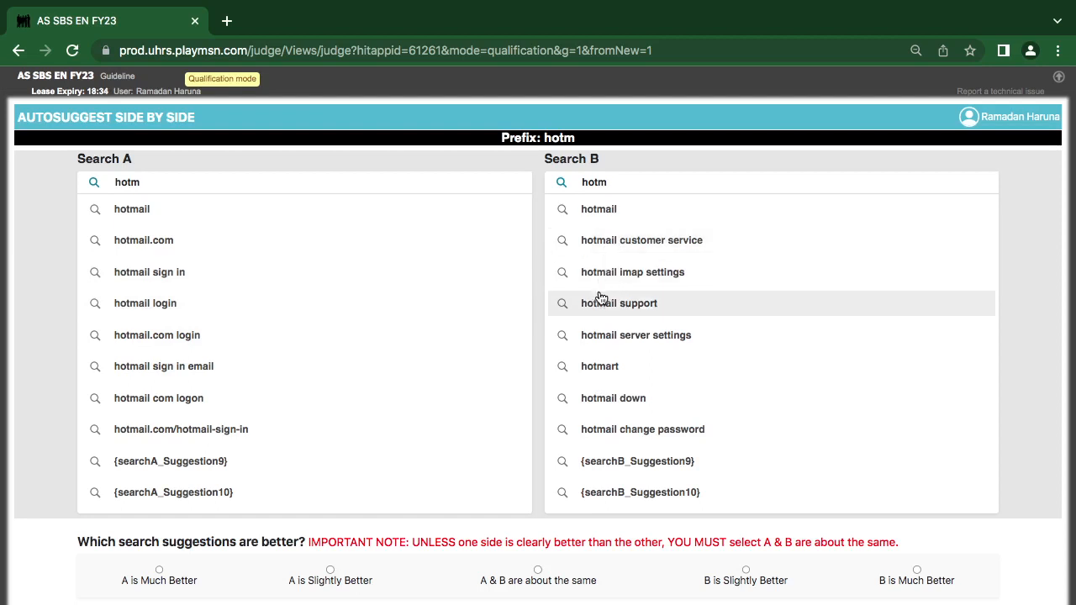
pyautogui.moveTo(598, 398)
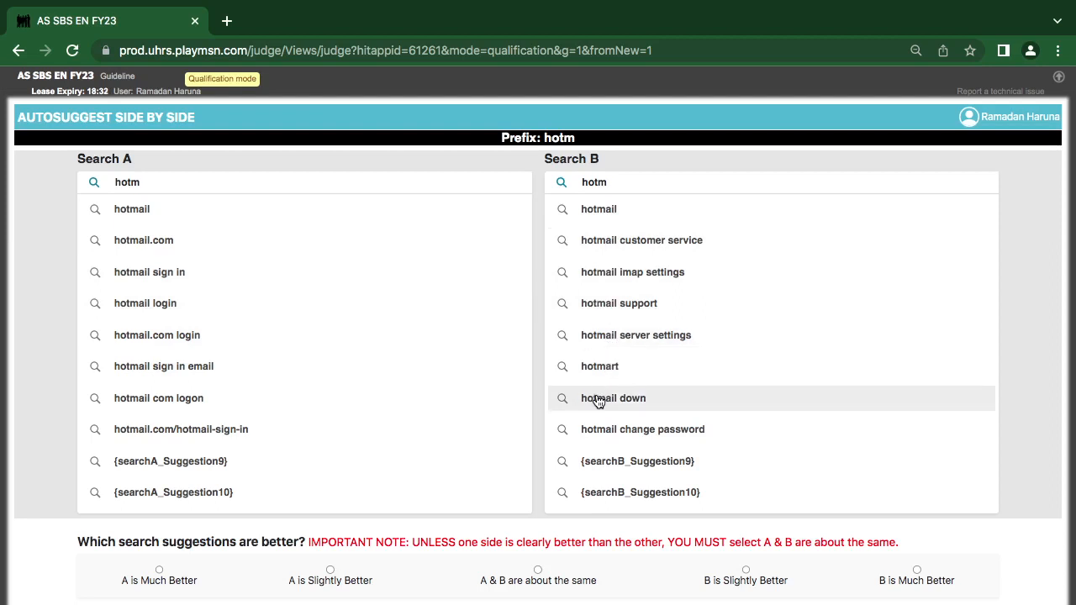
pyautogui.moveTo(591, 387)
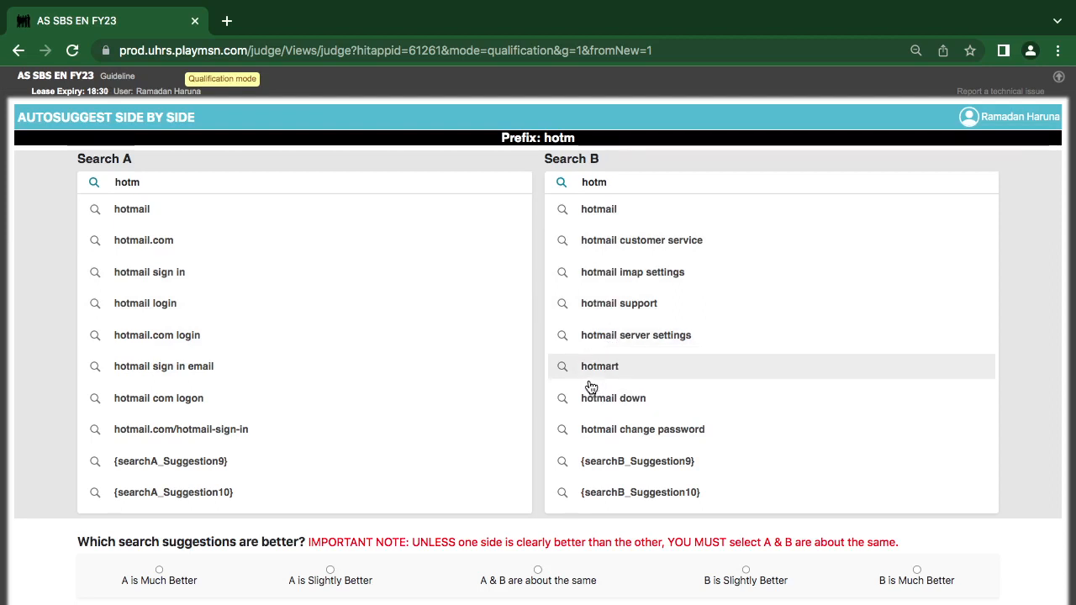
pyautogui.moveTo(585, 404)
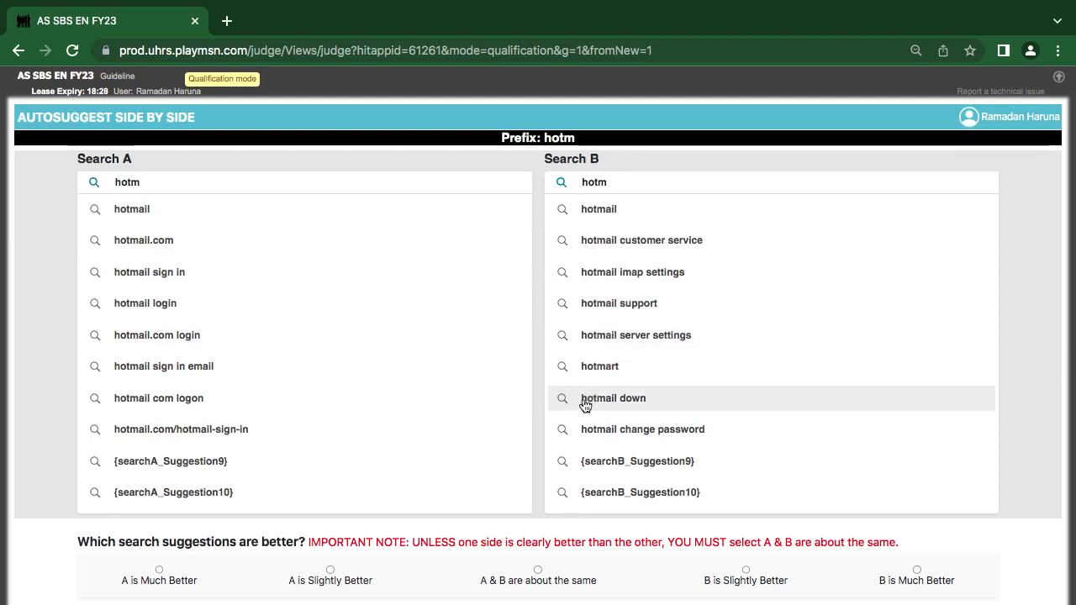
# - Rate the hotm comparison as B is Much Better and submit it to load the com HIT
pyautogui.click(598, 366)
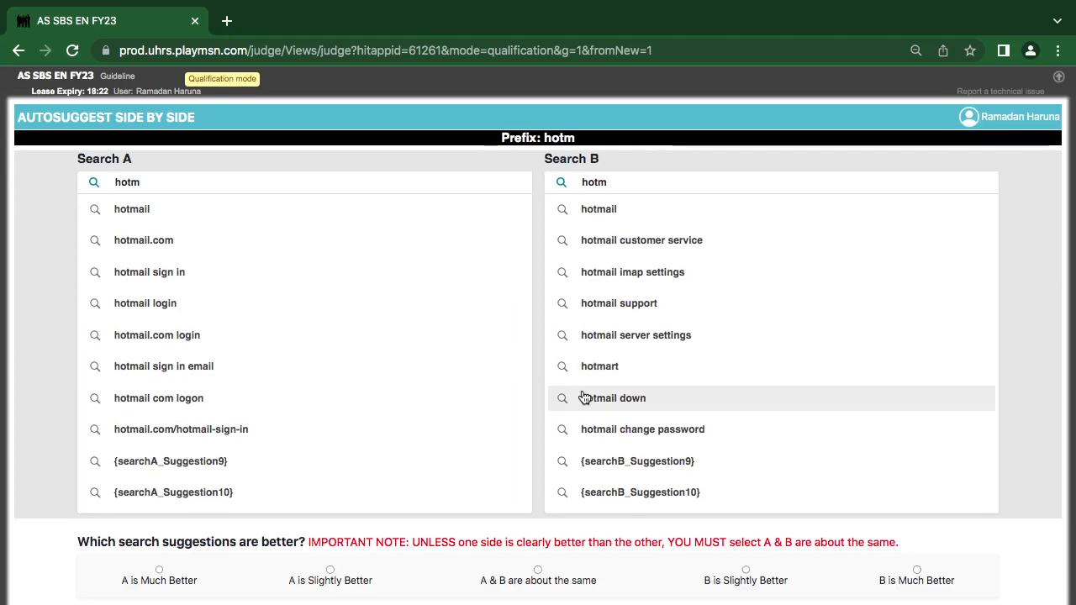
pyautogui.moveTo(556, 430)
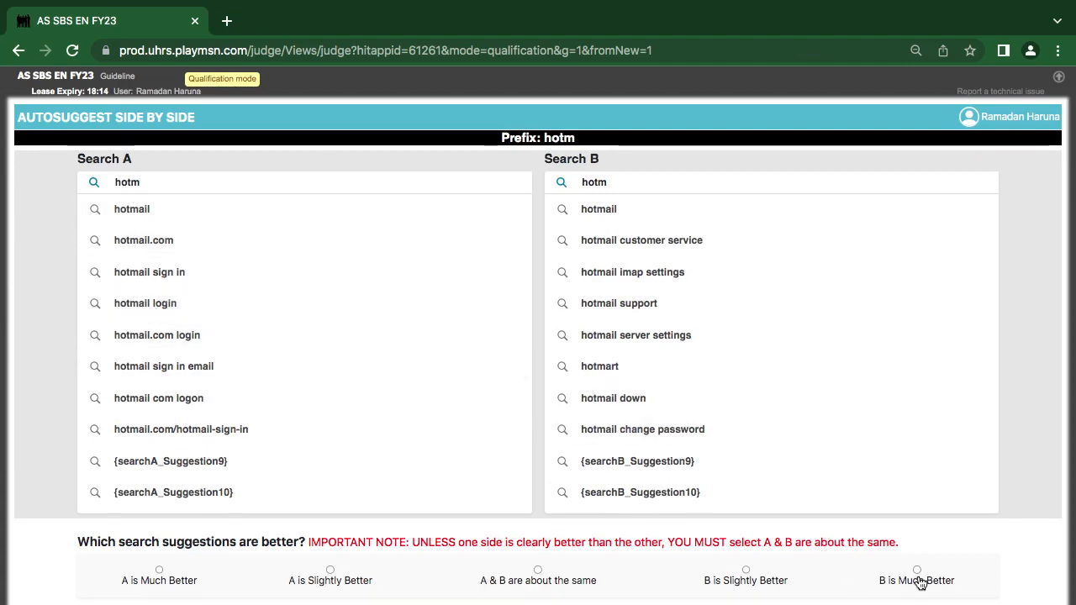
pyautogui.click(905, 571)
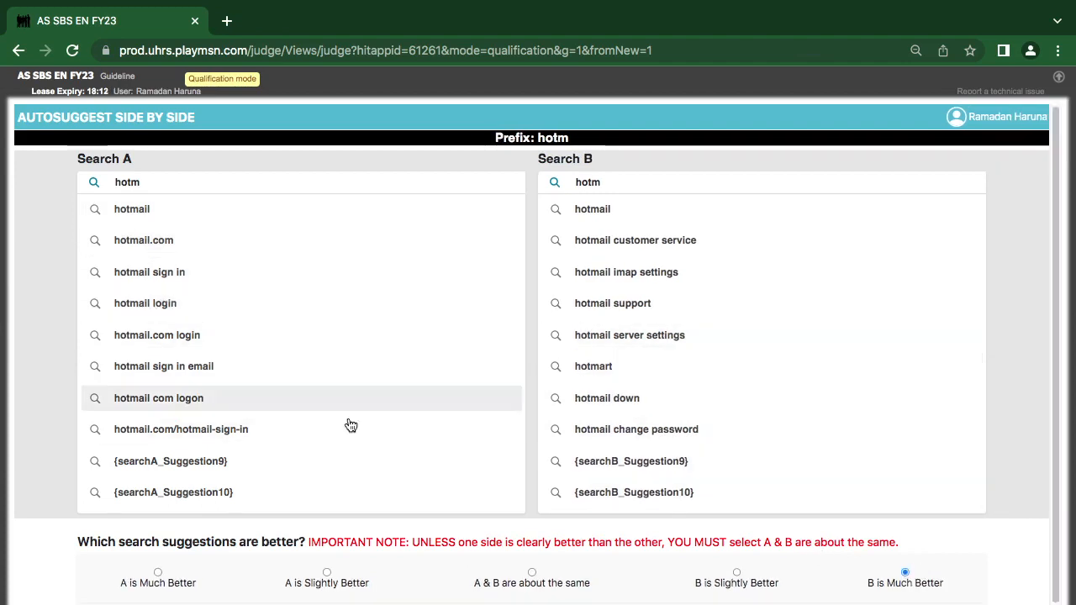
pyautogui.moveTo(143, 238)
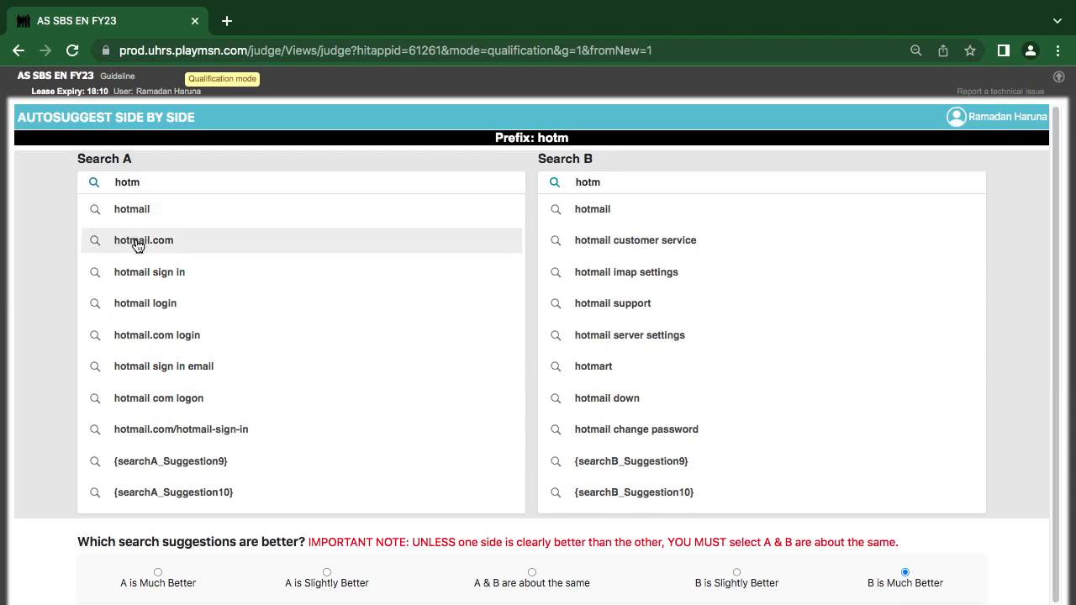
pyautogui.moveTo(114, 209)
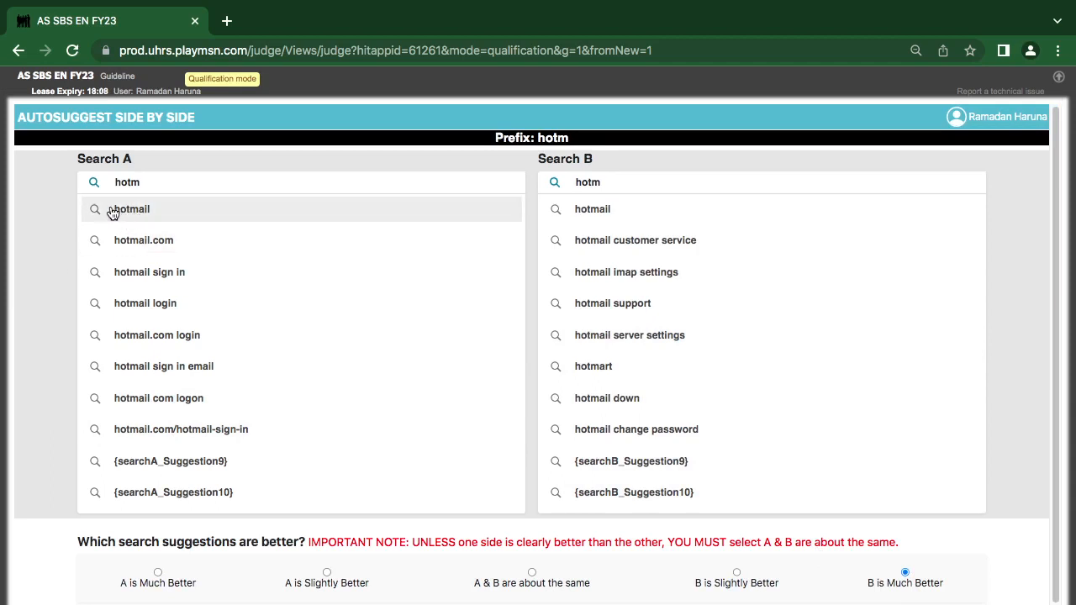
pyautogui.moveTo(132, 209)
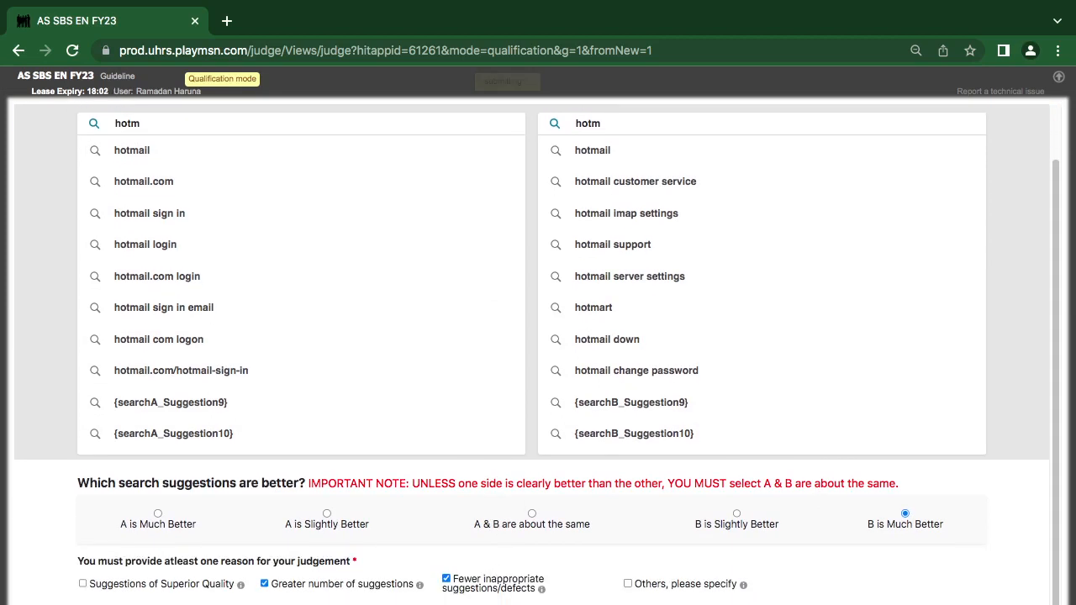
pyautogui.click(507, 81)
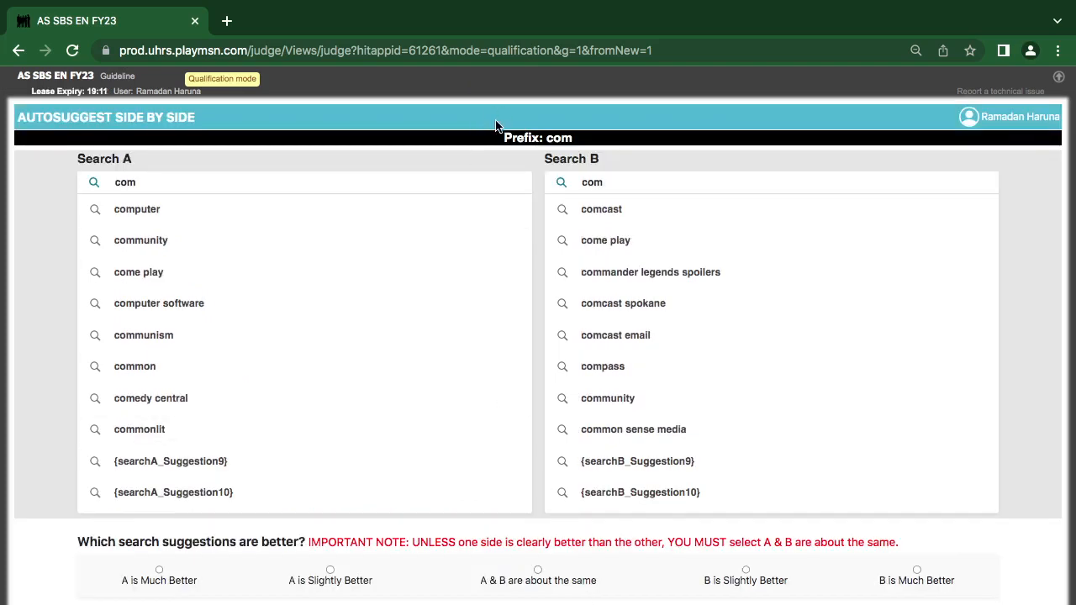
pyautogui.moveTo(538, 254)
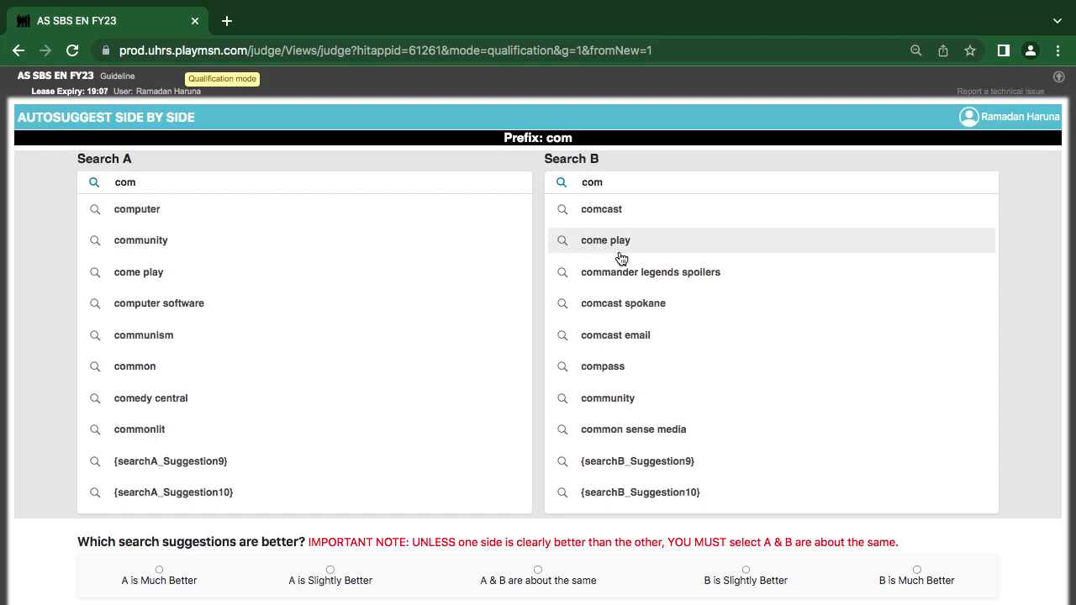
pyautogui.moveTo(662, 289)
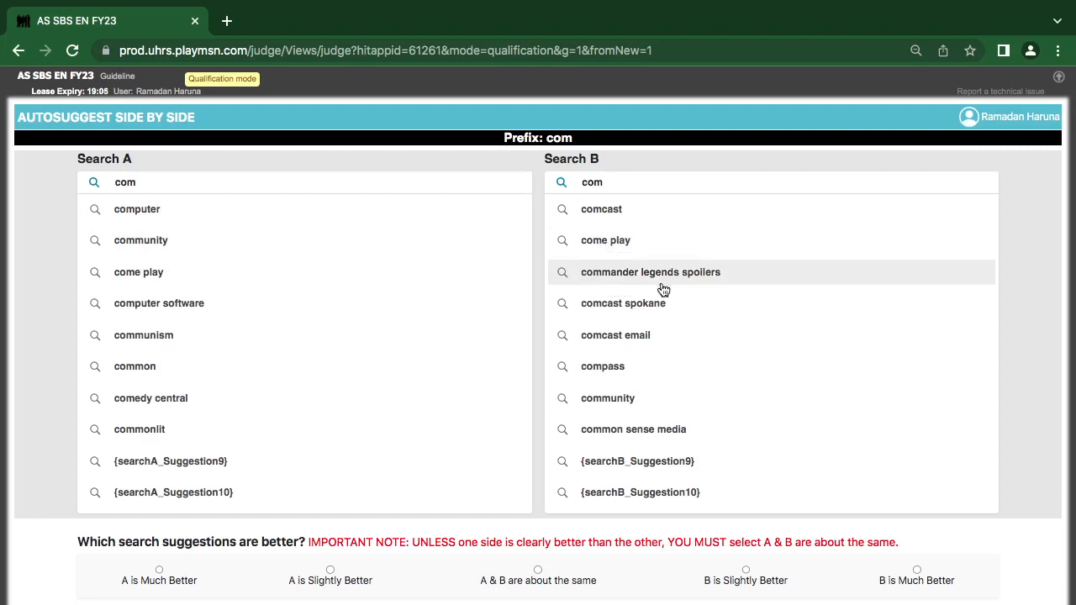
pyautogui.moveTo(582, 320)
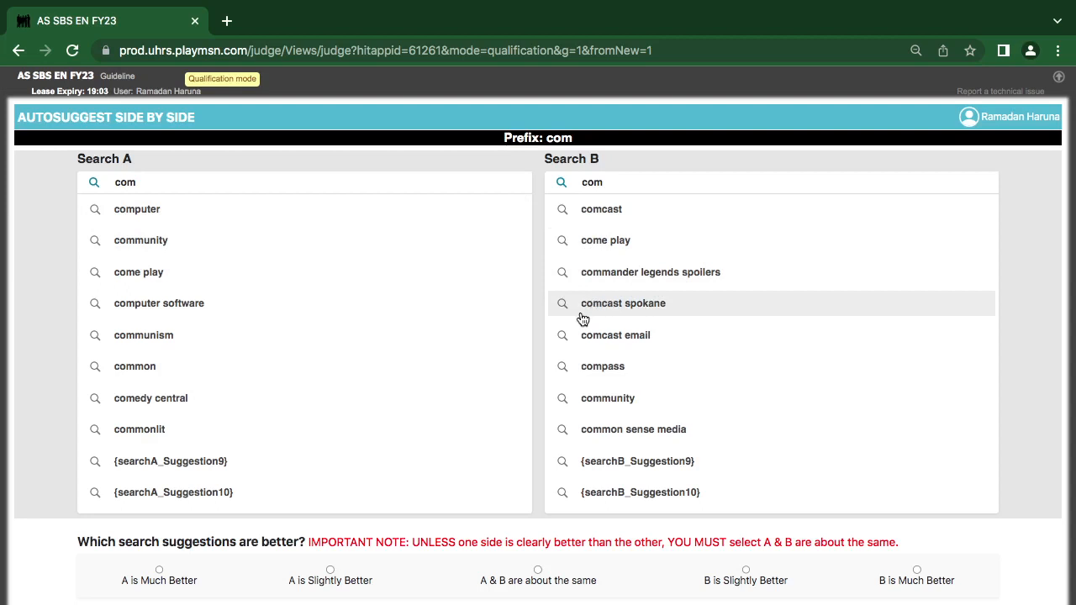
pyautogui.moveTo(639, 322)
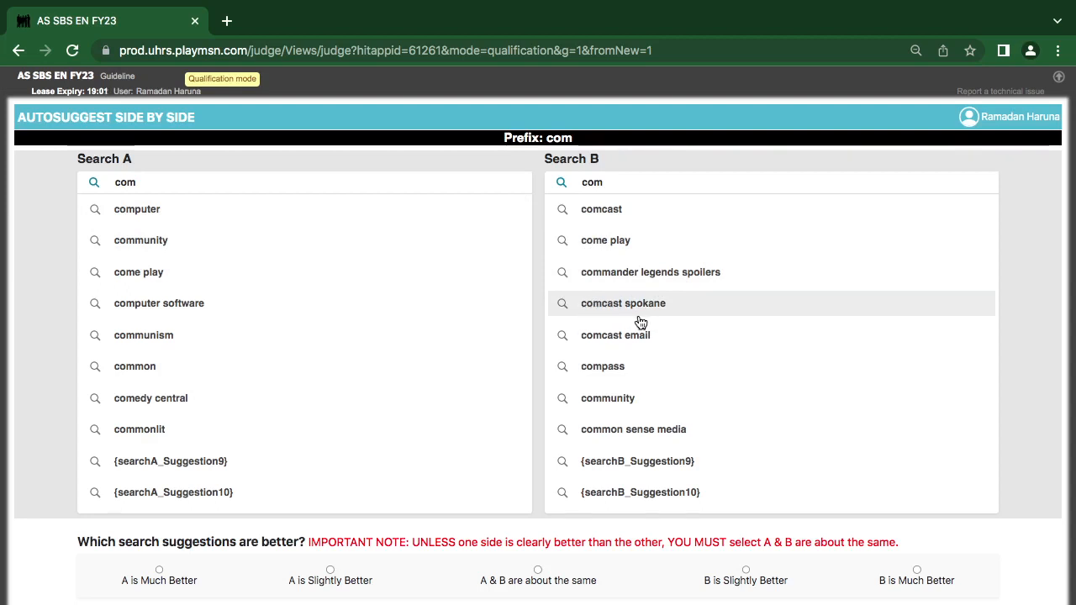
pyautogui.moveTo(601, 336)
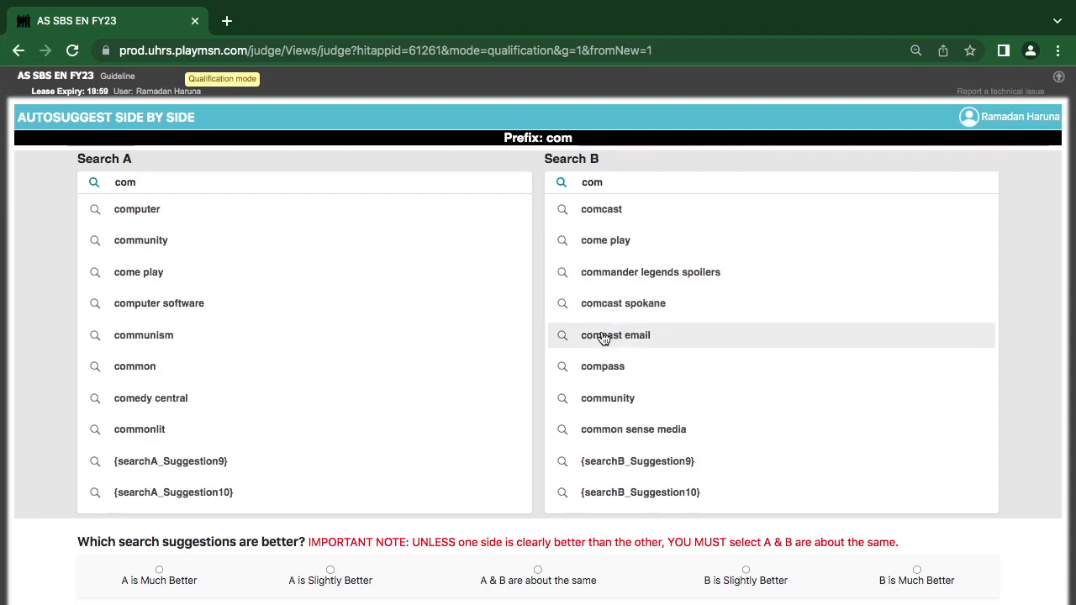
pyautogui.moveTo(676, 227)
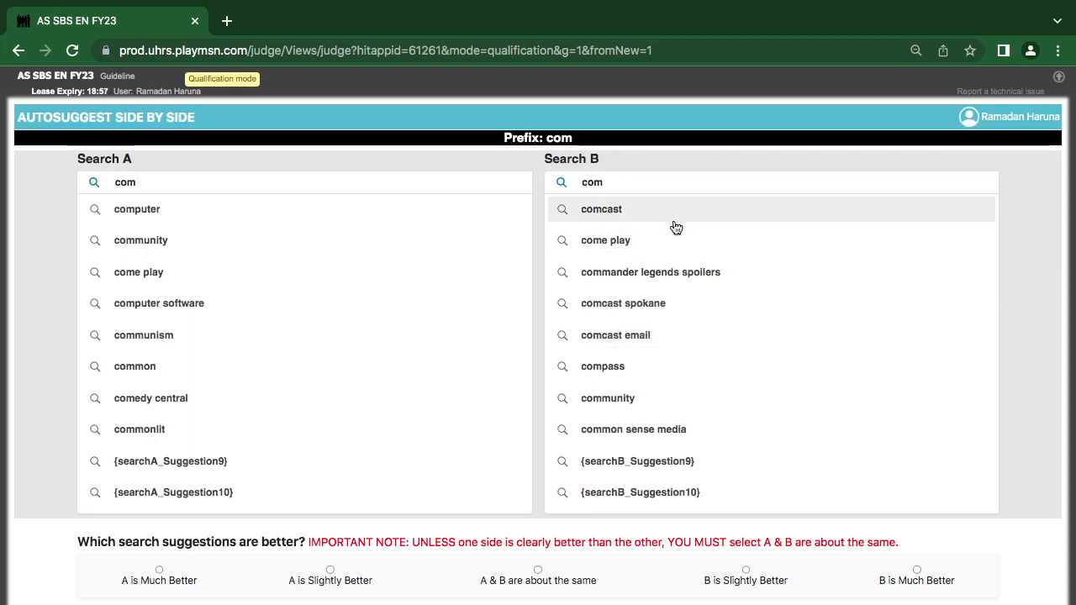
pyautogui.moveTo(619, 370)
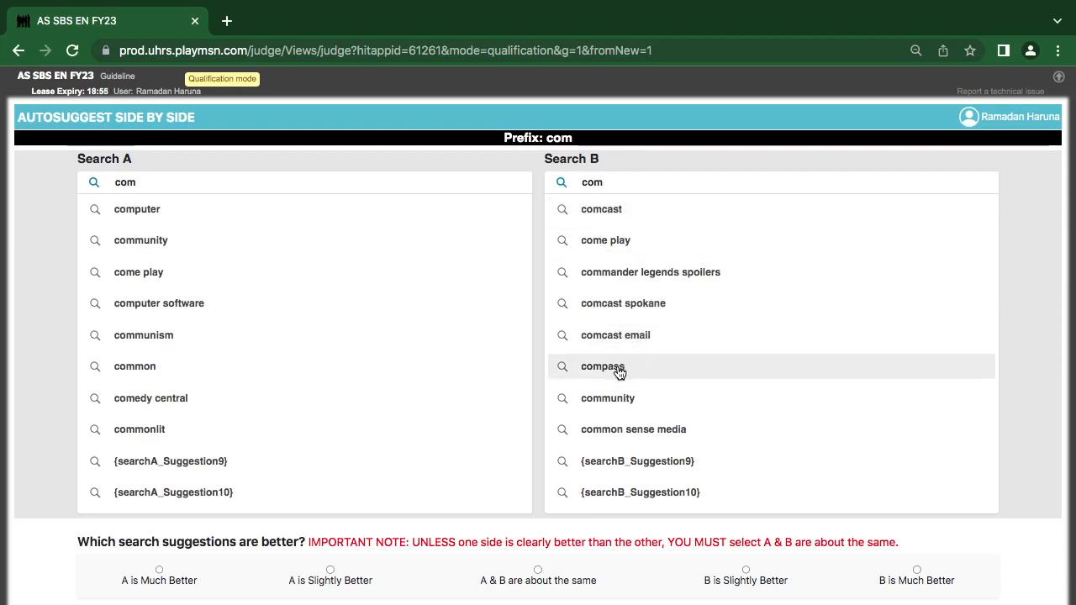
pyautogui.moveTo(558, 430)
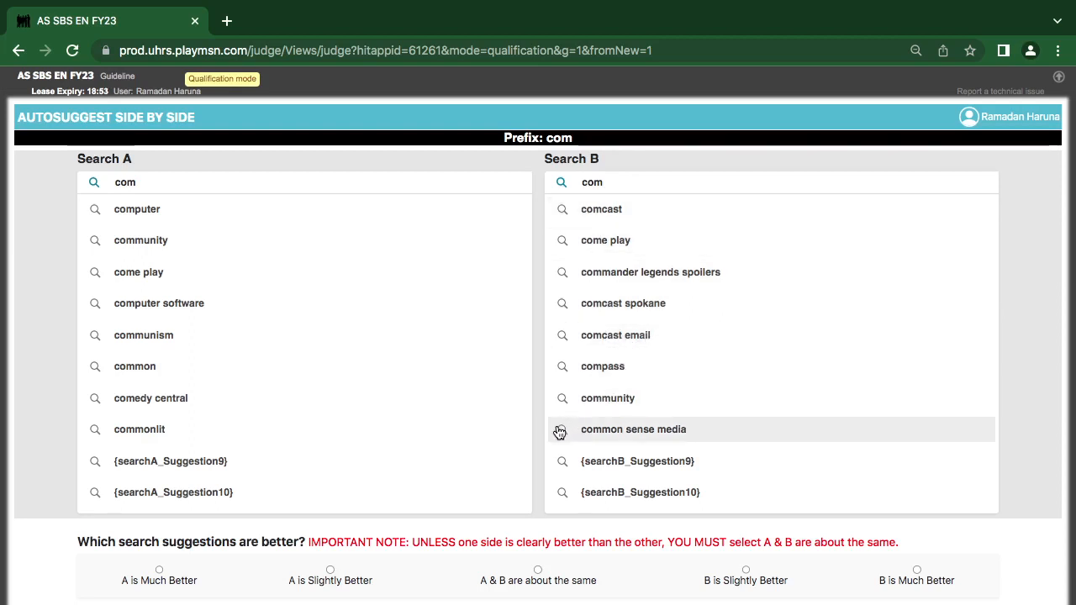
pyautogui.moveTo(332, 366)
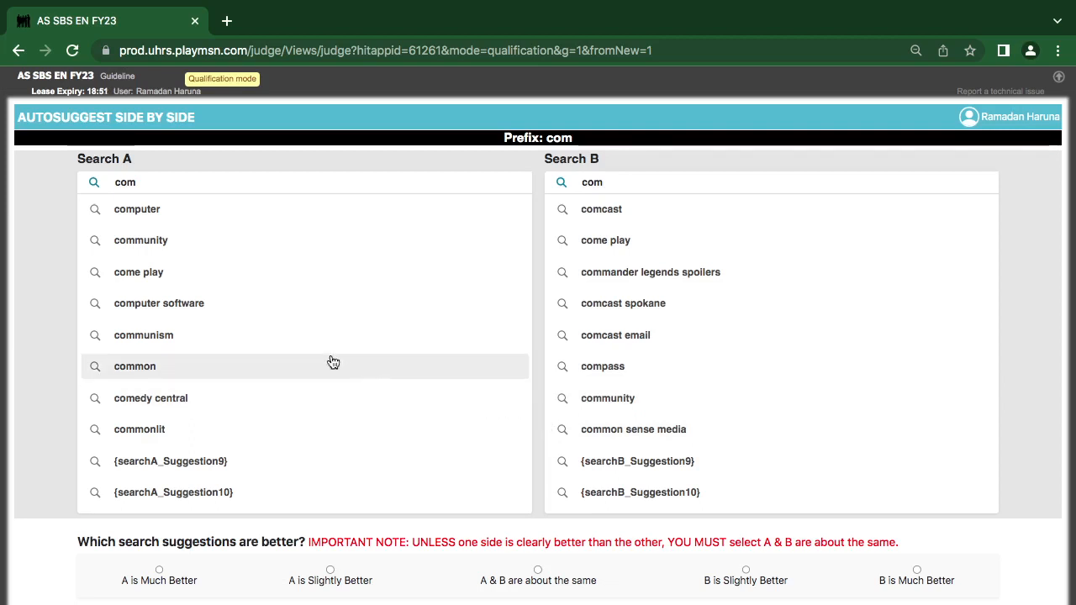
pyautogui.moveTo(130, 330)
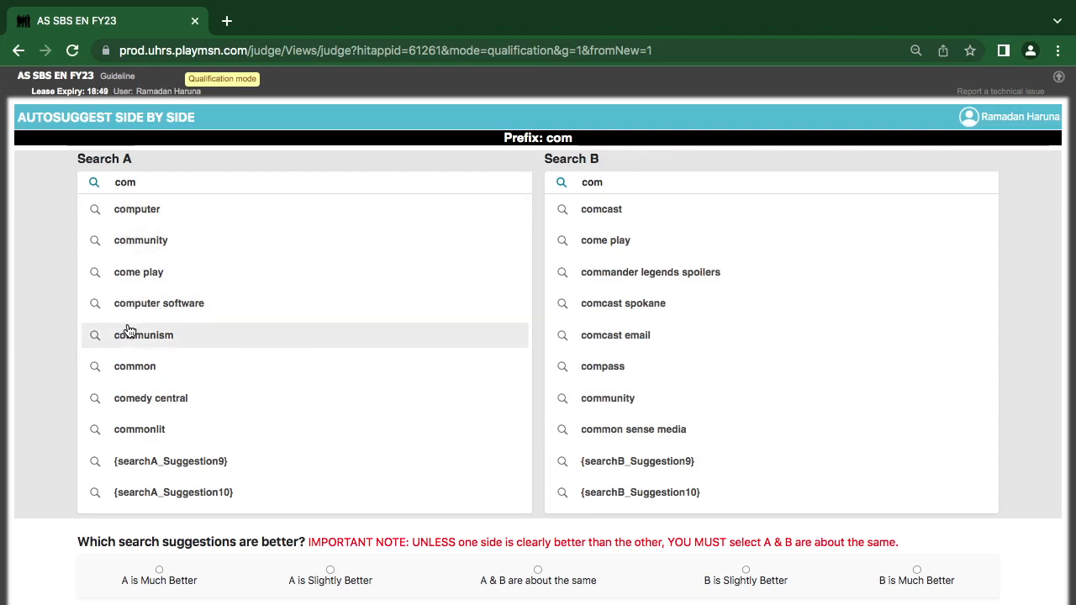
pyautogui.moveTo(135, 373)
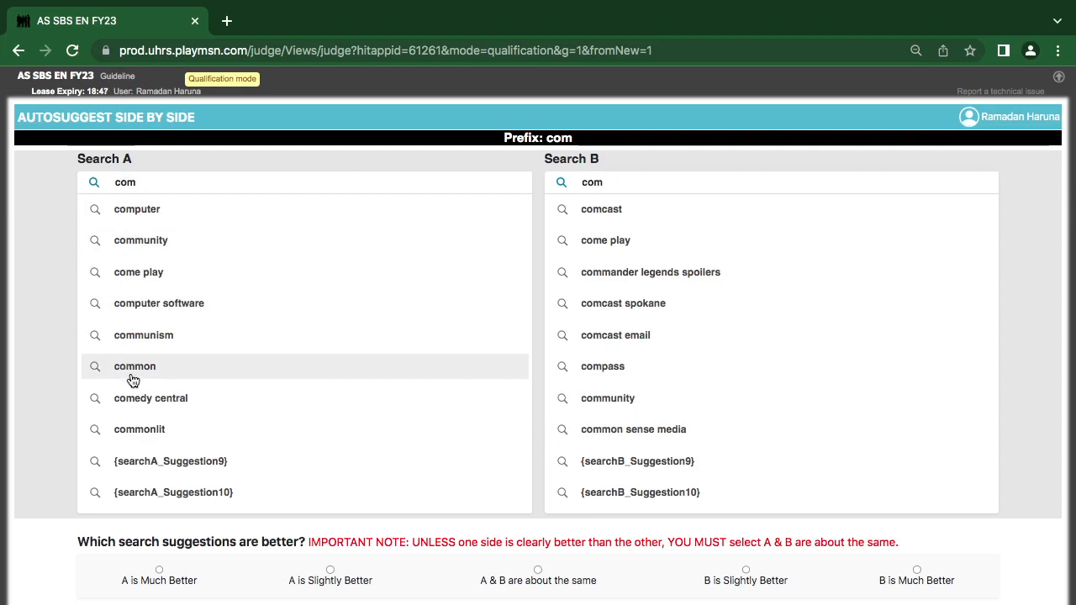
pyautogui.moveTo(484, 336)
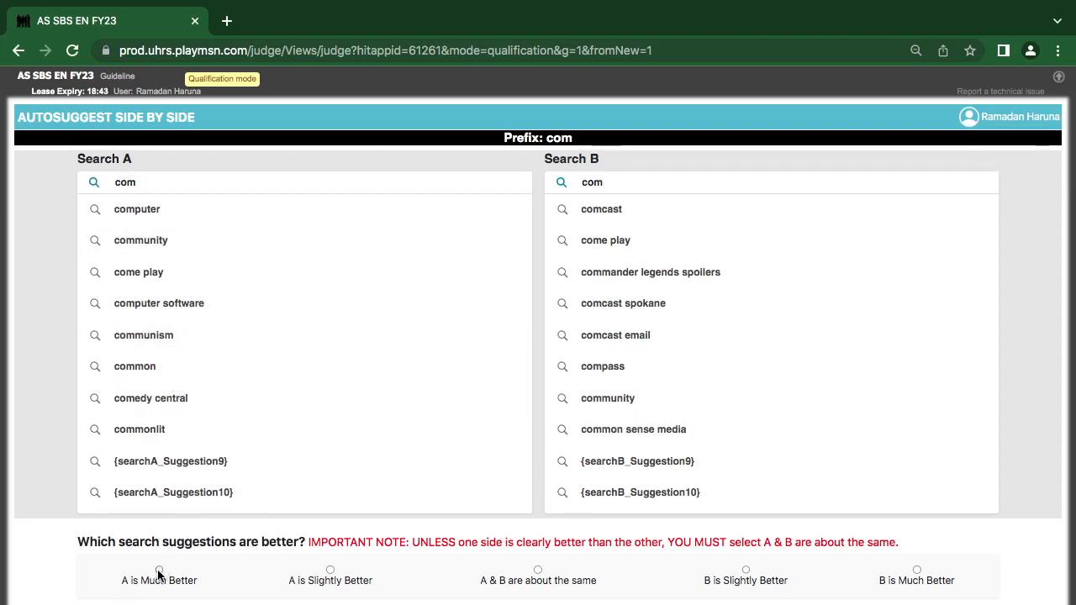
# - Rate the com comparison as A is Much Better, then look up A's commonlit suggestion in Bing
pyautogui.click(158, 570)
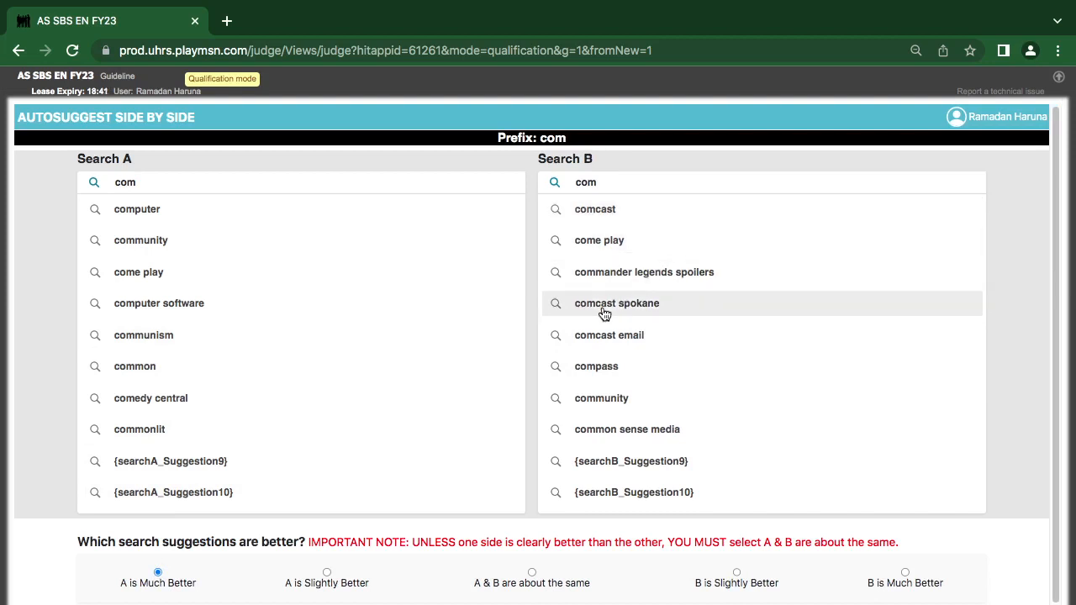
pyautogui.moveTo(597, 351)
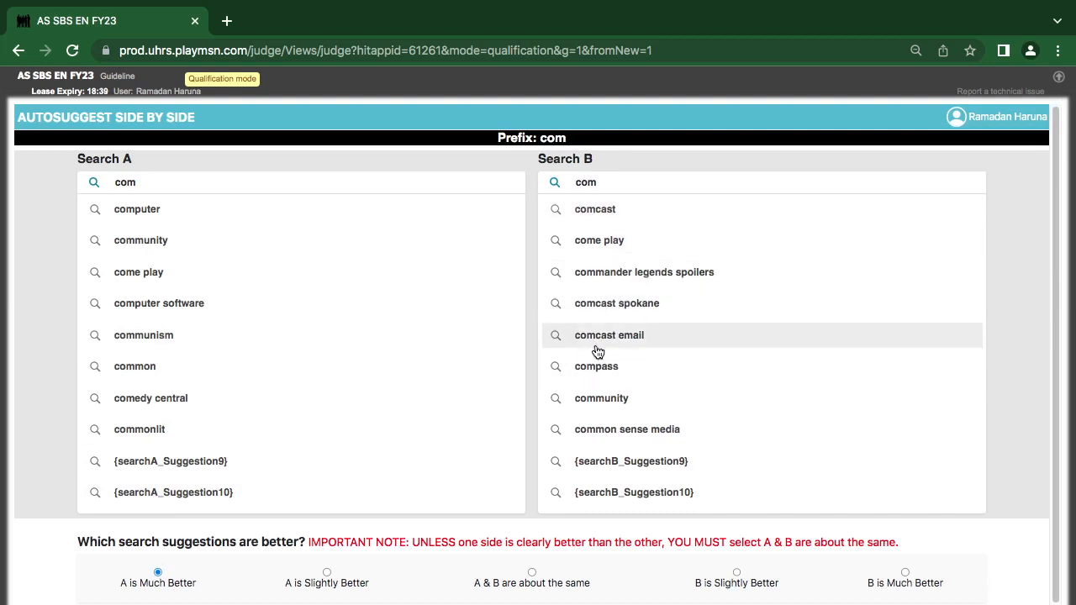
pyautogui.moveTo(608, 334)
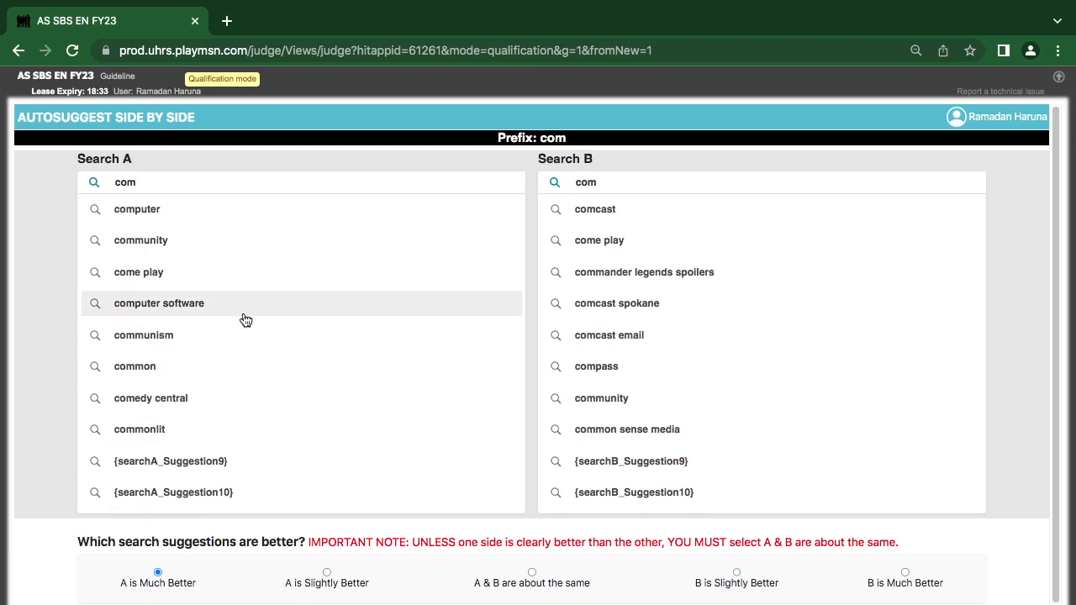
pyautogui.moveTo(195, 326)
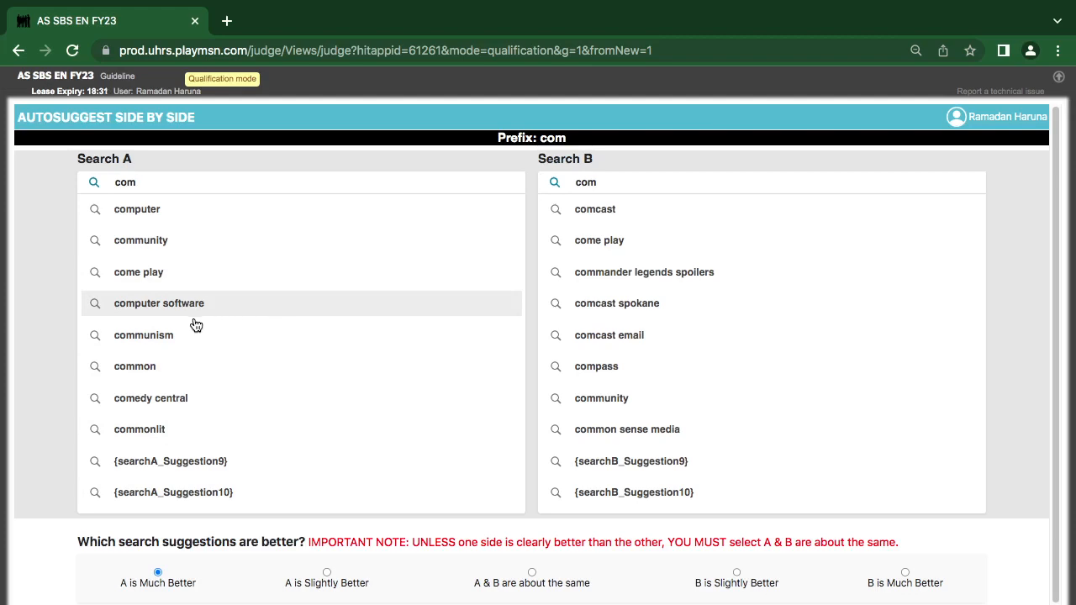
pyautogui.moveTo(148, 430)
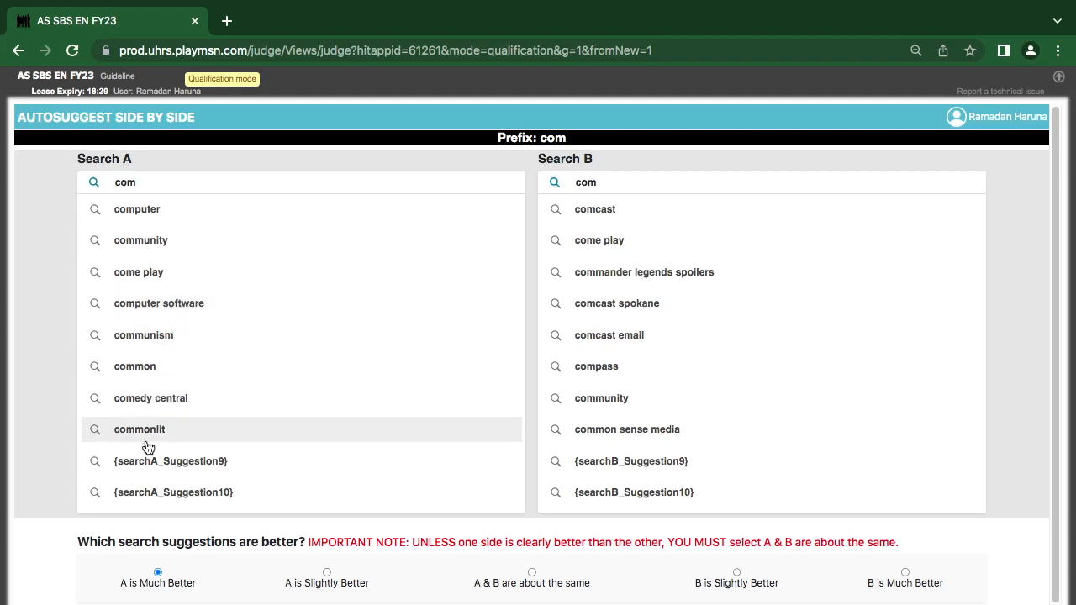
pyautogui.click(139, 428)
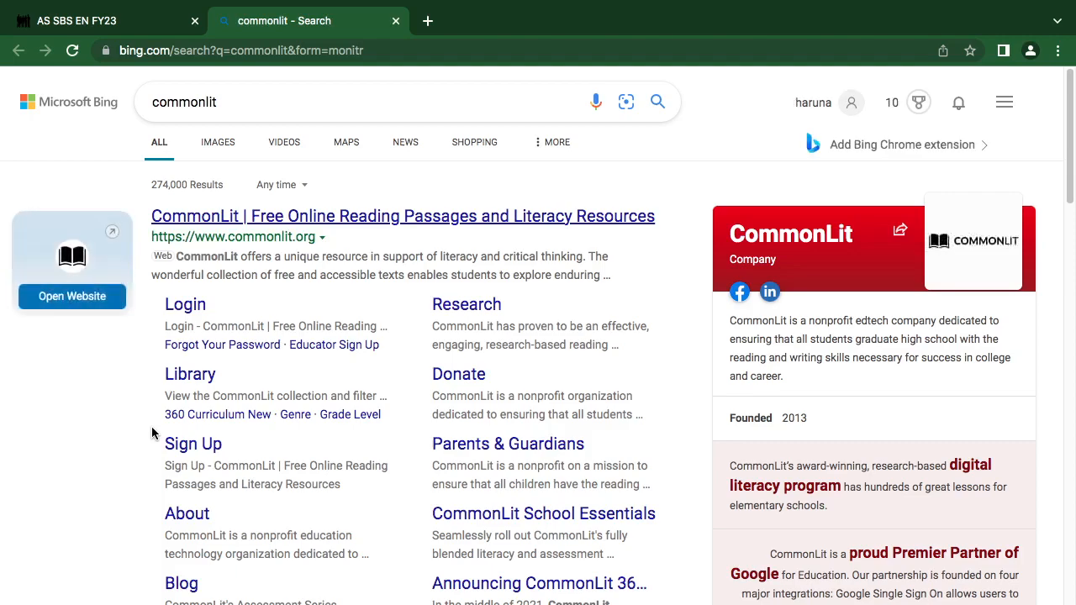
pyautogui.scroll(-3)
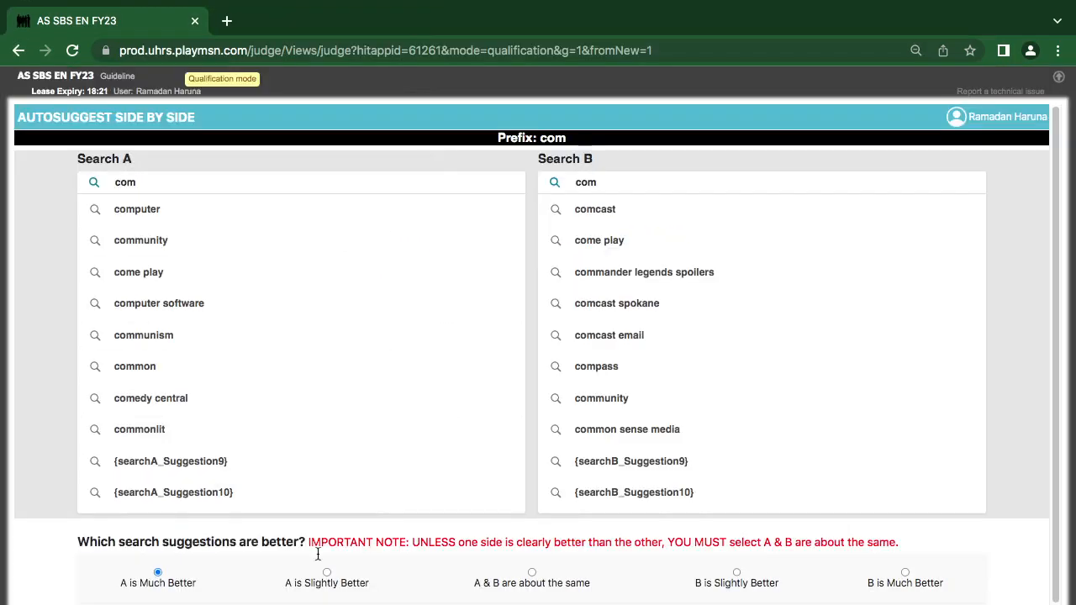
# - Scroll down to the 'Greater number of suggestions' reason and the 'You're correct!' feedback
pyautogui.scroll(-3)
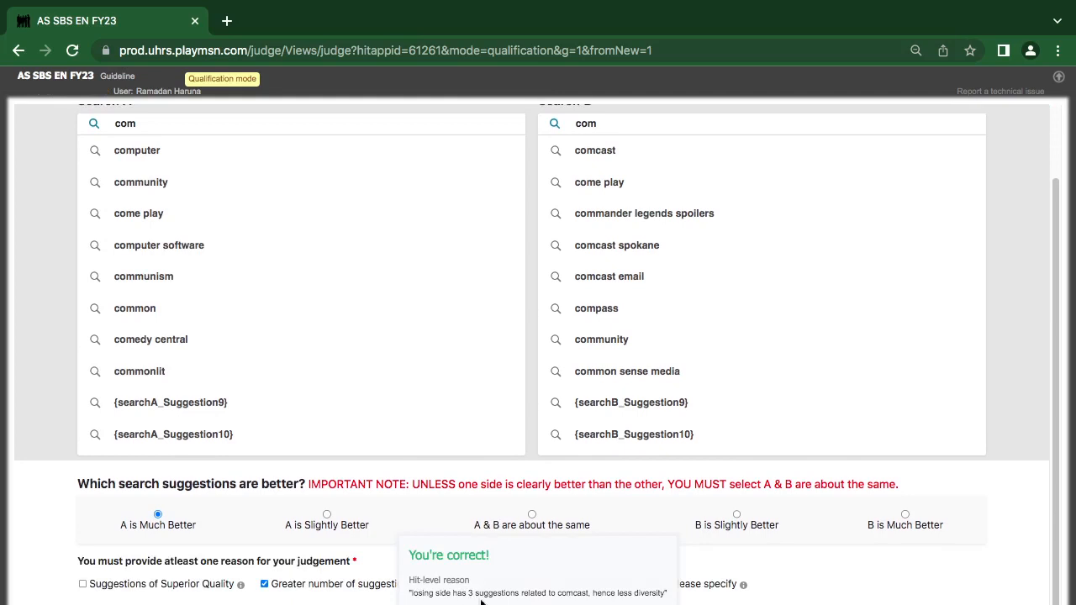
pyautogui.moveTo(528, 597)
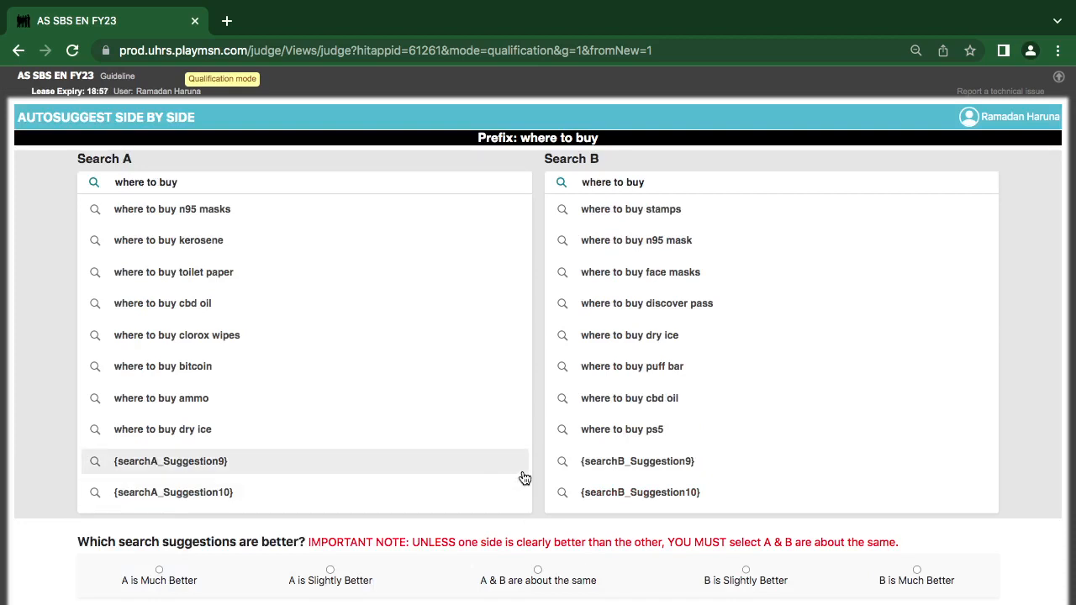
pyautogui.moveTo(564, 396)
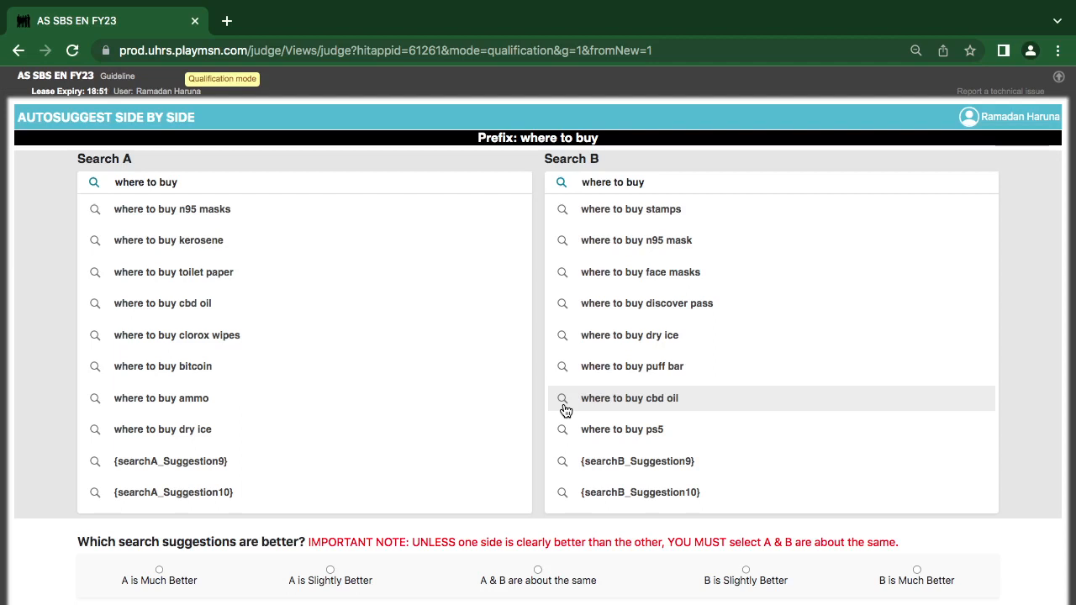
pyautogui.moveTo(566, 259)
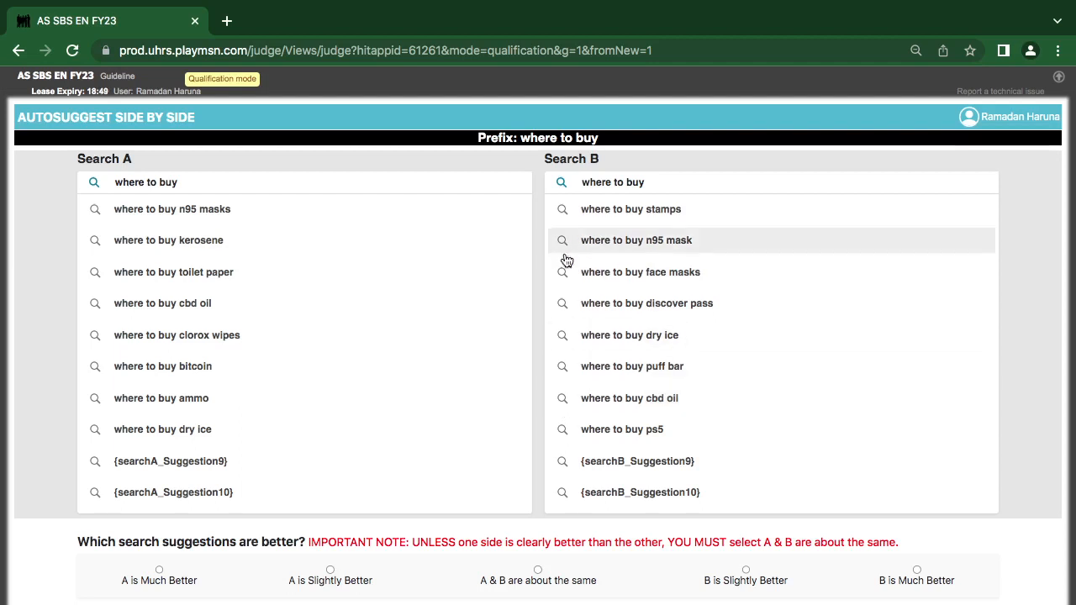
pyautogui.moveTo(645, 272)
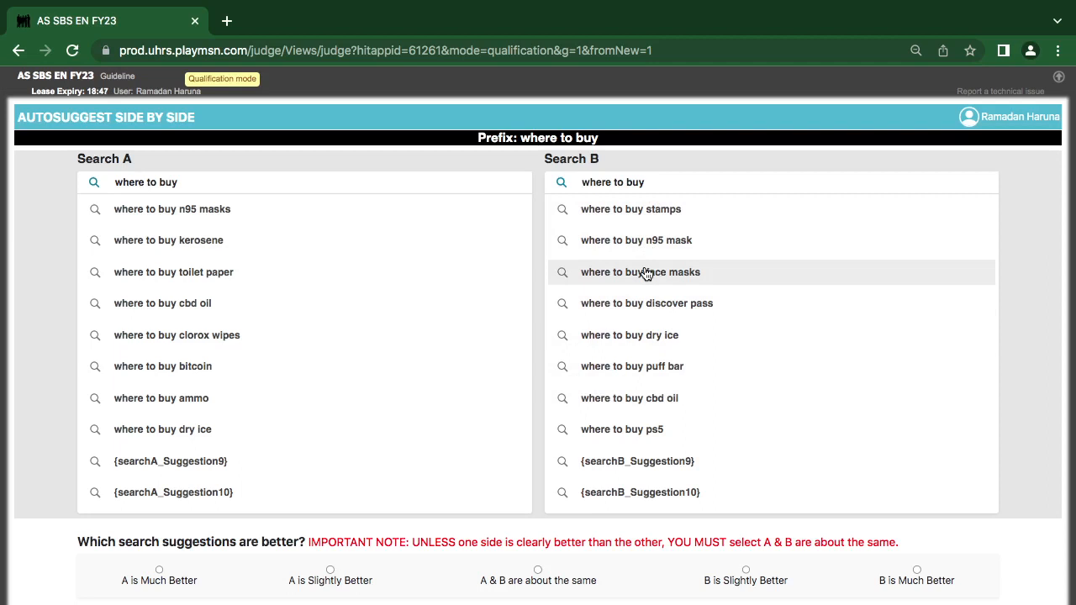
pyautogui.moveTo(645, 299)
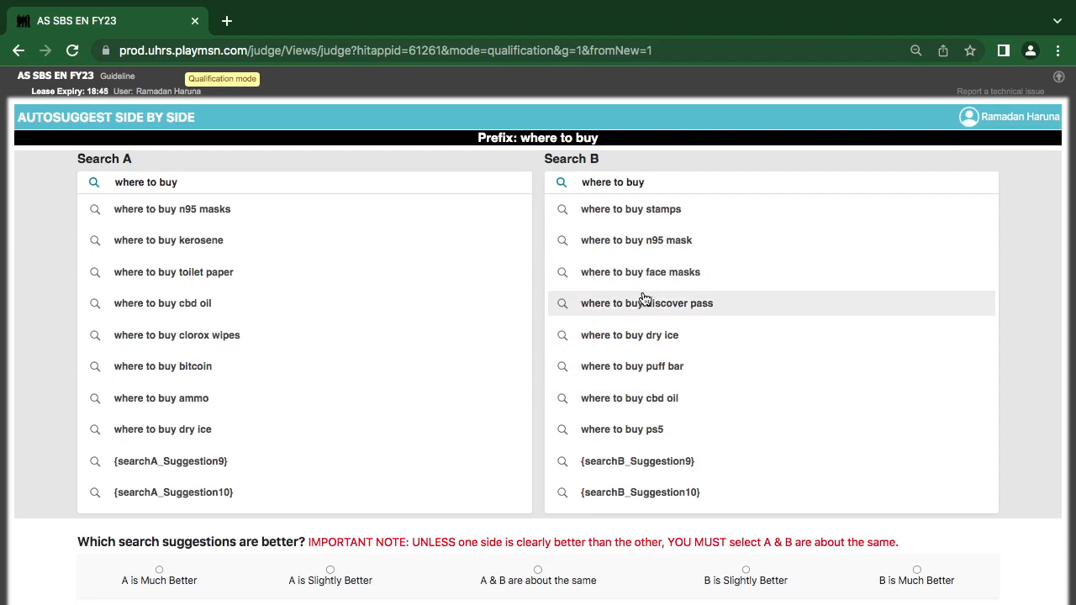
pyautogui.moveTo(608, 376)
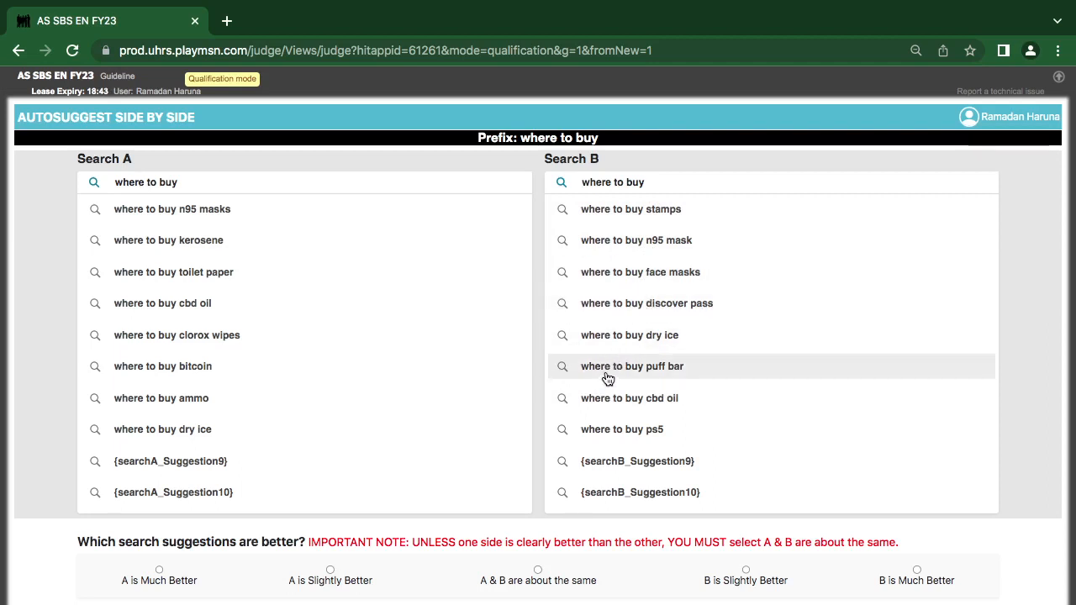
pyautogui.moveTo(656, 398)
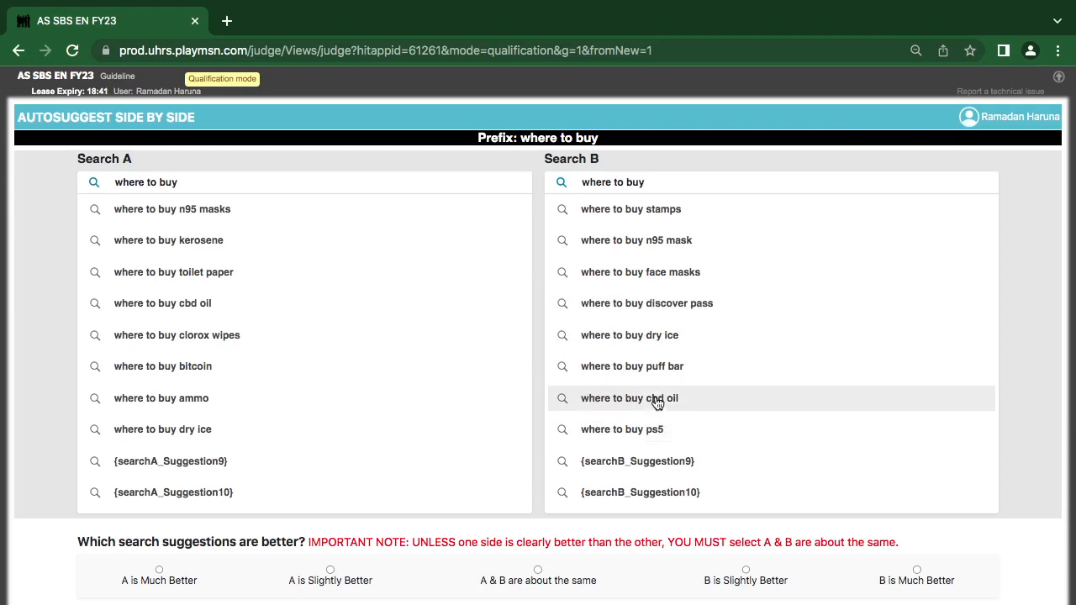
# - Search B's 'where to buy cbd oil' suggestion in Bing from the 'where to buy' HIT
pyautogui.click(629, 397)
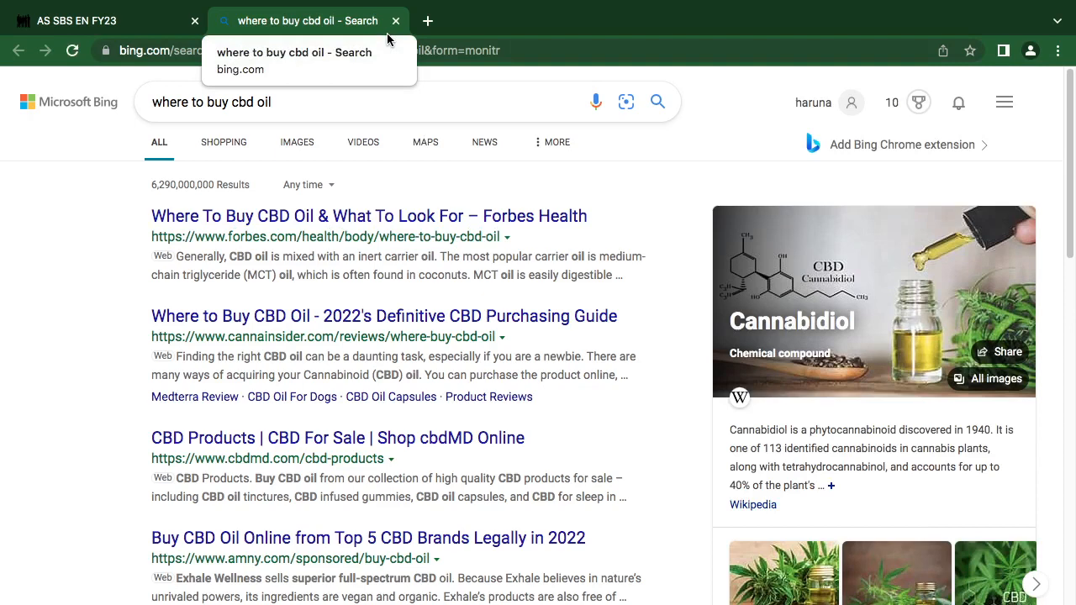
pyautogui.moveTo(394, 20)
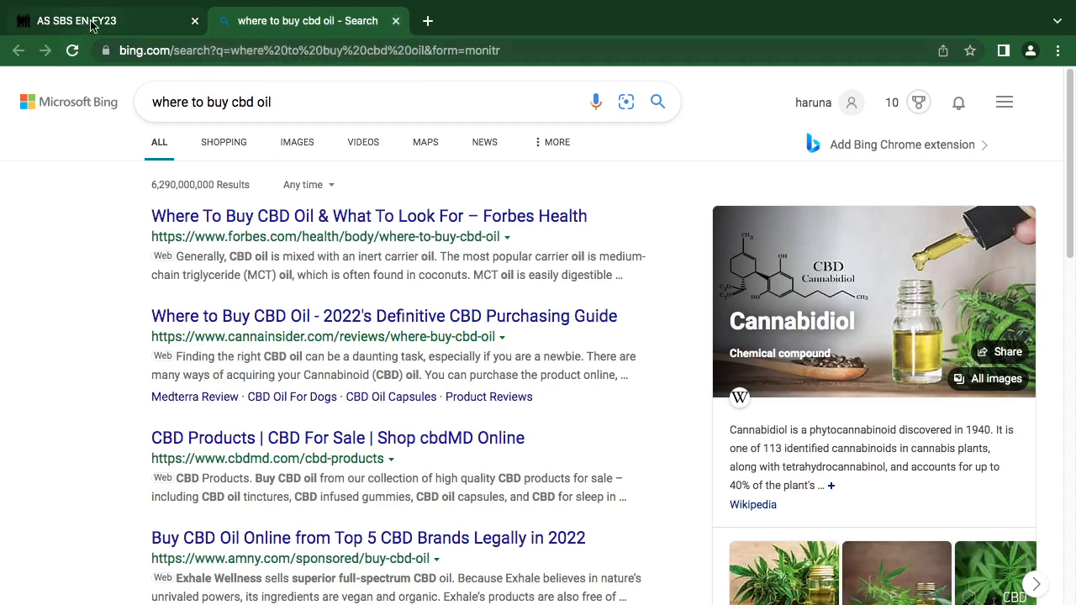
# - Review the Bing 'where to buy cbd oil' results and return to the AS SBS EN FY23 tab
pyautogui.click(101, 21)
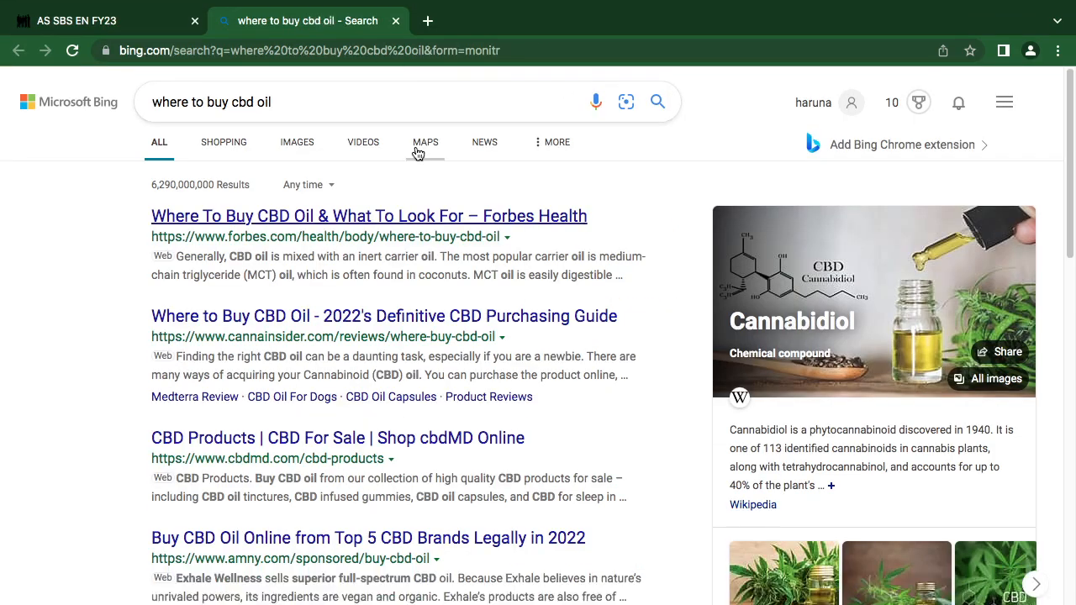
pyautogui.scroll(-3)
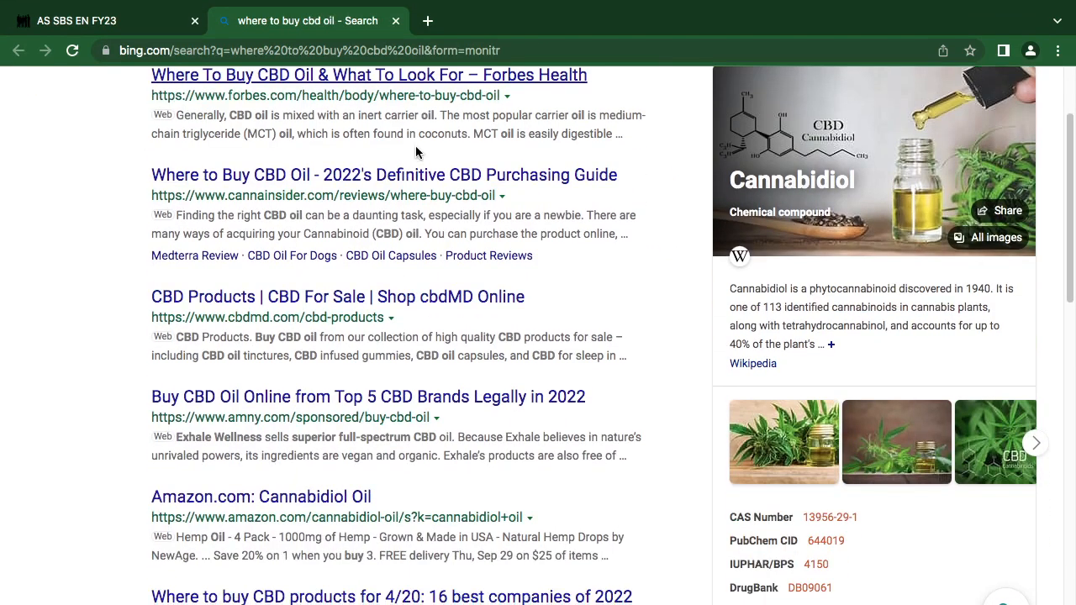
pyautogui.scroll(3)
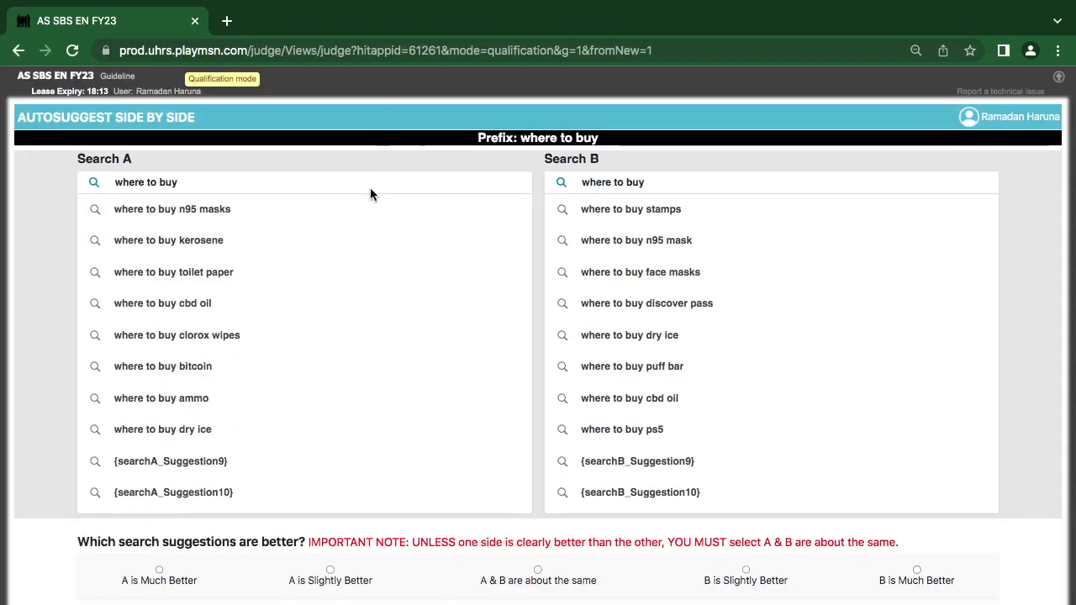
pyautogui.moveTo(49, 266)
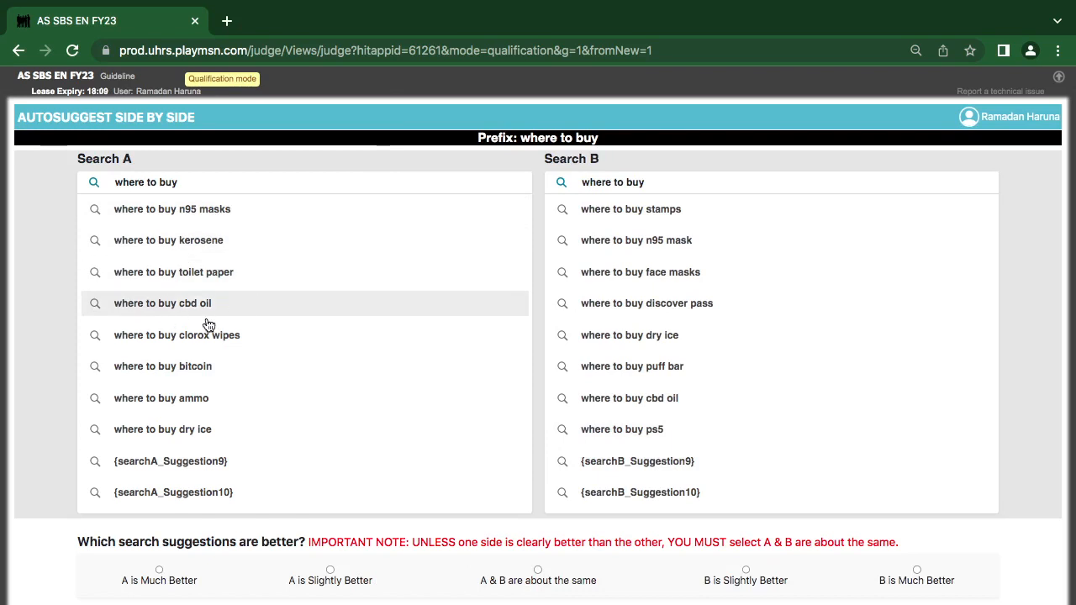
pyautogui.moveTo(138, 340)
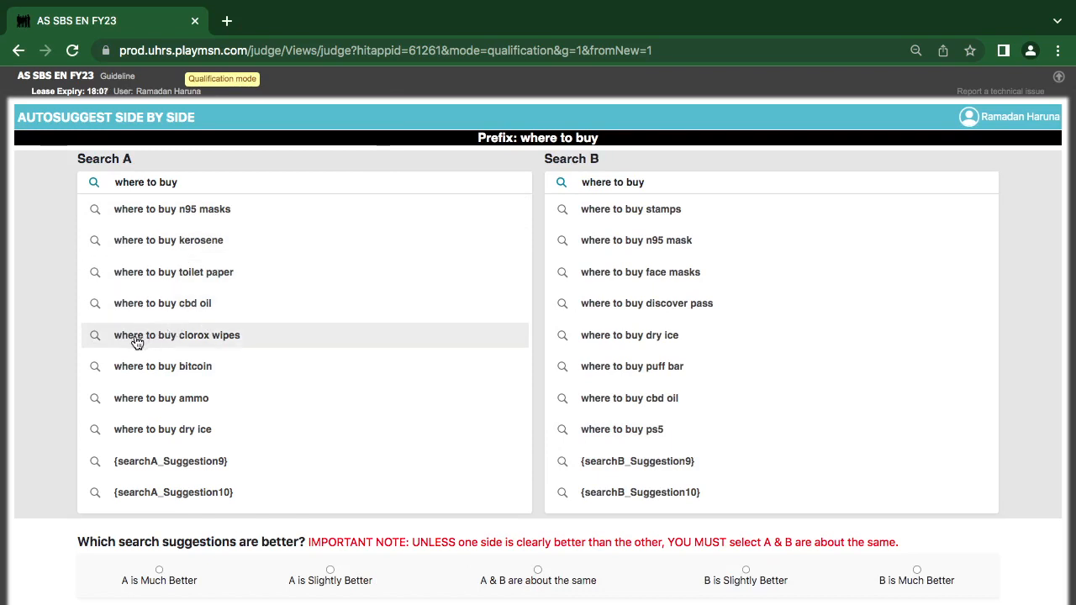
pyautogui.moveTo(125, 360)
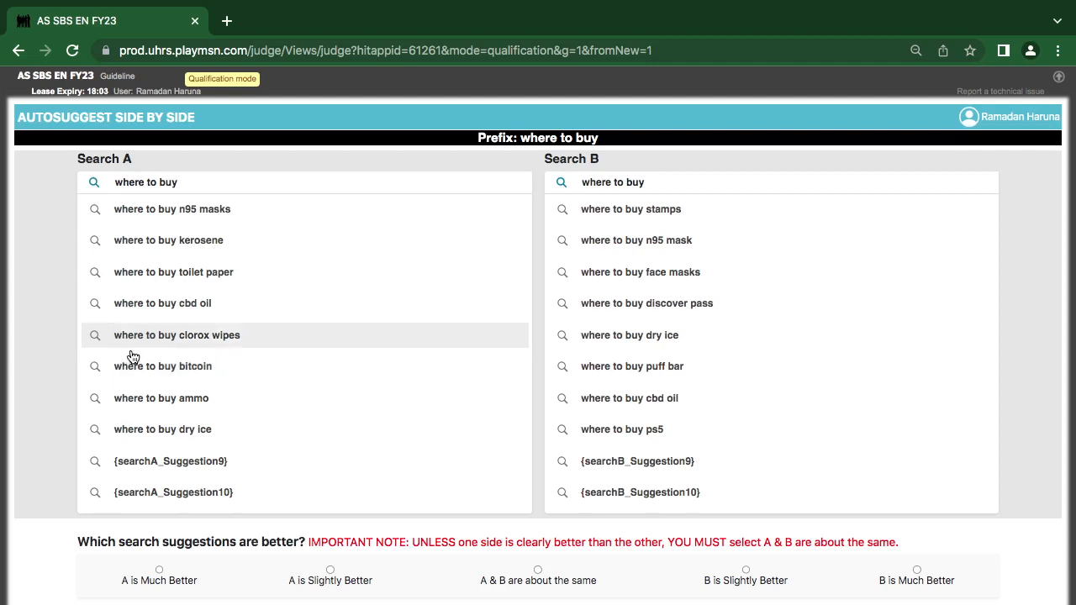
pyautogui.moveTo(127, 391)
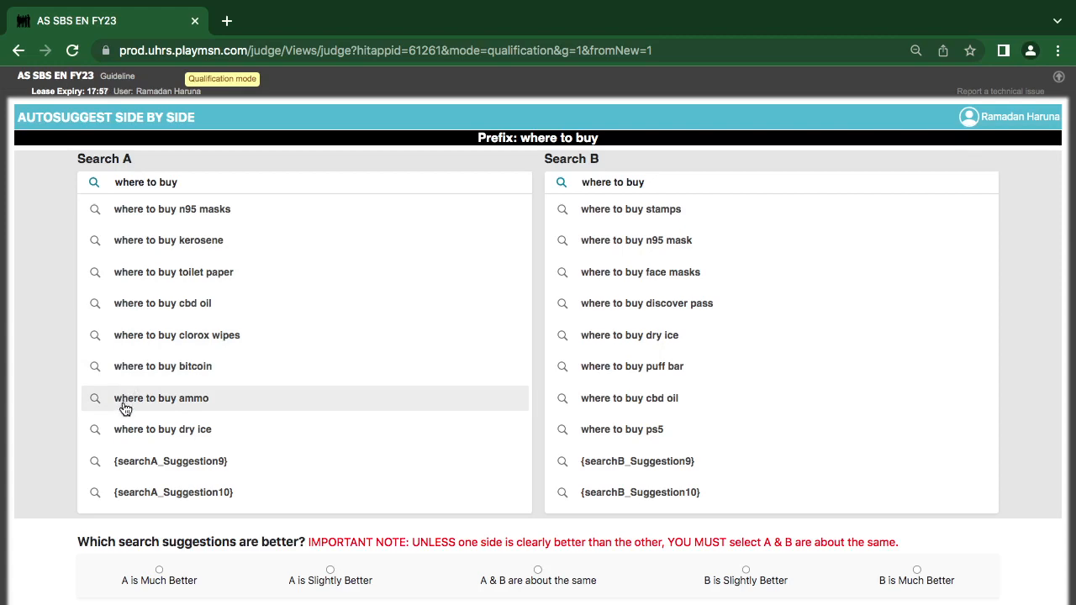
# - Search A's 'where to buy ammo' suggestion in Bing and review its results
pyautogui.click(162, 397)
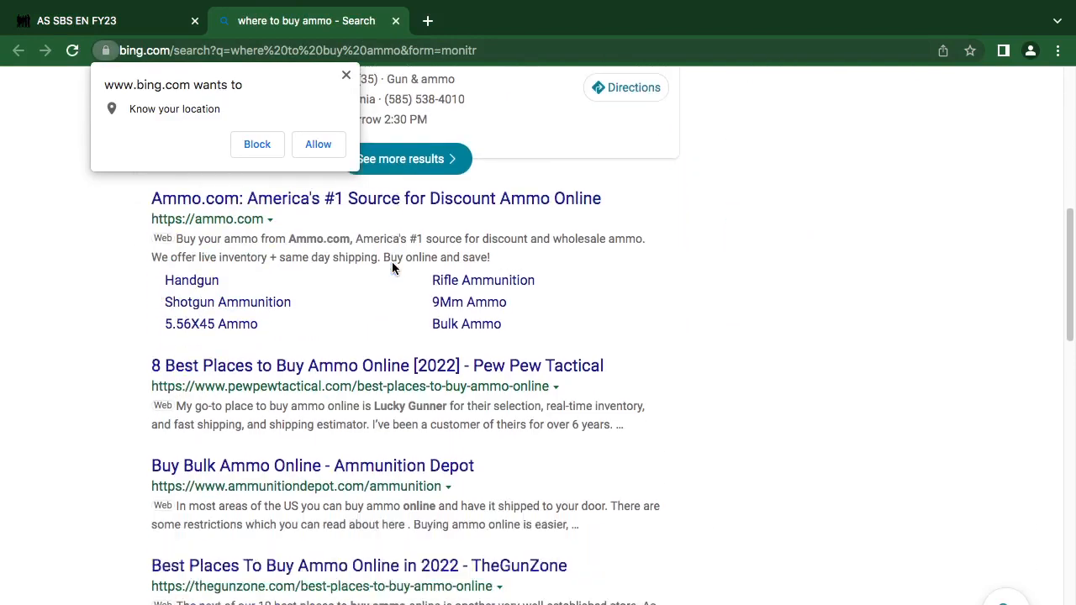
pyautogui.scroll(-3)
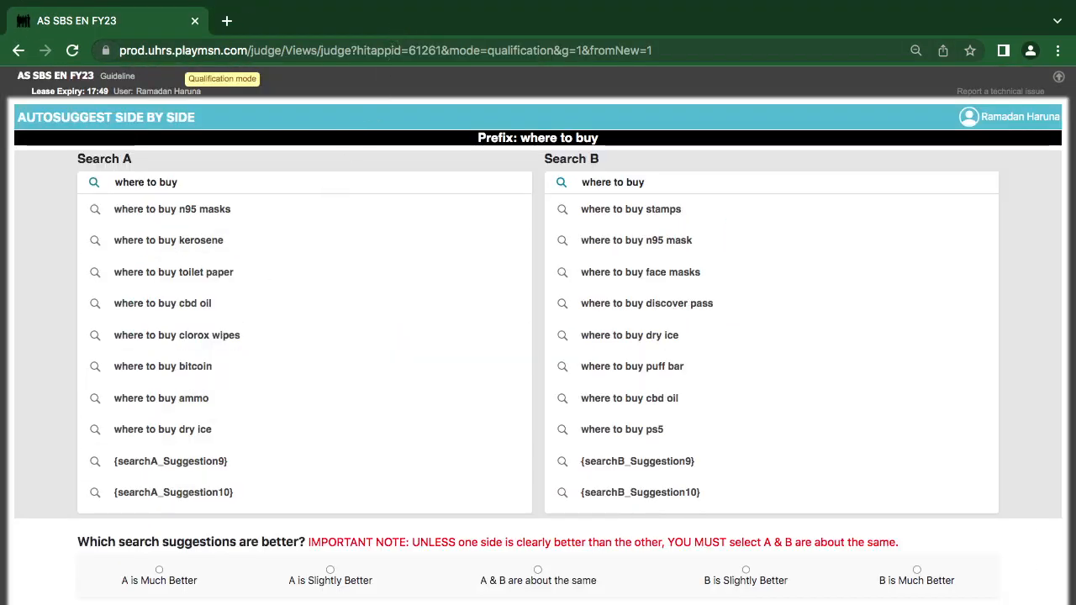
# - Rate the 'where to buy' HIT as B is Much Better
pyautogui.click(904, 571)
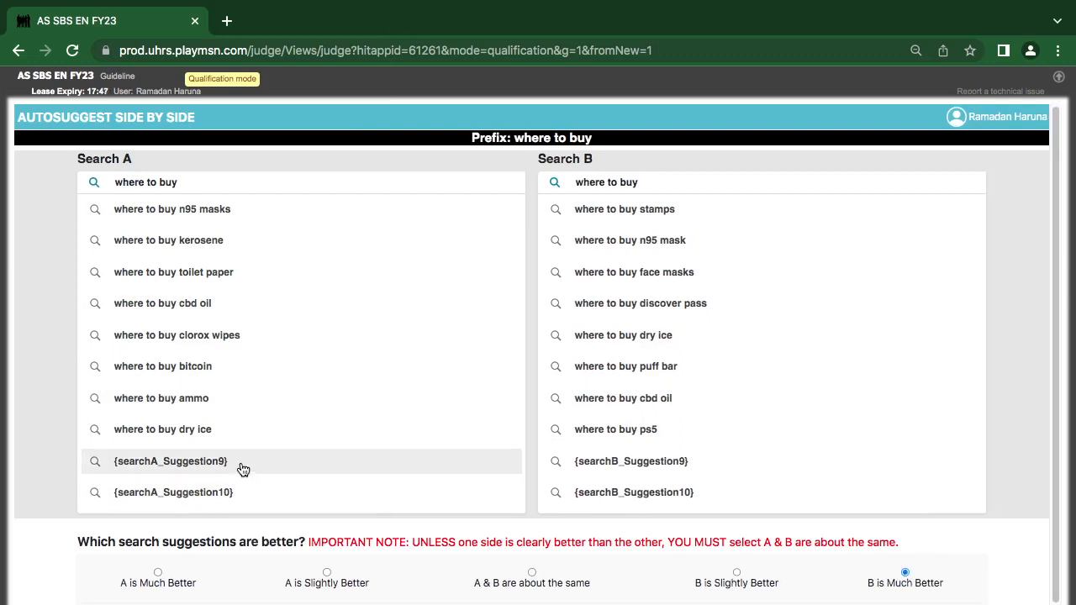
pyautogui.moveTo(191, 397)
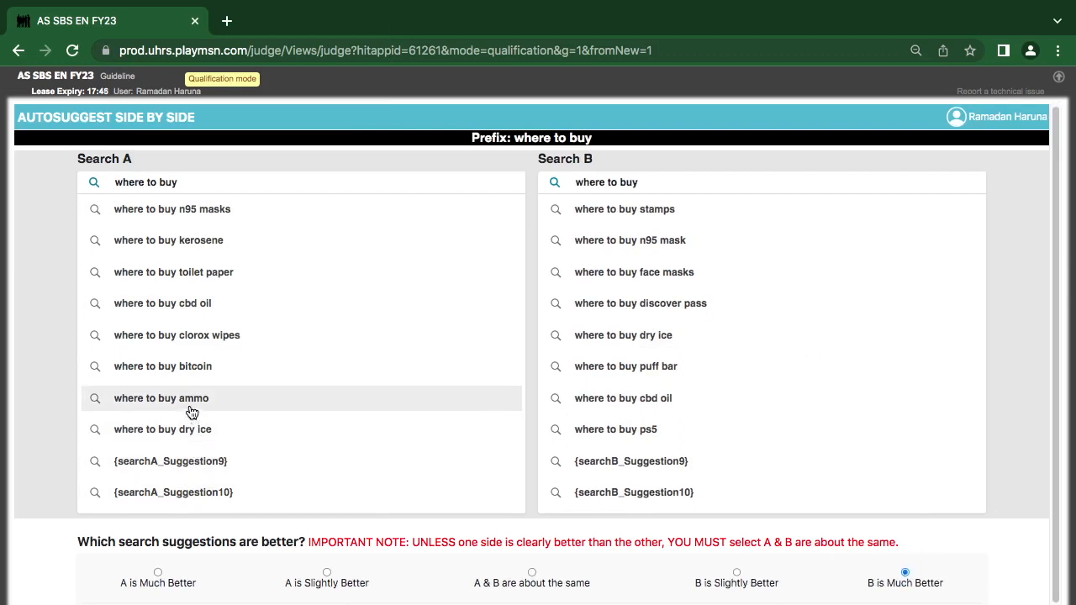
pyautogui.moveTo(234, 376)
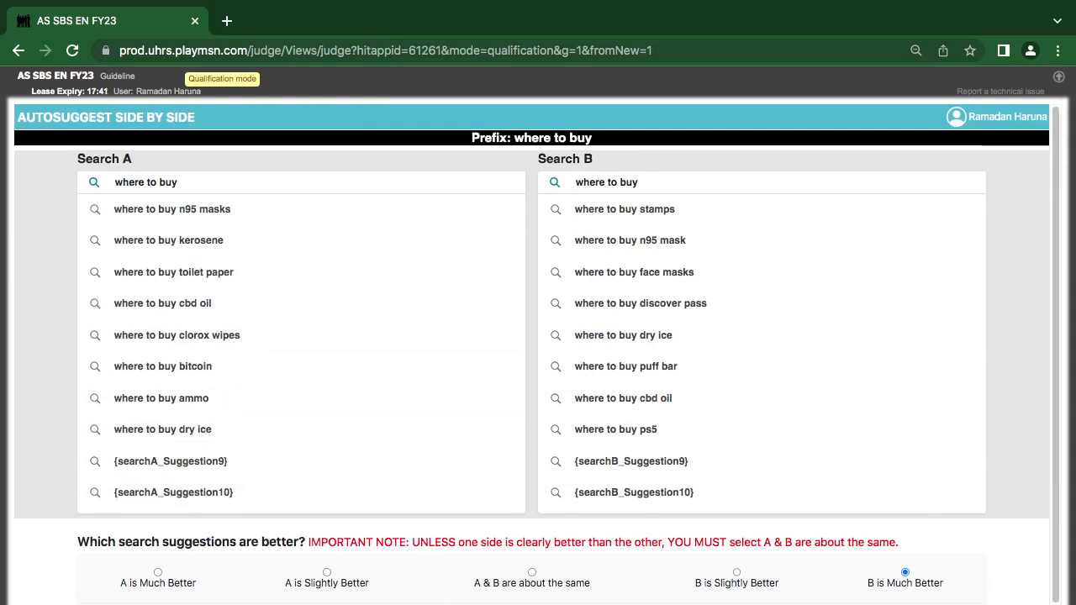
pyautogui.moveTo(622, 461)
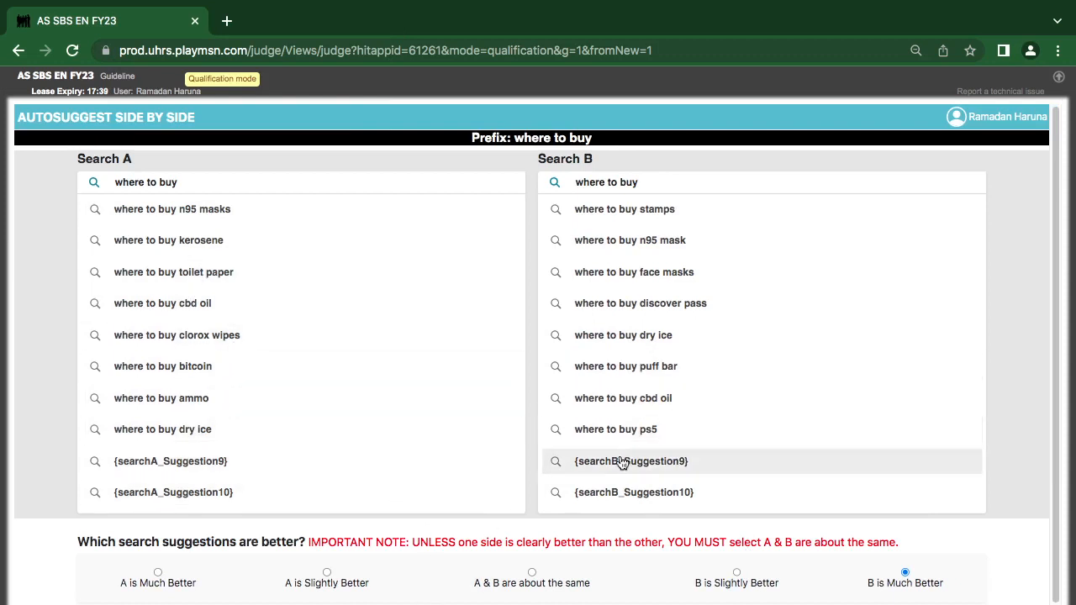
pyautogui.moveTo(6, 299)
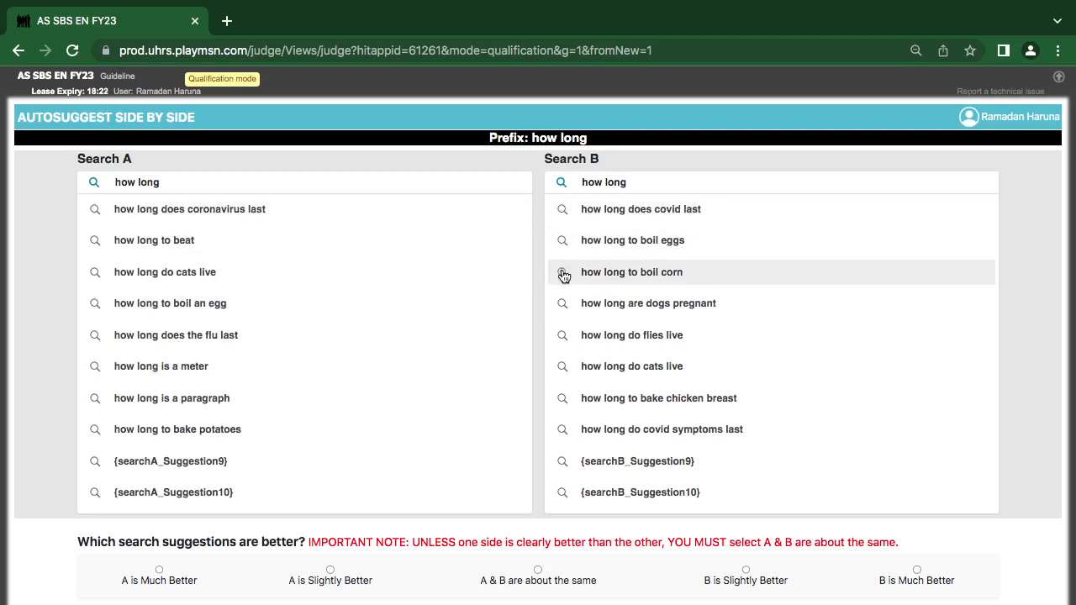
pyautogui.moveTo(484, 481)
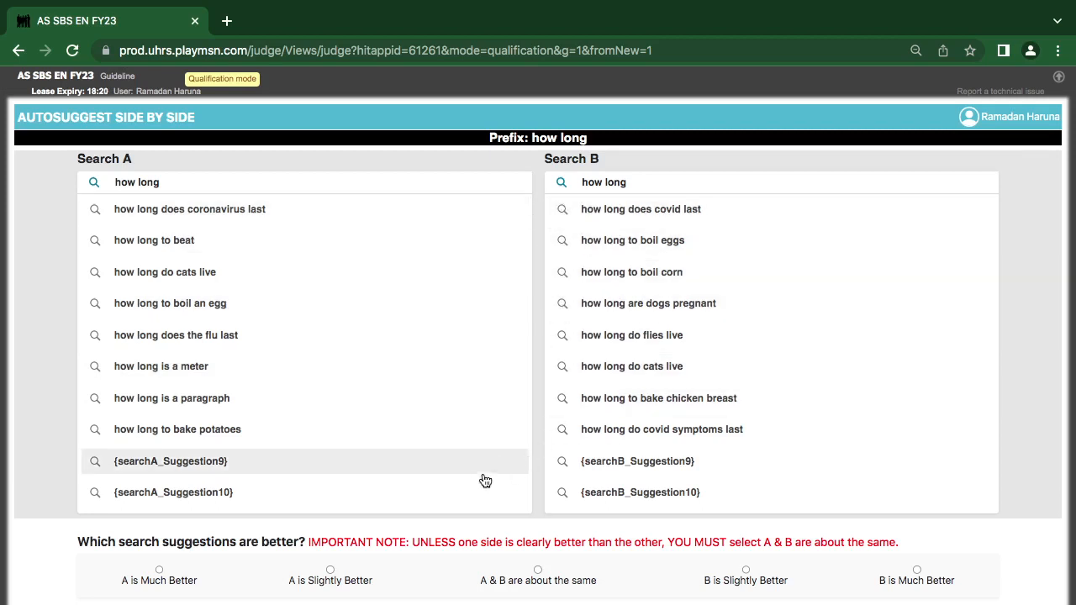
pyautogui.moveTo(343, 454)
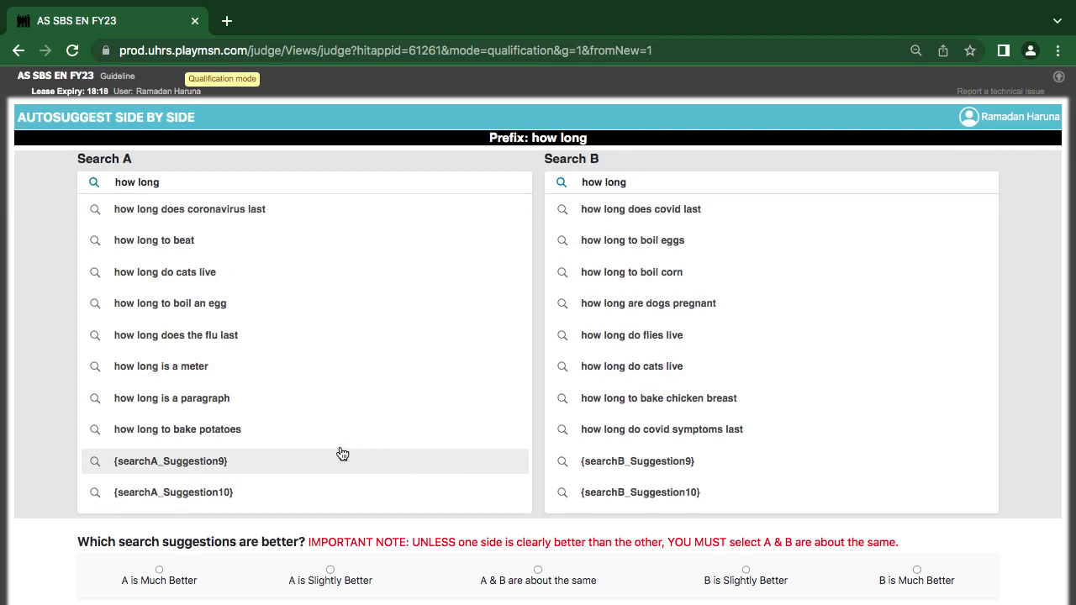
pyautogui.moveTo(185, 356)
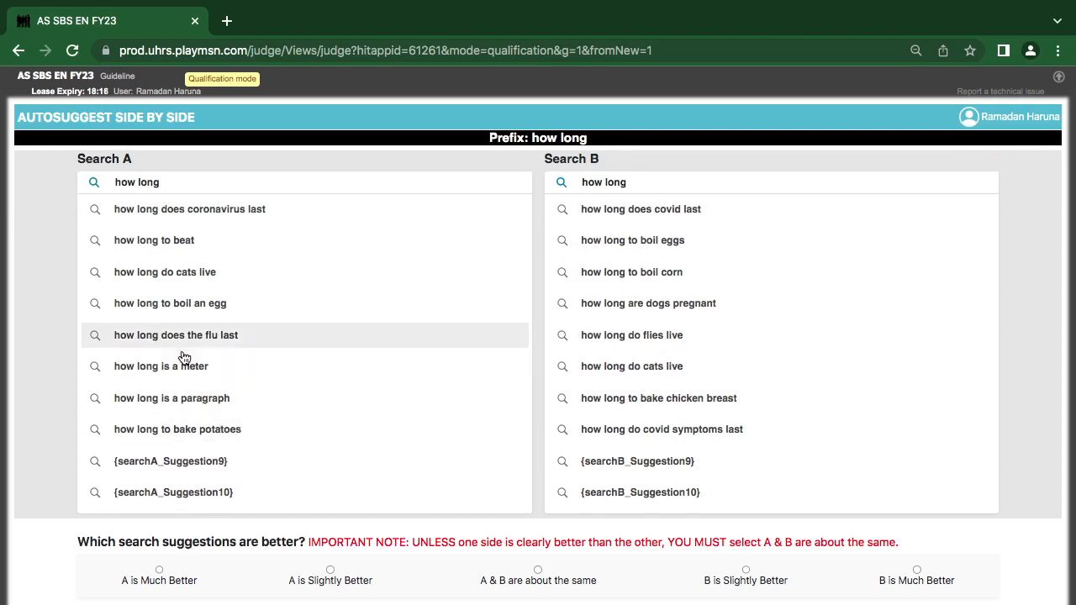
pyautogui.moveTo(138, 316)
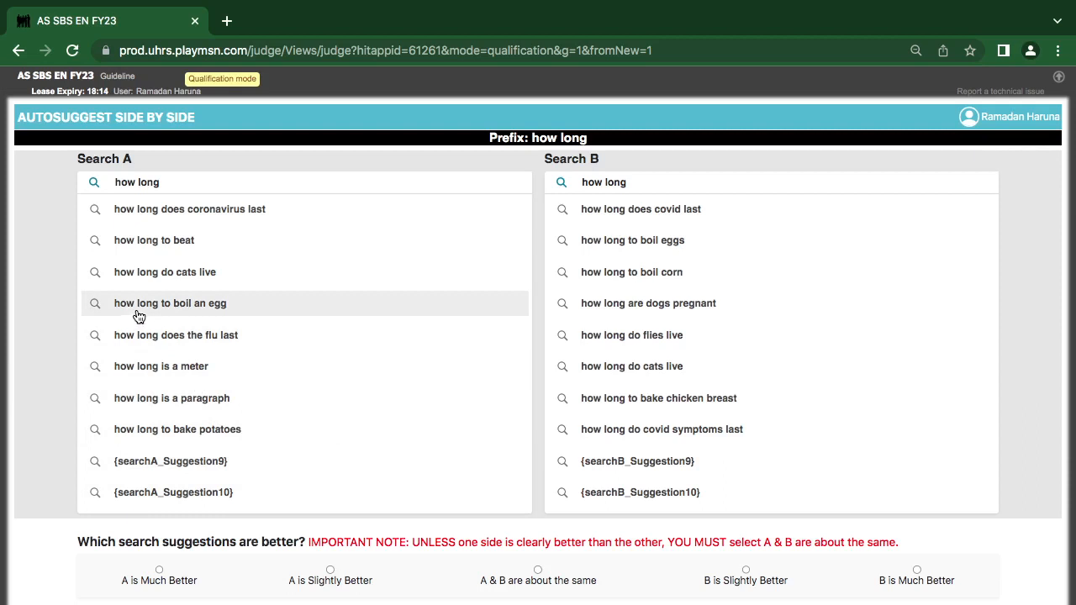
pyautogui.moveTo(148, 286)
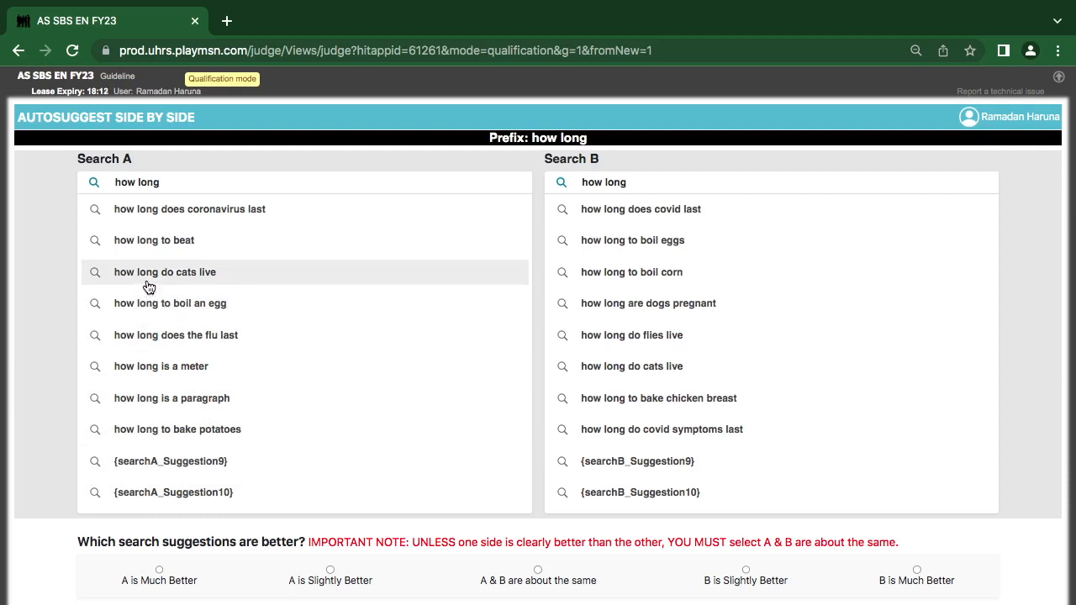
pyautogui.moveTo(169, 276)
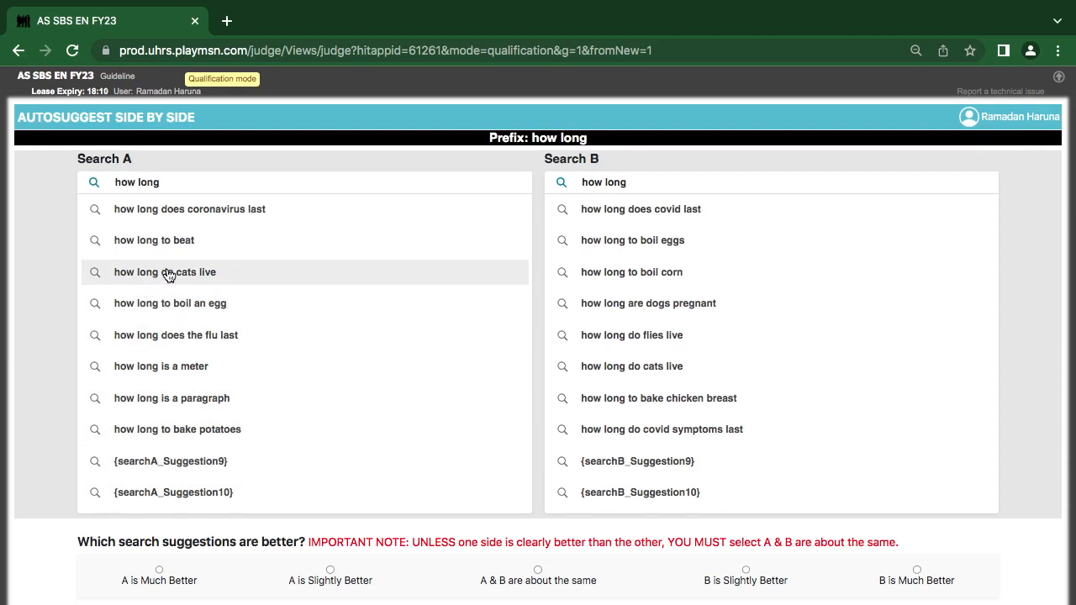
pyautogui.moveTo(161, 252)
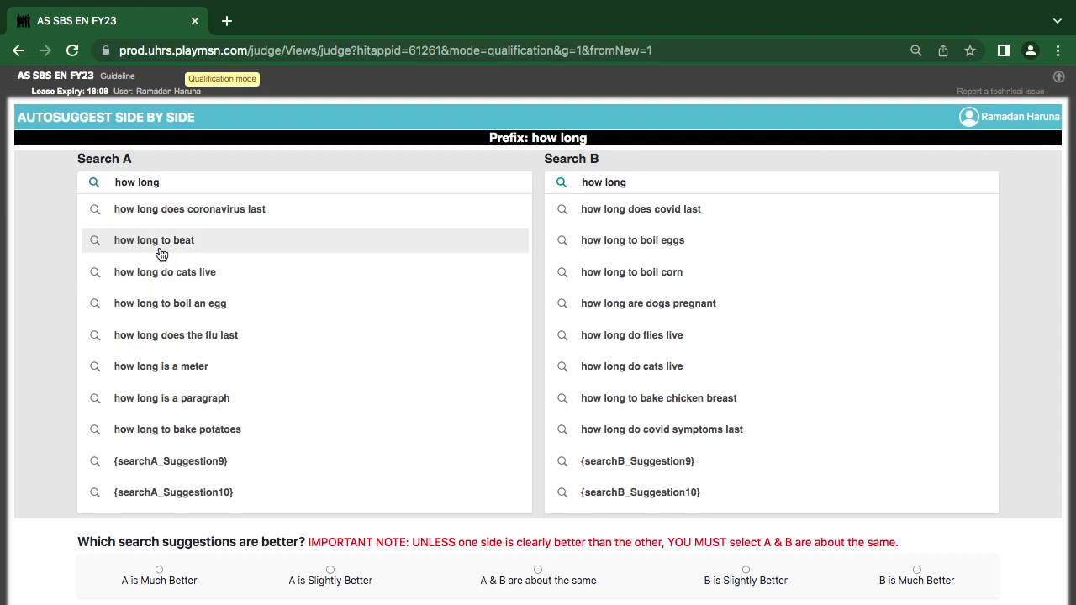
pyautogui.click(154, 238)
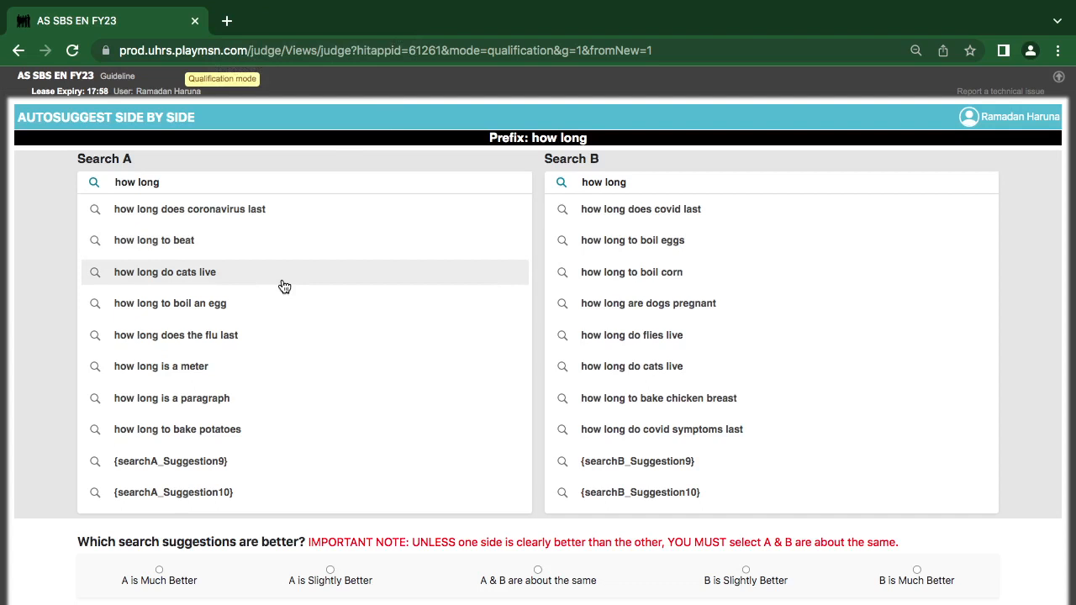
pyautogui.moveTo(262, 302)
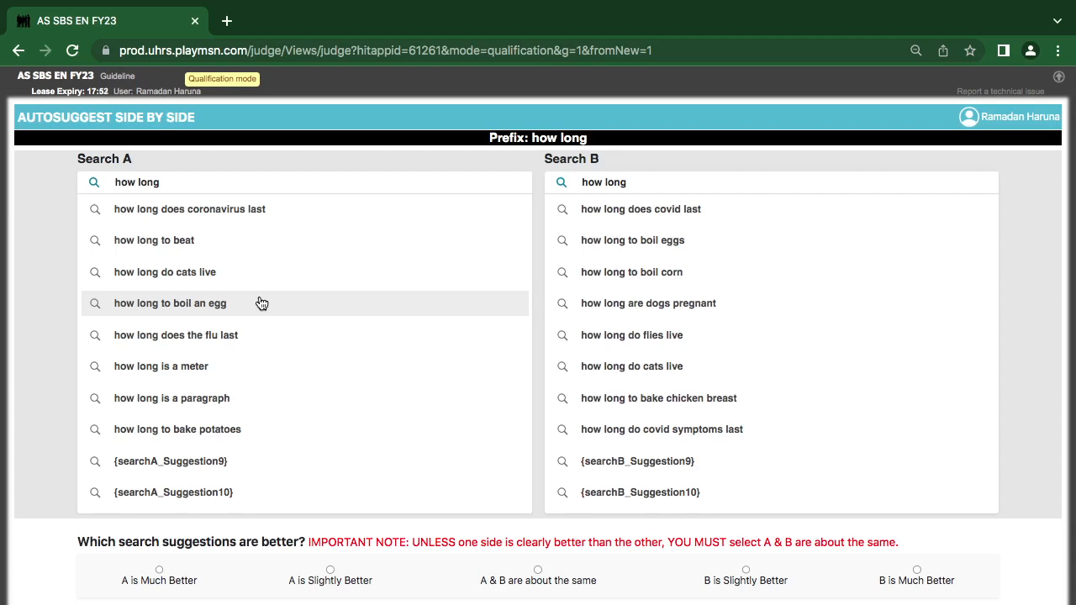
pyautogui.moveTo(640, 390)
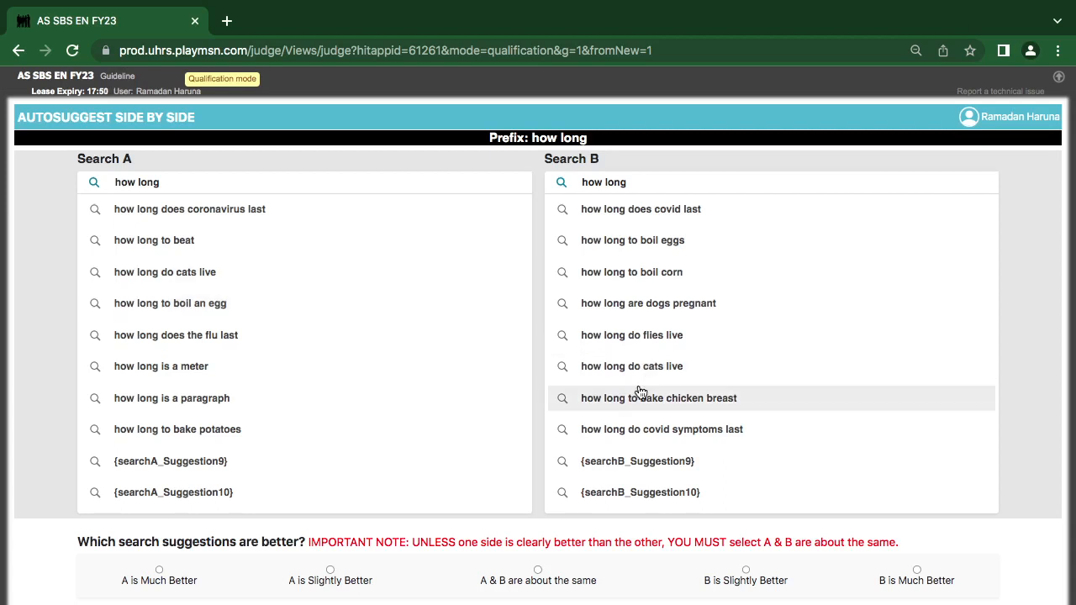
pyautogui.moveTo(538, 390)
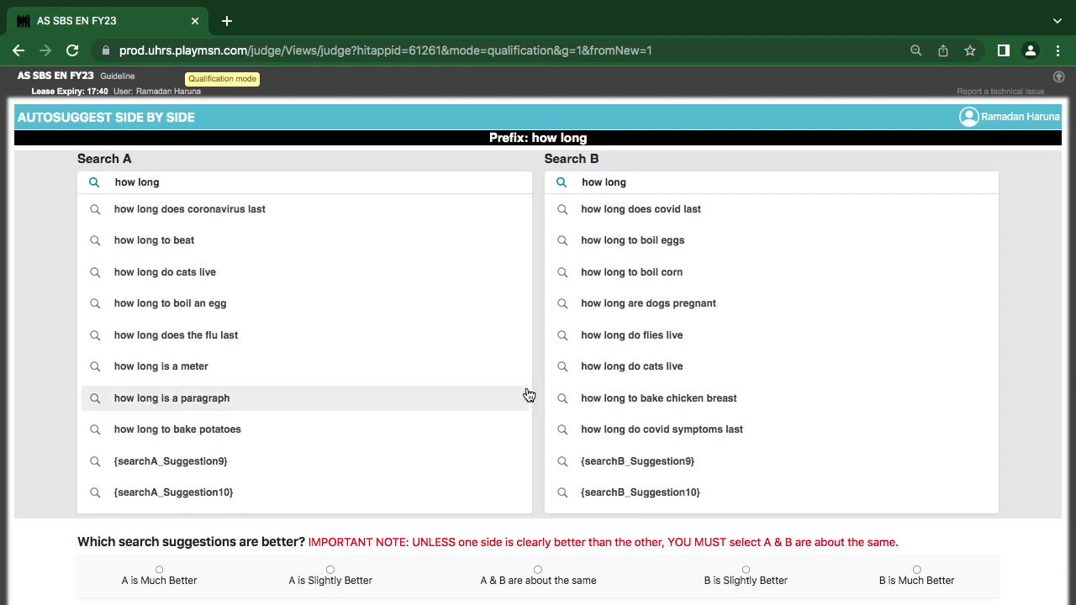
pyautogui.moveTo(816, 507)
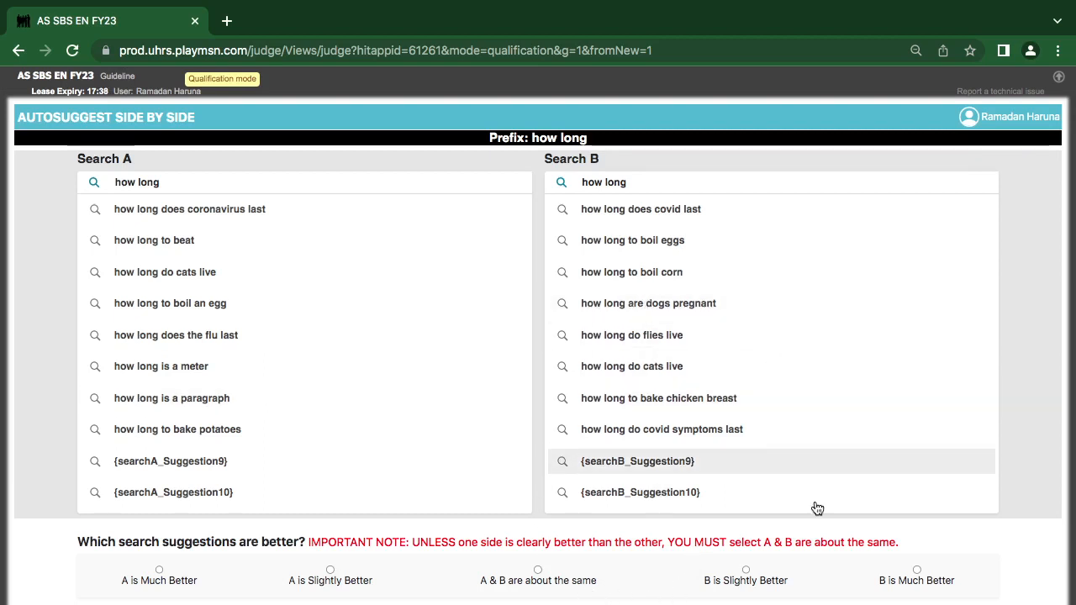
# - Rate the 'how long' HIT as B is Much Better with 'Fewer inappropriate suggestions/defects' checked
pyautogui.click(904, 571)
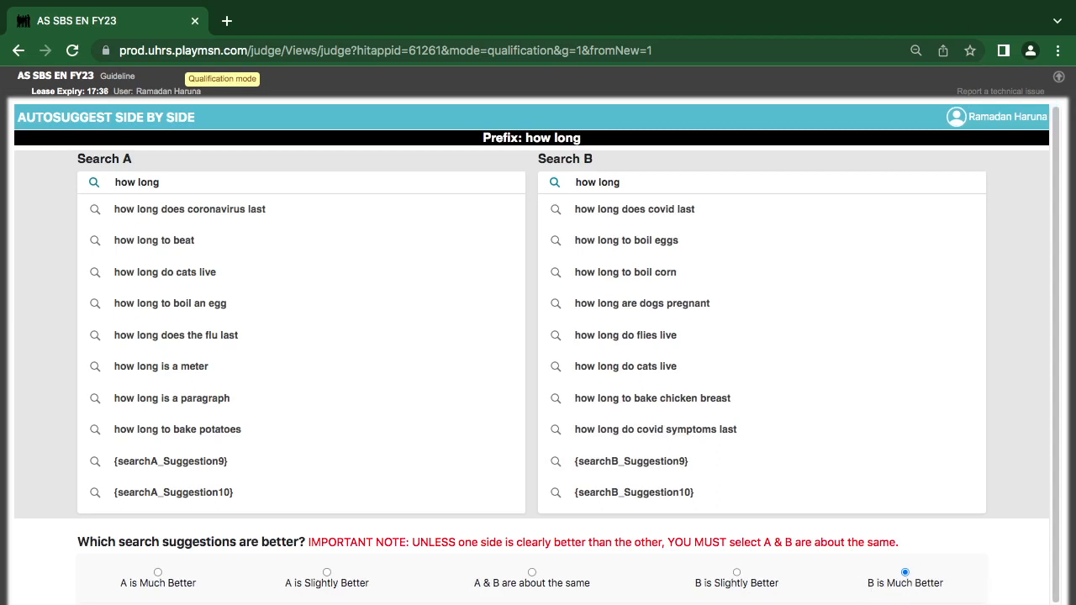
pyautogui.scroll(-3)
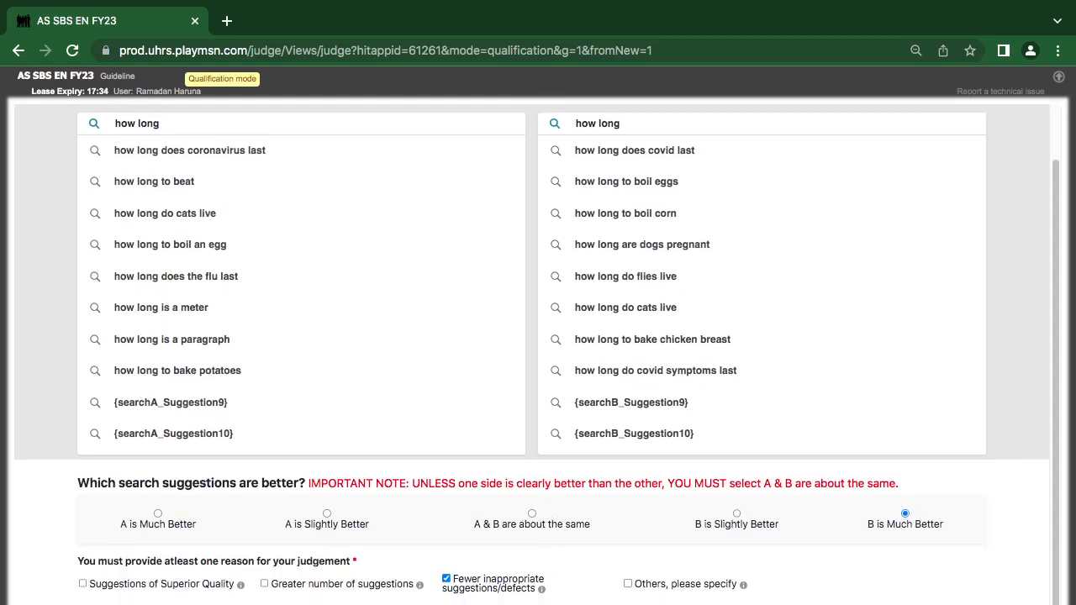
pyautogui.scroll(3)
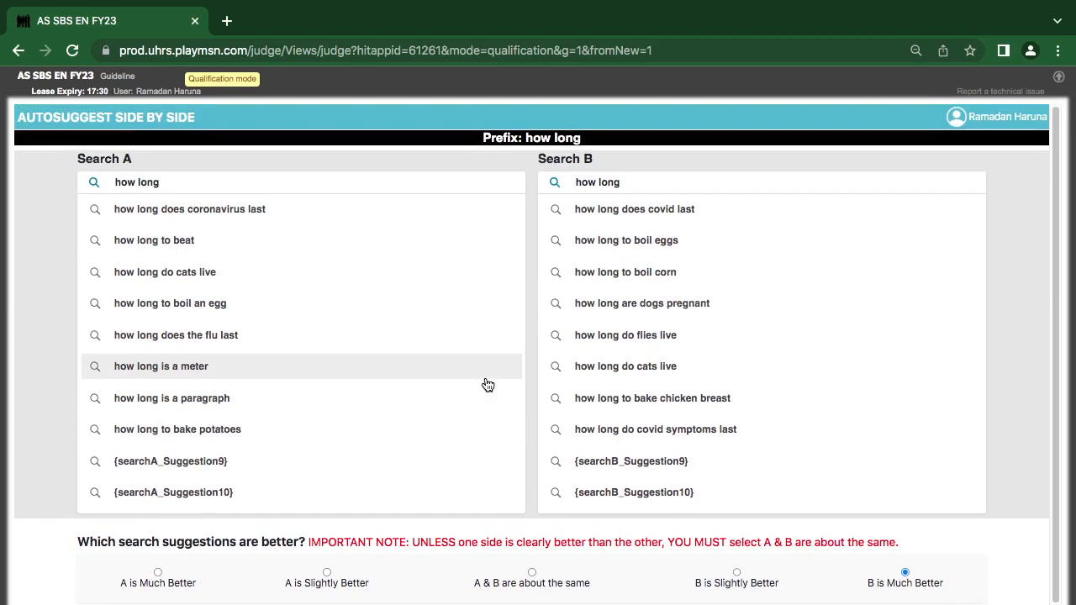
pyautogui.moveTo(353, 521)
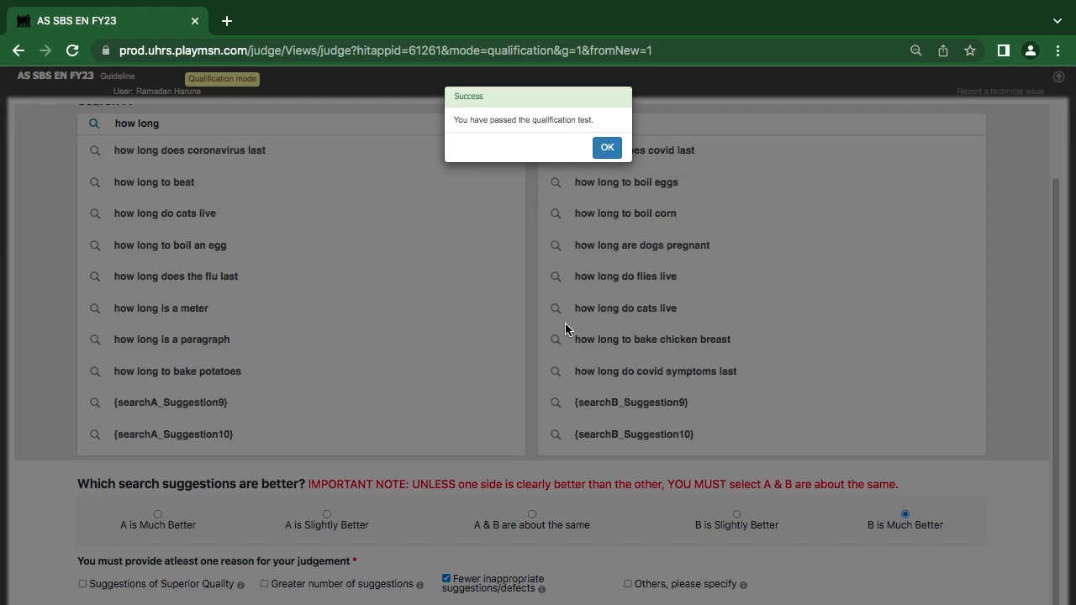
pyautogui.moveTo(575, 181)
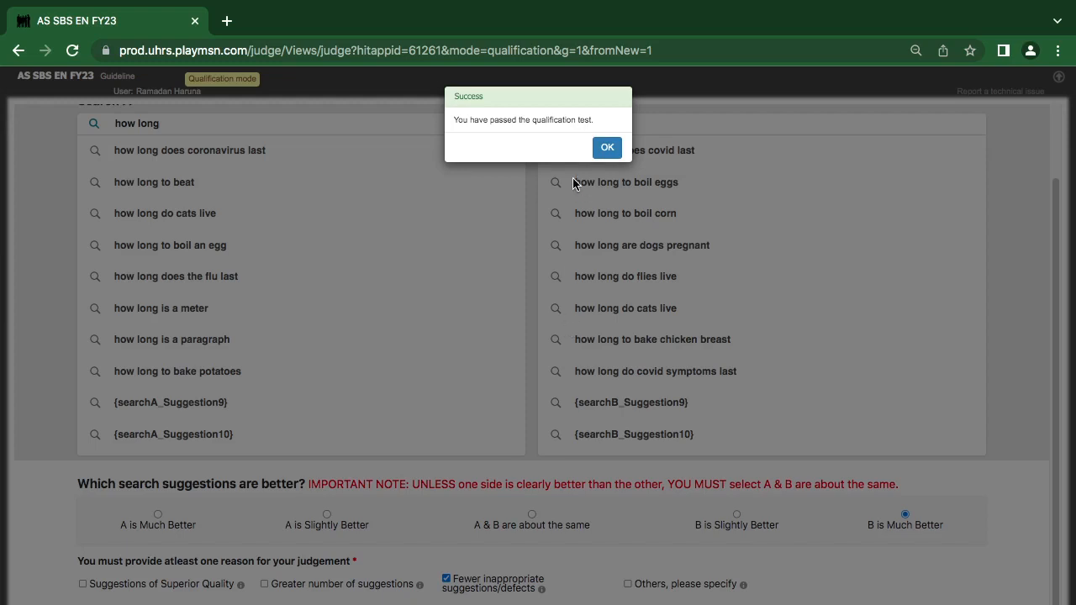
pyautogui.moveTo(629, 108)
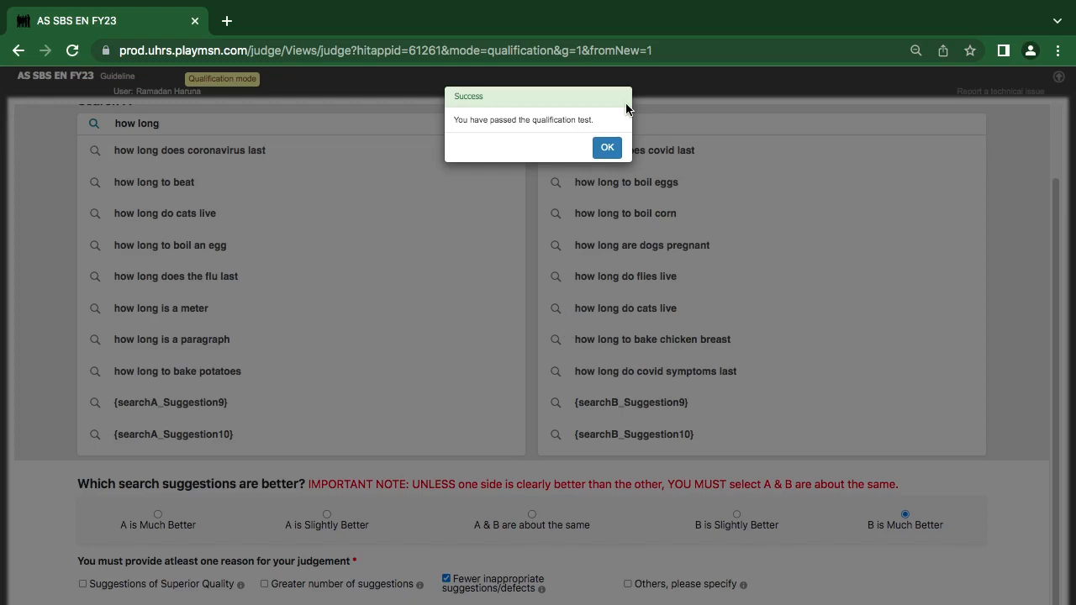
pyautogui.moveTo(763, 7)
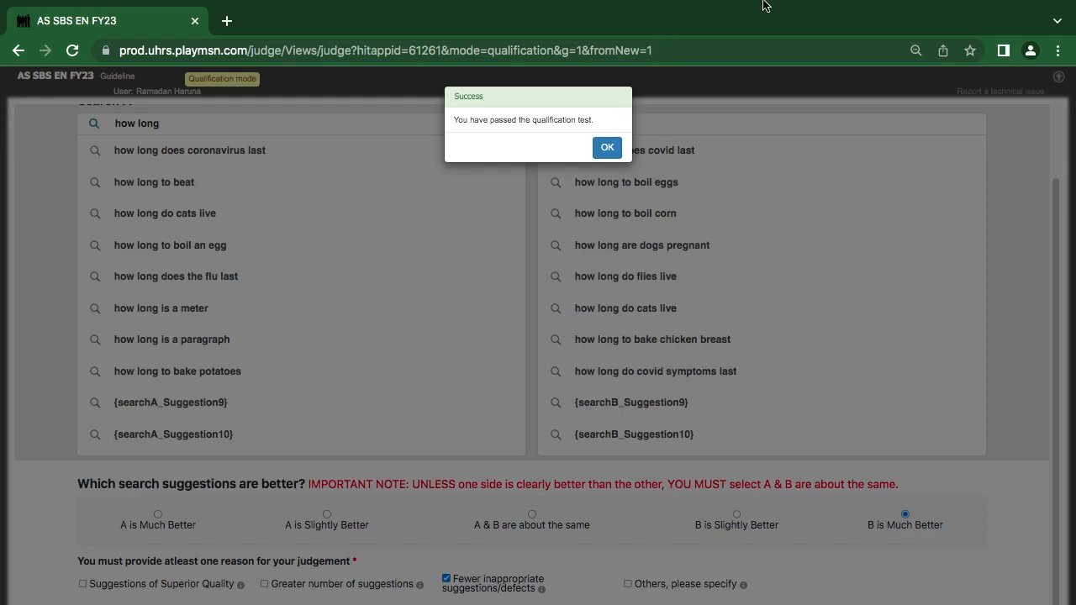